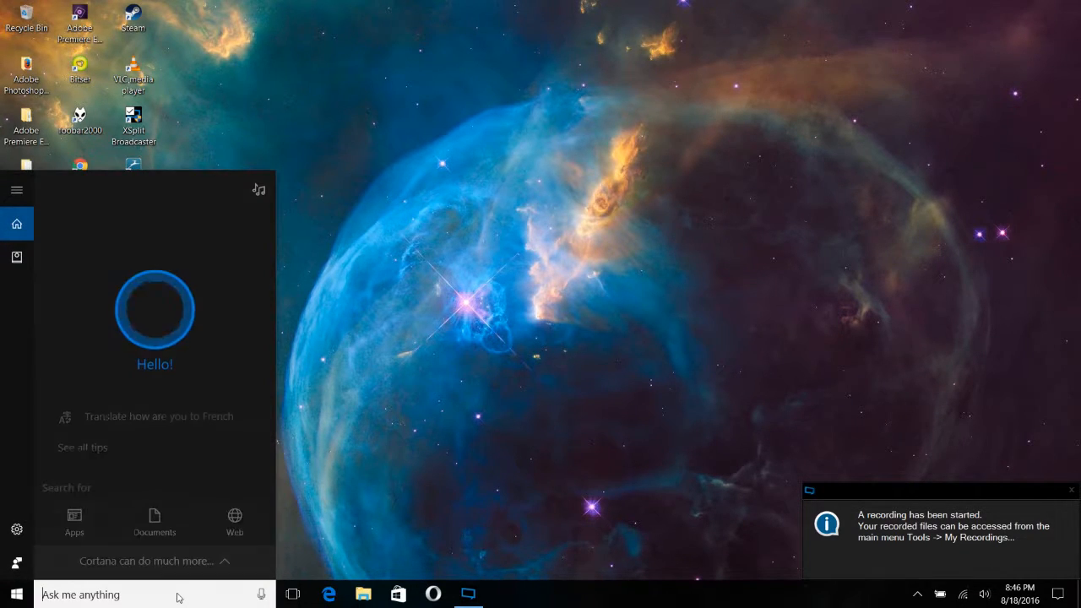
Step: Search the Start menu for 'privacy' to surface Privacy settings as the best match
text(pri)
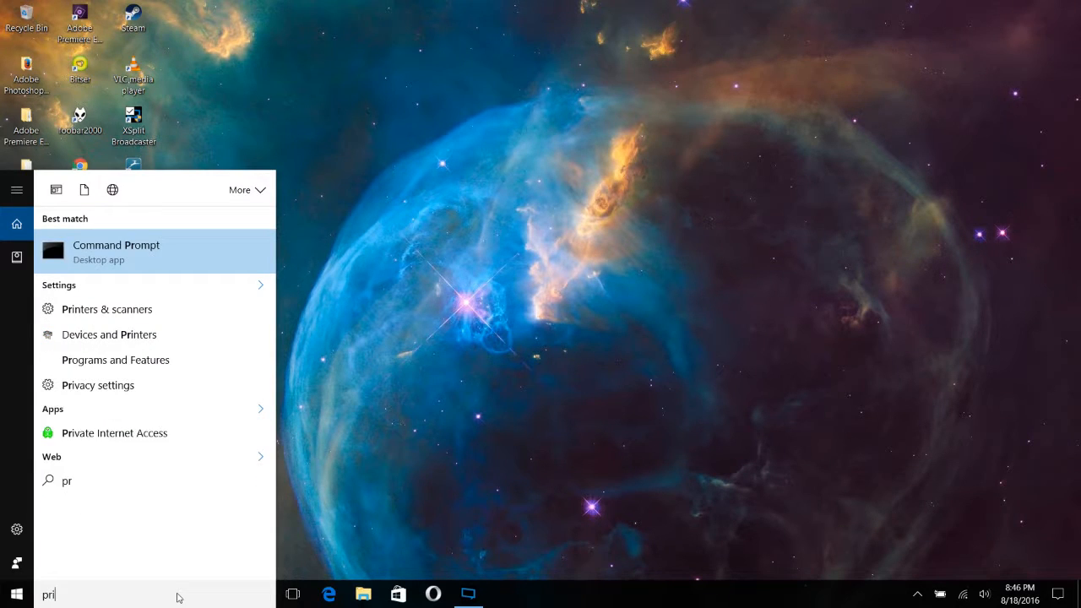
text(vacy)
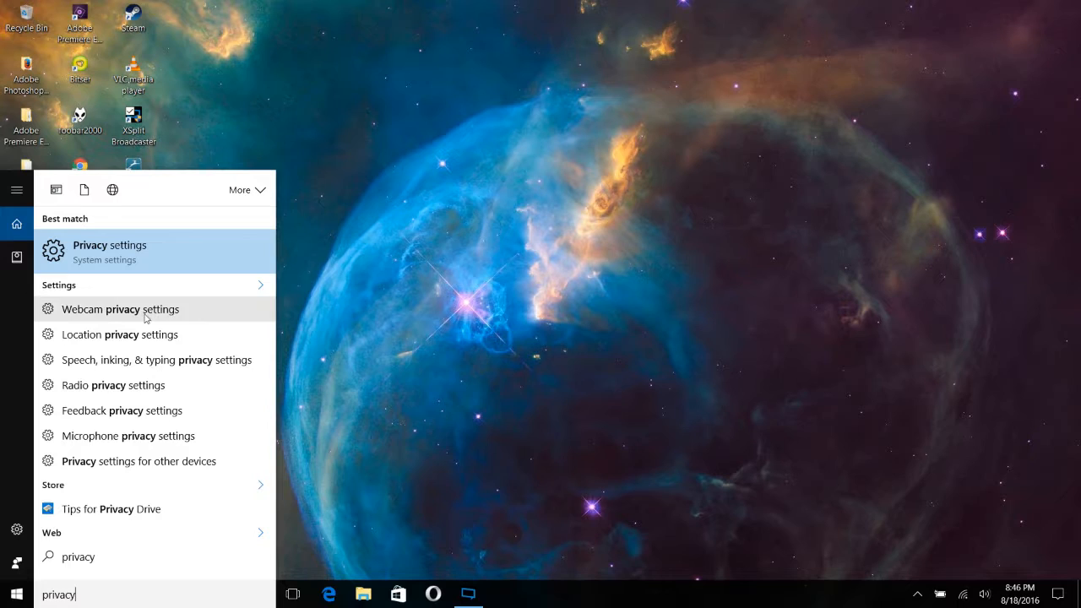
mouse_move(143, 256)
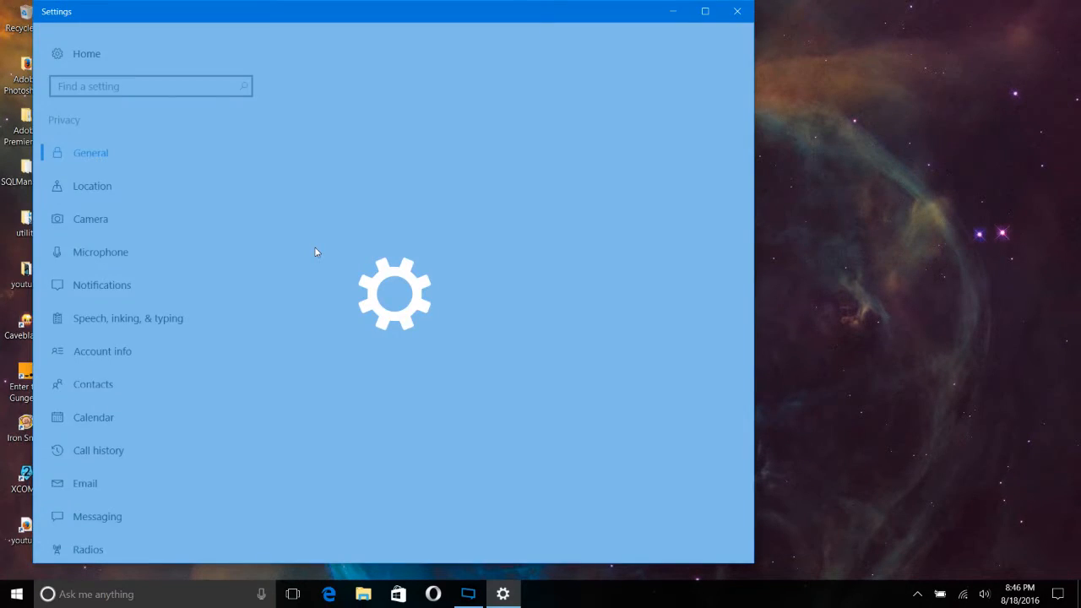
Step: Turn off the advertising ID and SmartScreen web content filter on the General page
click(92, 152)
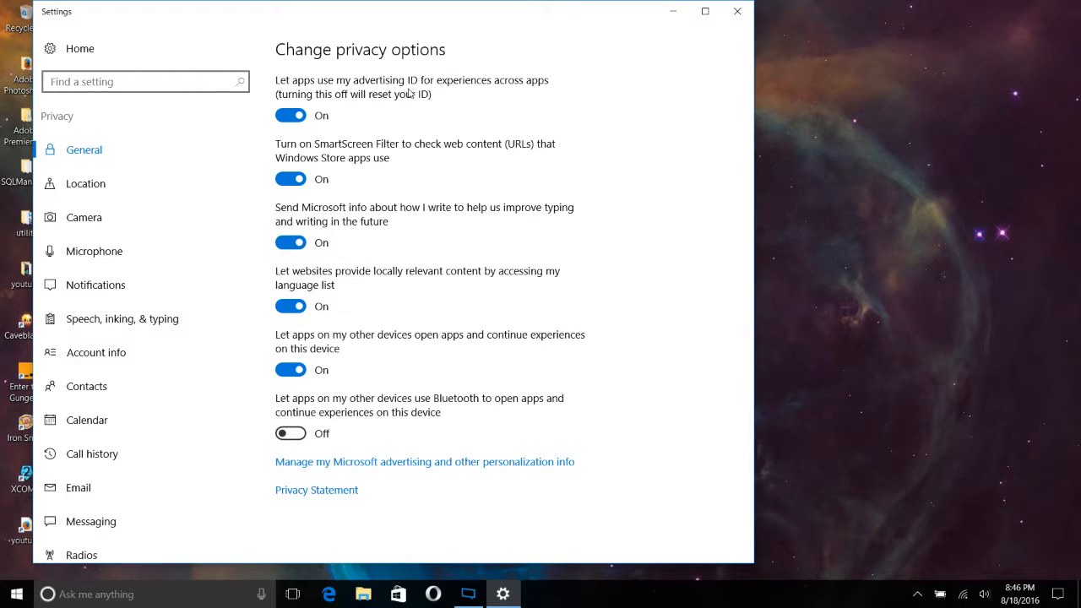
mouse_move(388, 102)
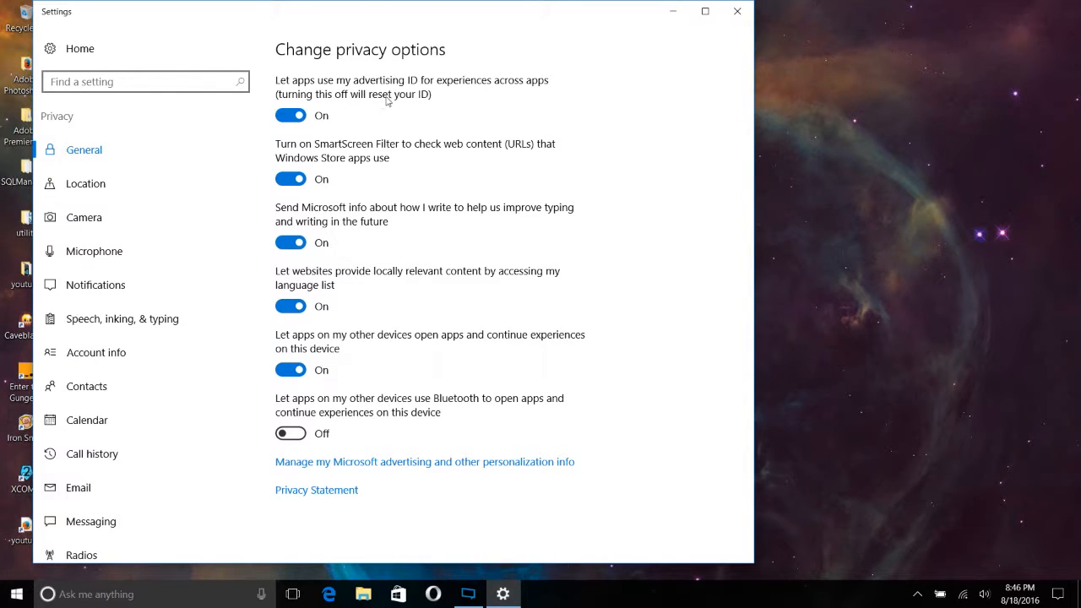
click(291, 115)
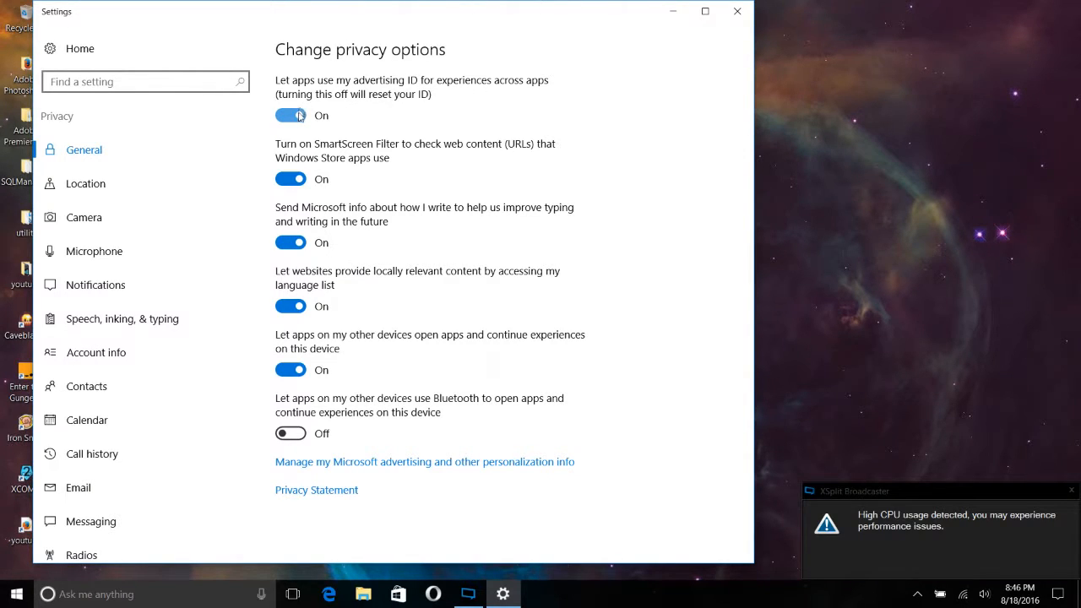
click(291, 115)
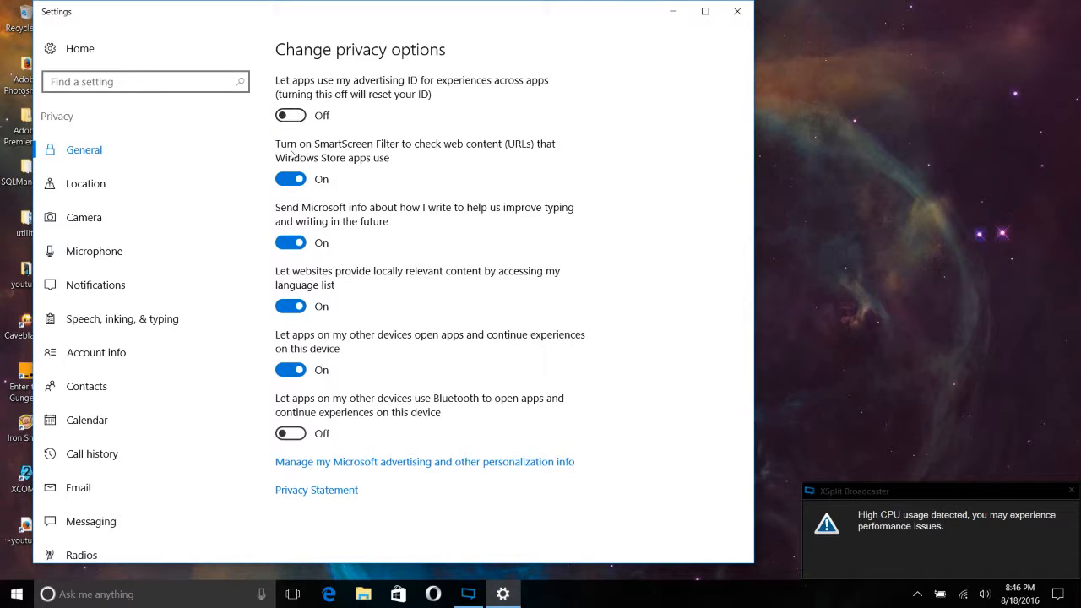
mouse_move(425, 162)
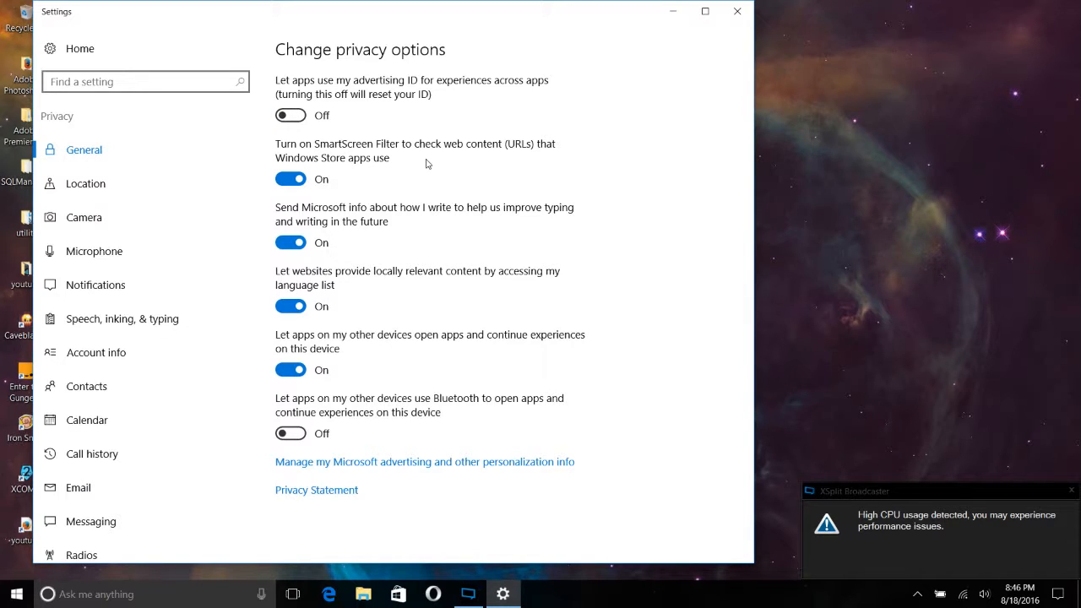
click(290, 179)
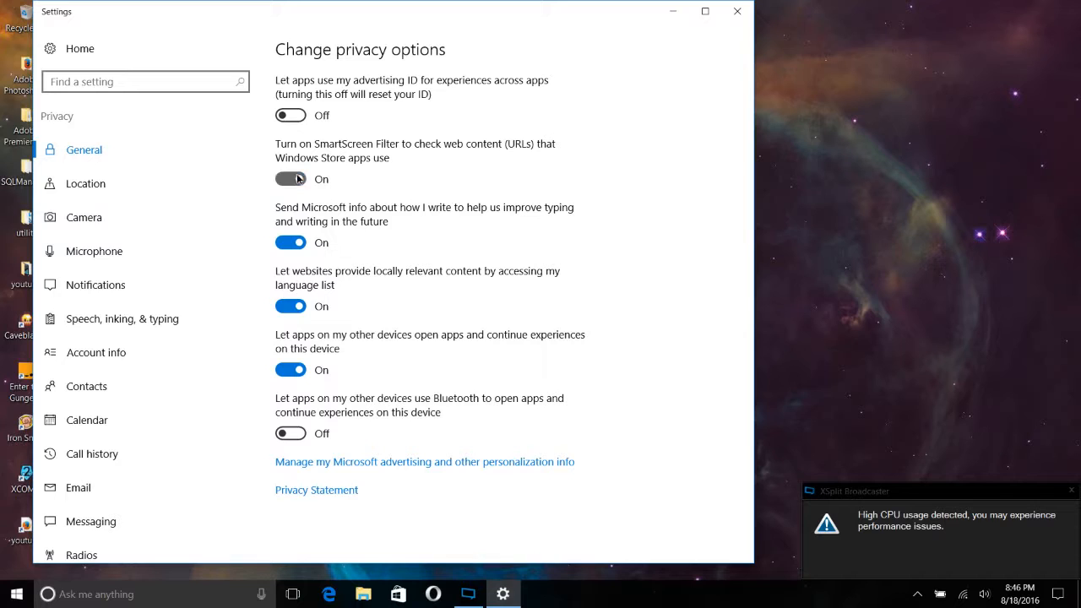
click(291, 179)
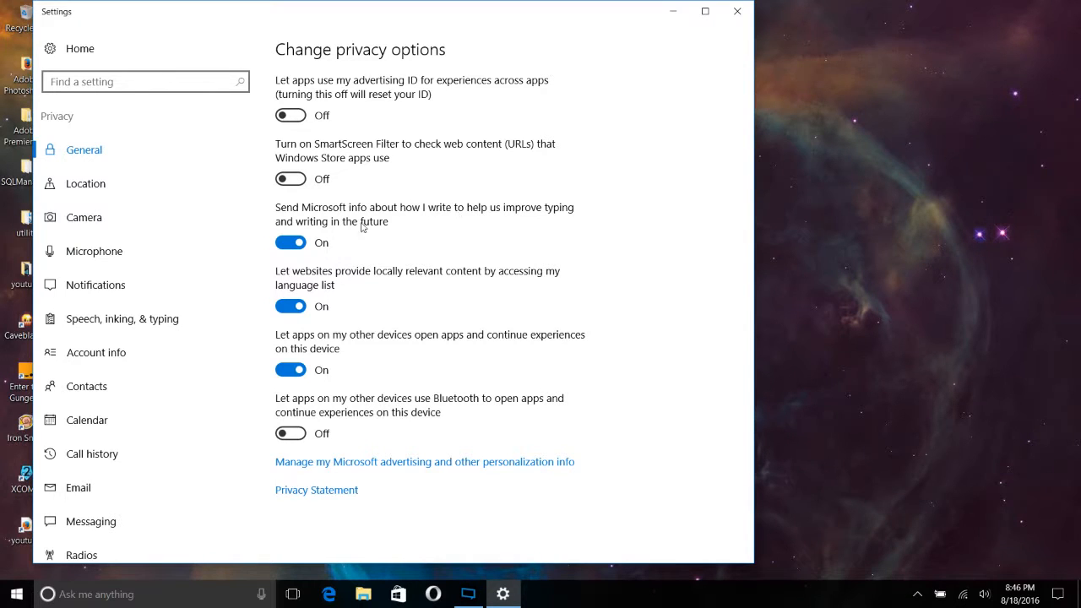
Step: Turn off typing info sharing, website language list access and other-device app launching
click(290, 244)
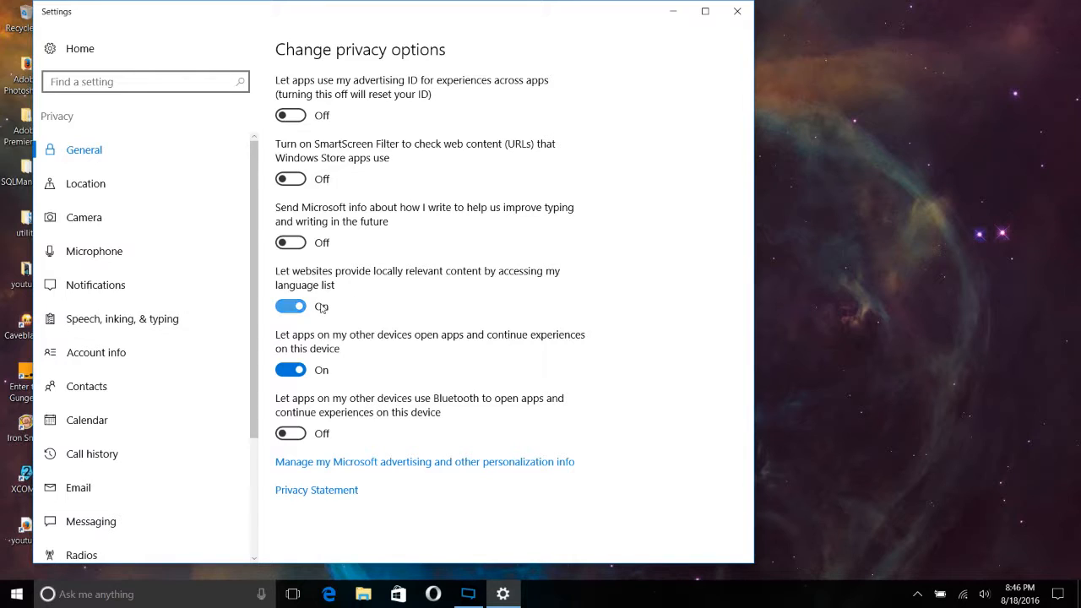
click(291, 306)
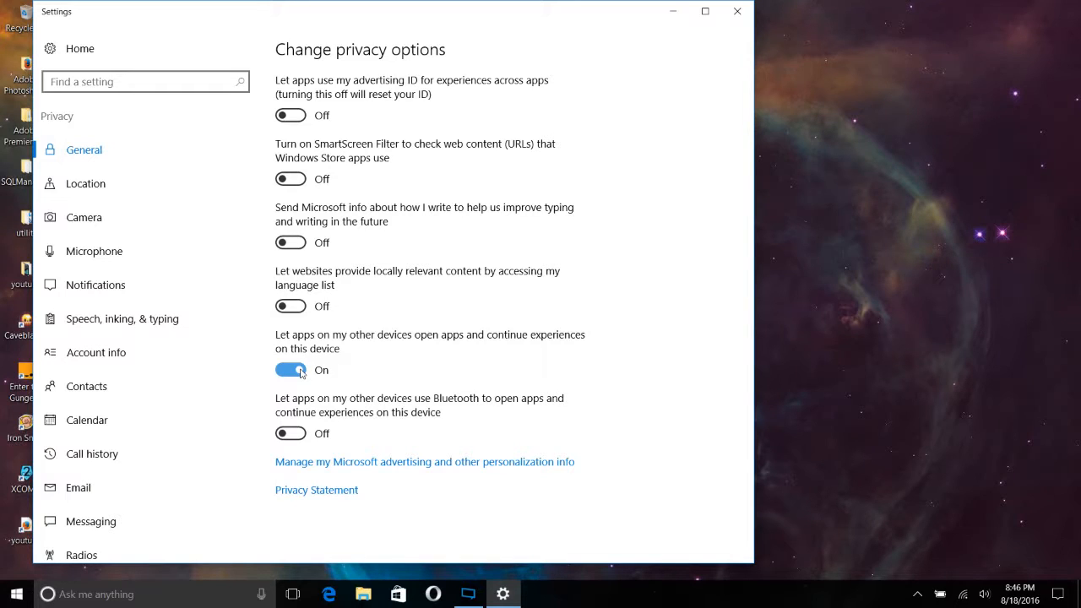
click(290, 370)
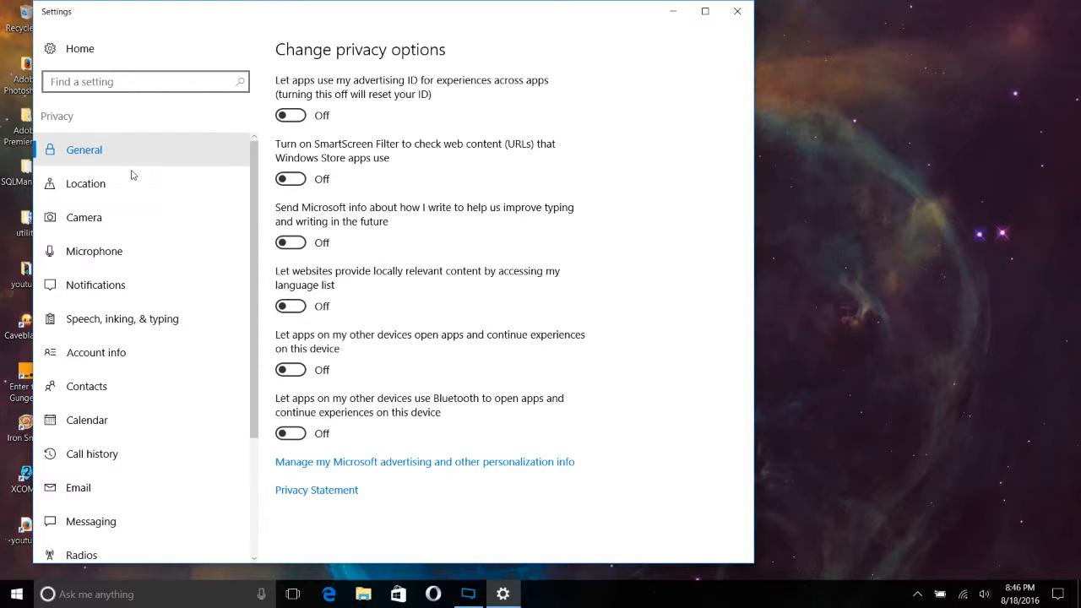
Step: Turn the location service off and clear this device's location history
click(84, 183)
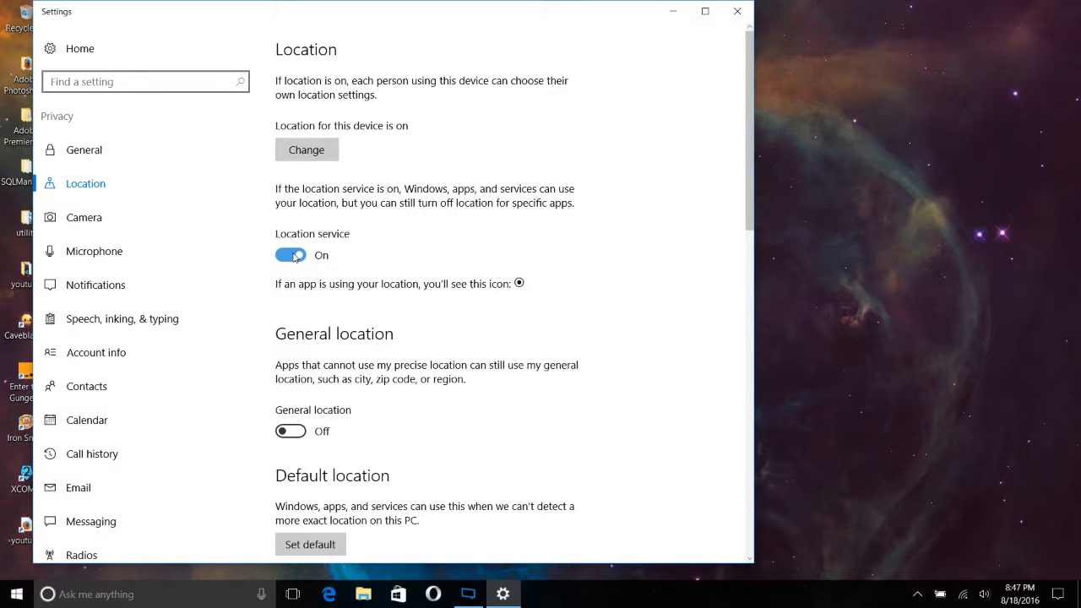
click(291, 255)
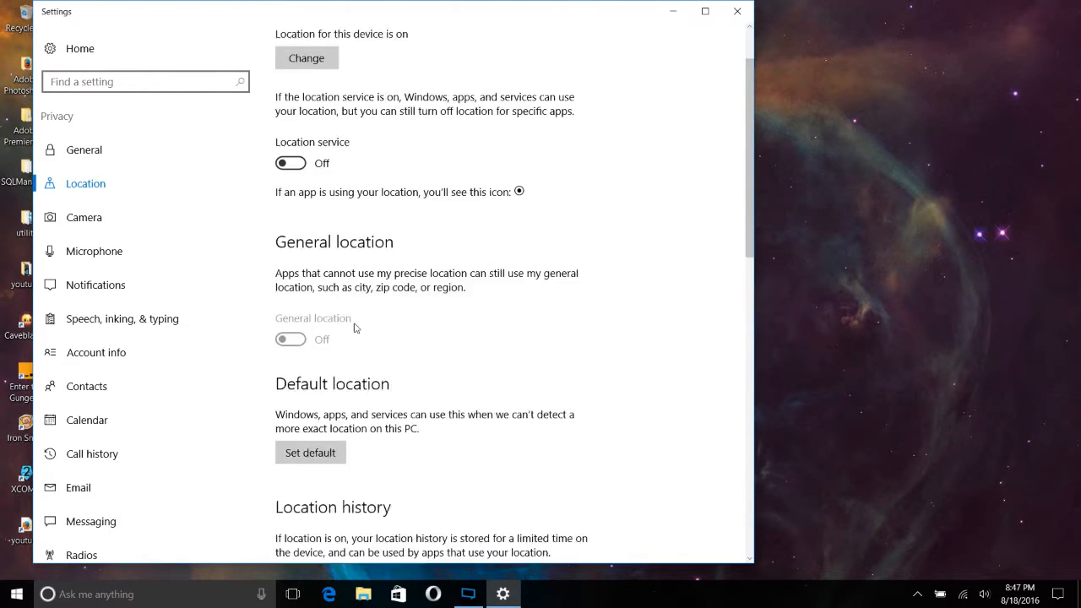
scroll(down, 3)
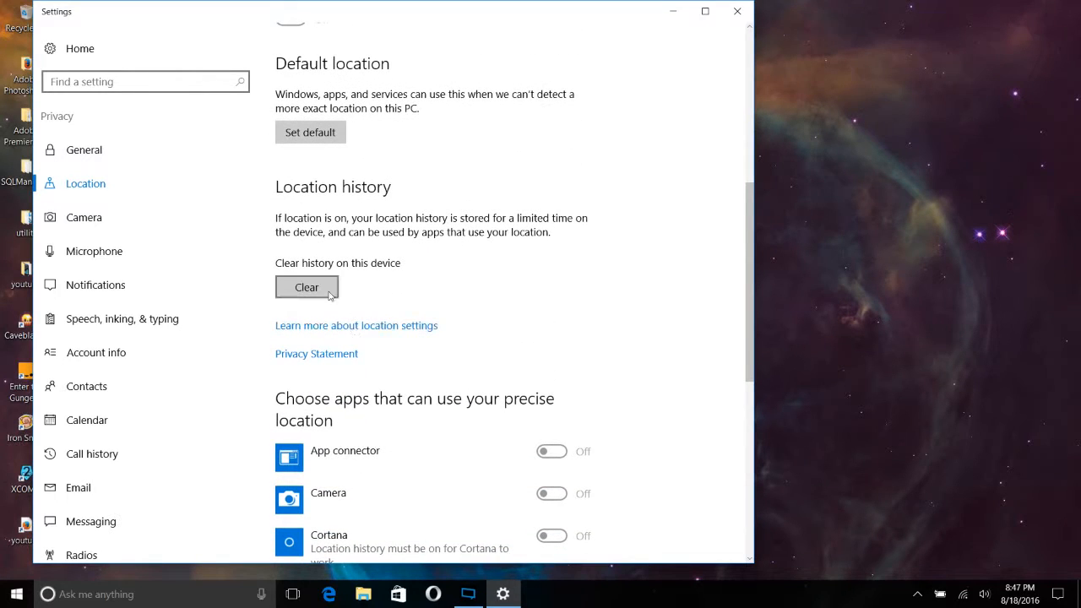
click(308, 287)
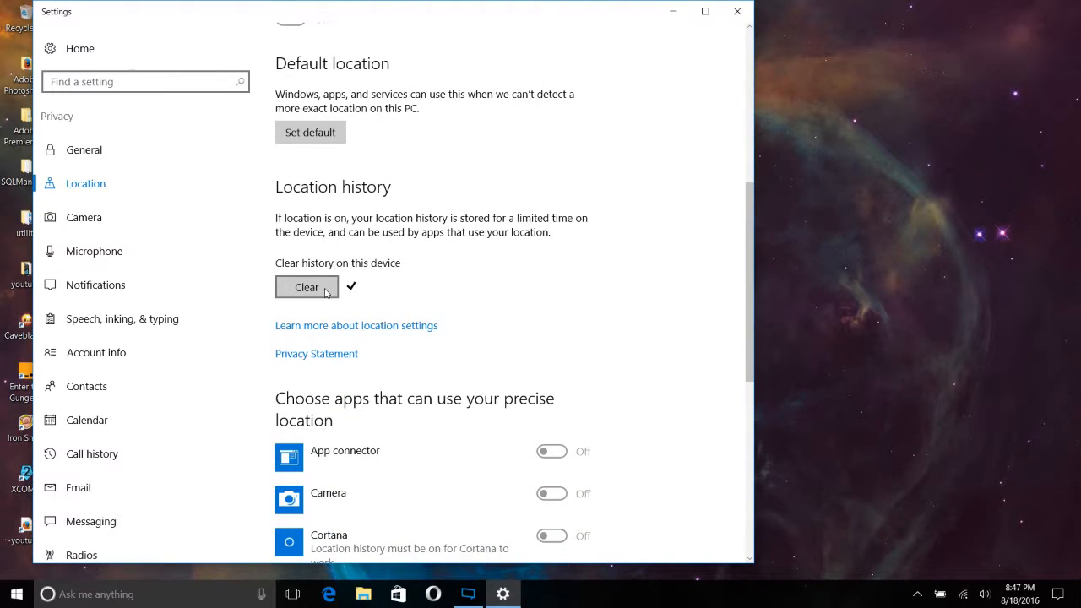
scroll(down, 3)
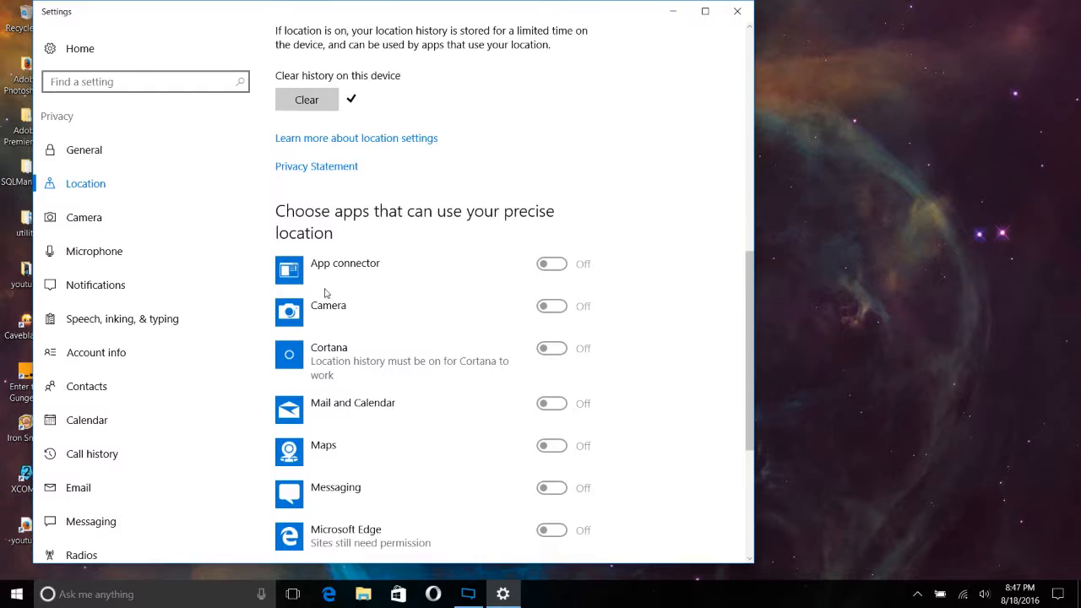
scroll(down, 3)
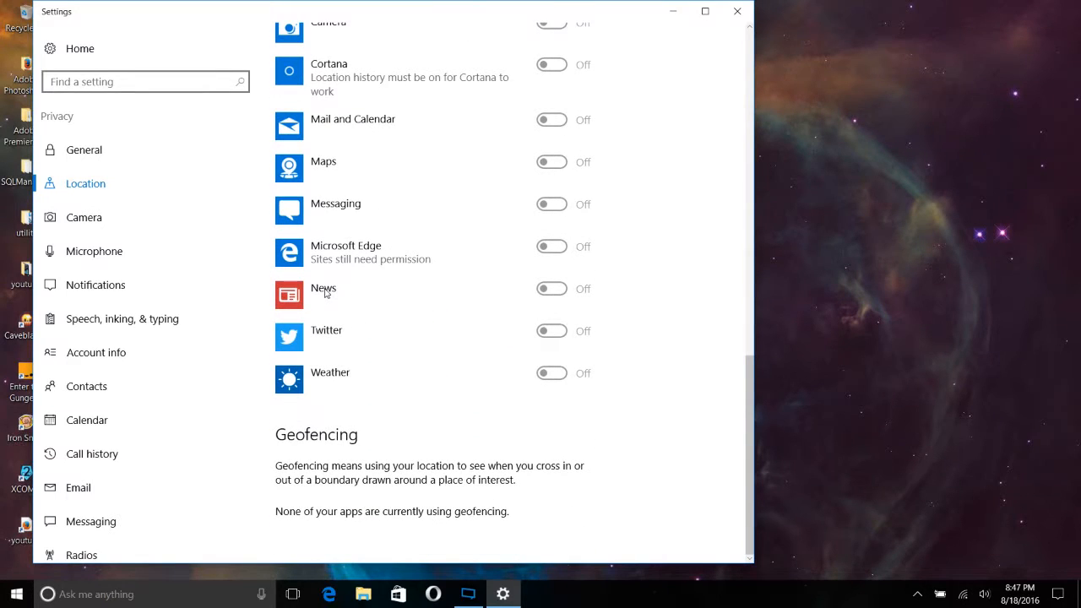
mouse_move(118, 216)
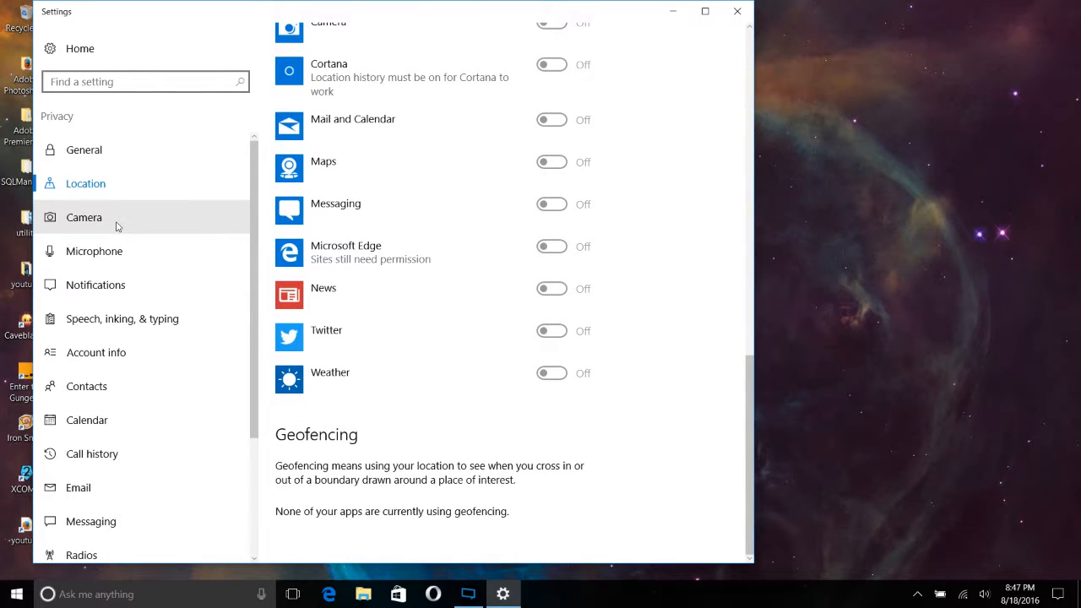
Step: Review the Camera and Microphone app permission lists, then move to Notifications
click(85, 216)
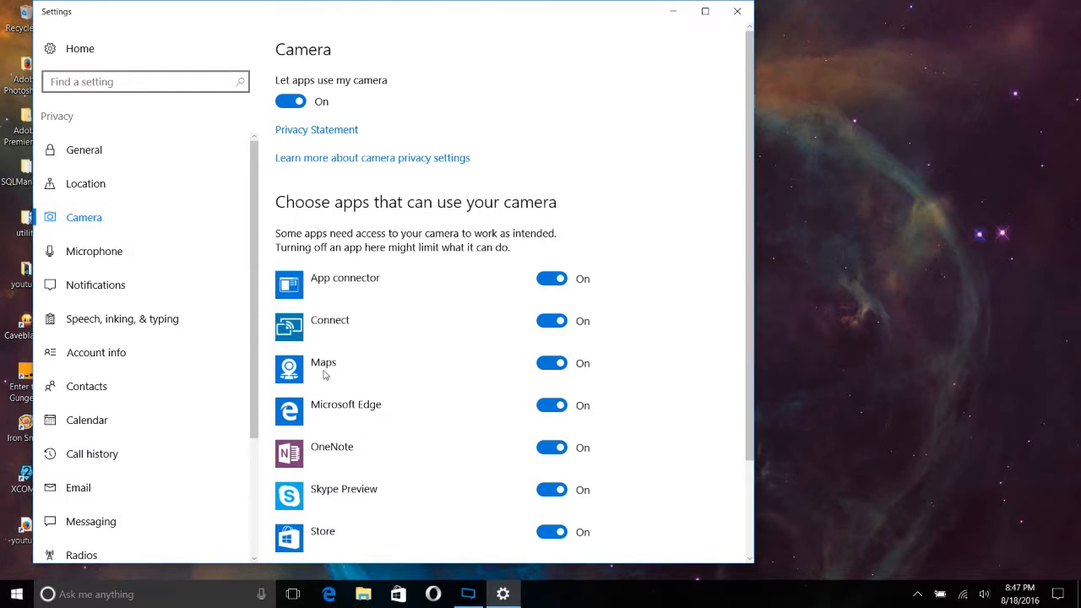
scroll(down, 3)
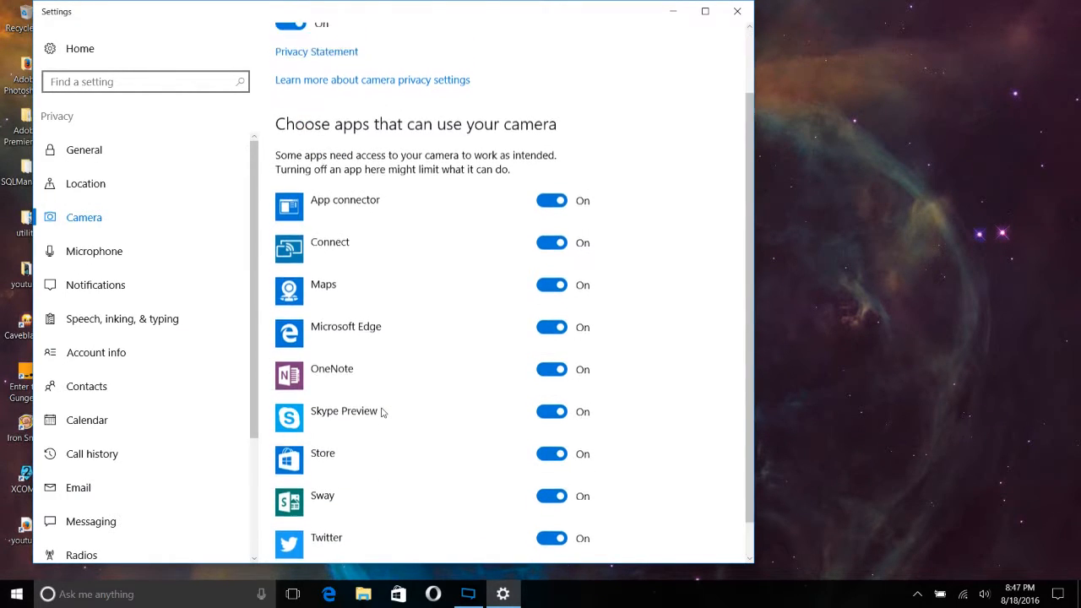
scroll(up, 3)
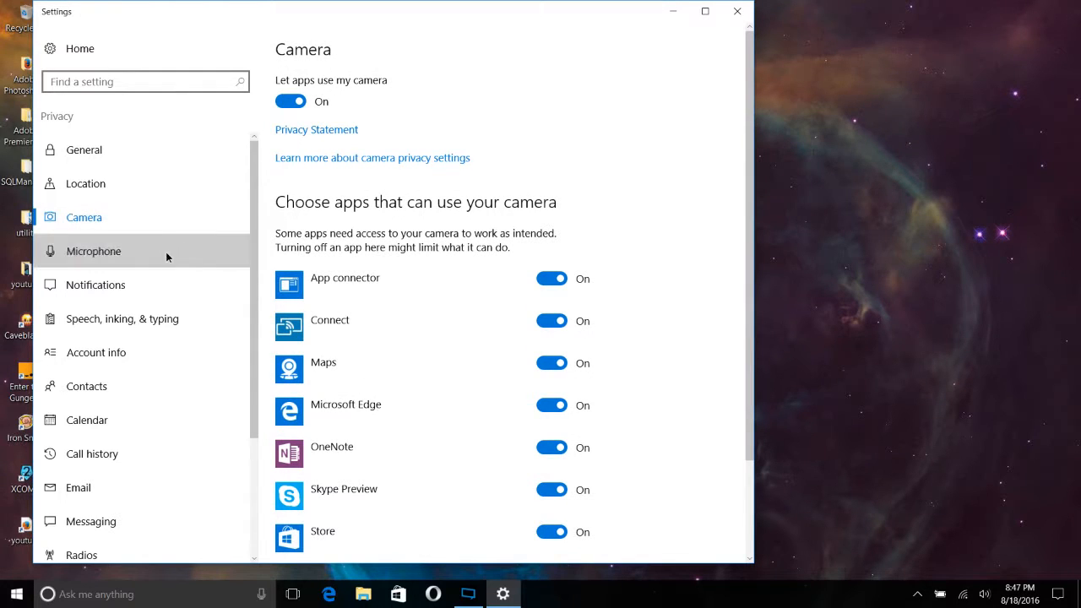
click(95, 250)
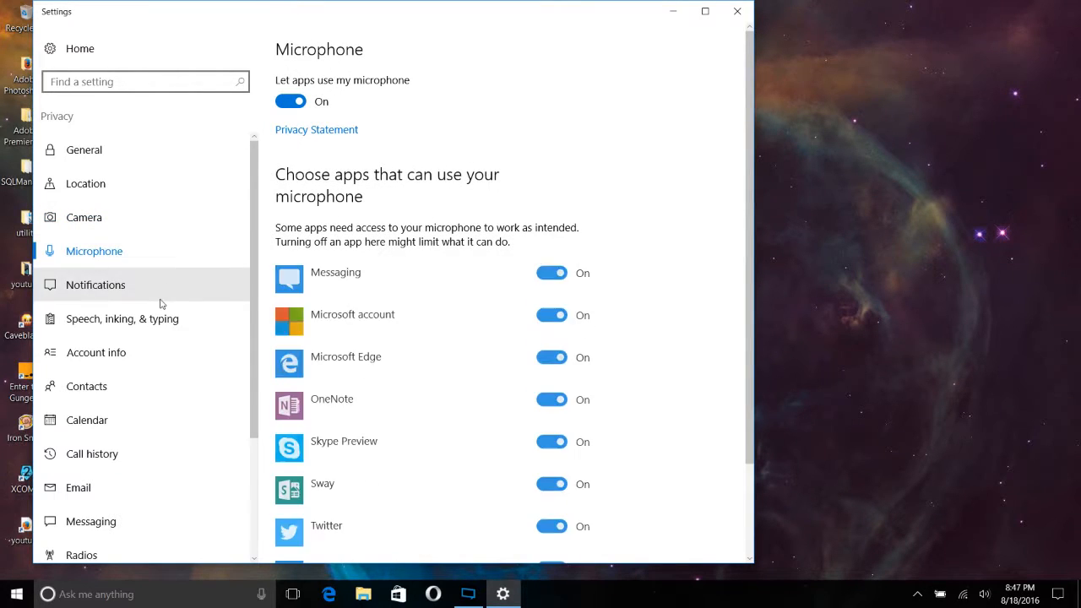
click(95, 284)
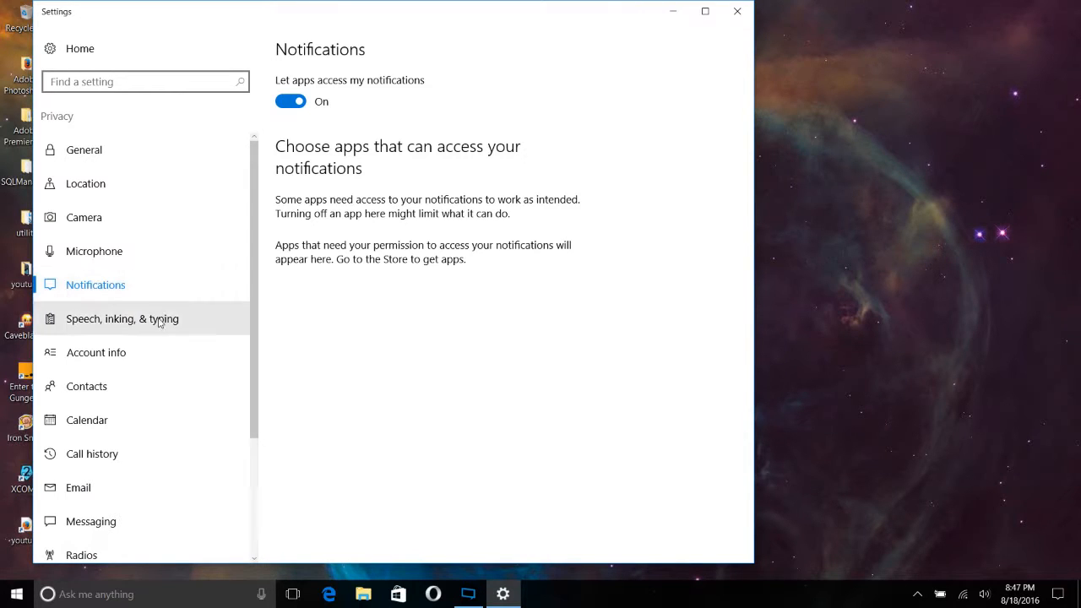
Step: Leave Getting to know you off on Speech, inking & typing, dismissing its turn-on prompt
click(122, 318)
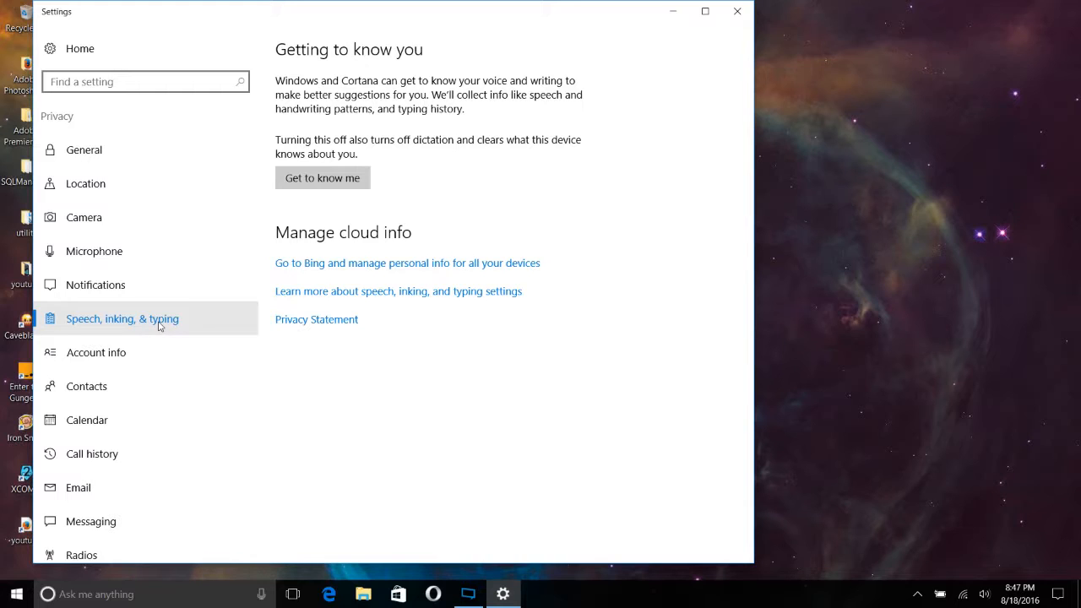
mouse_move(322, 177)
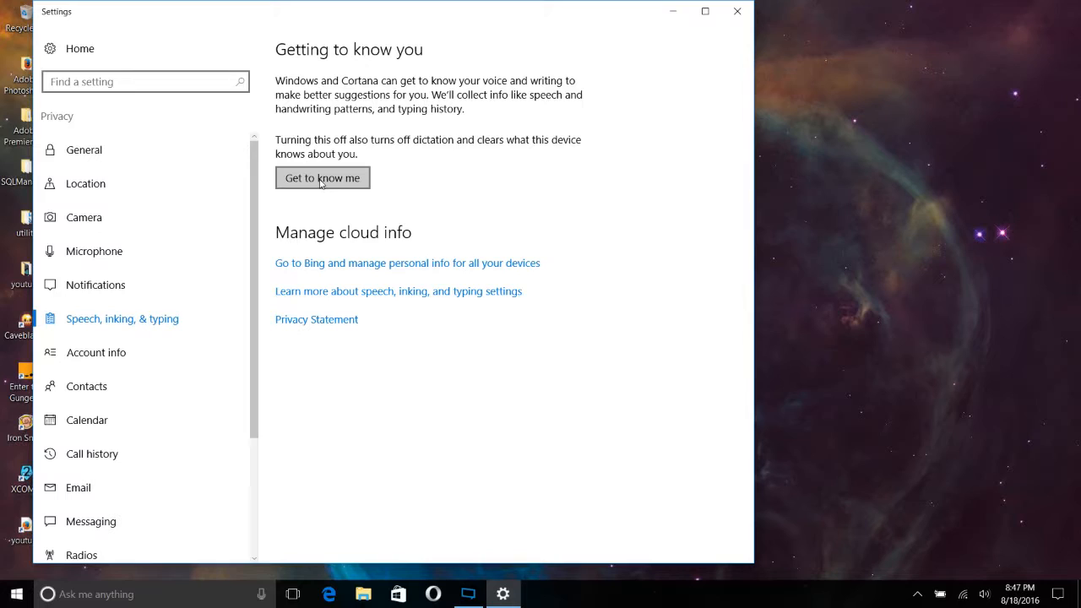
click(323, 178)
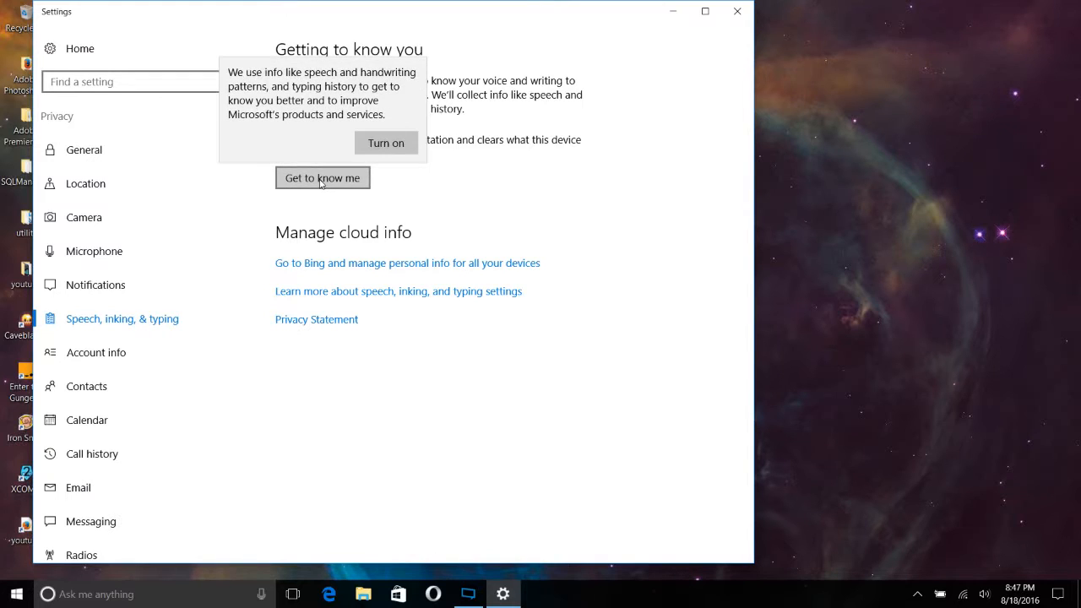
mouse_move(306, 223)
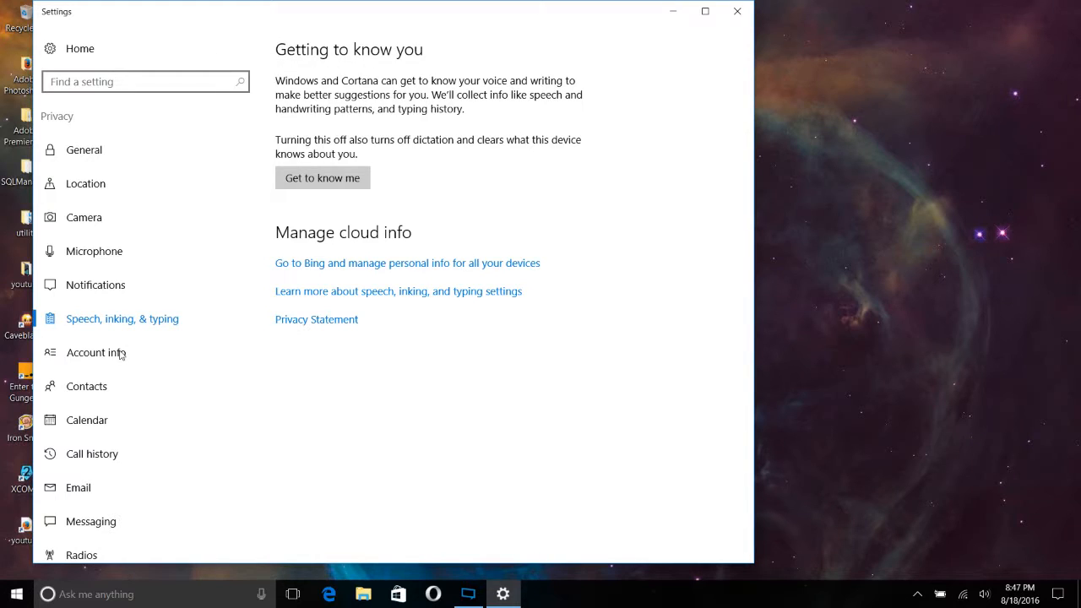
Step: Block app access to account info, contacts and calendar
click(95, 353)
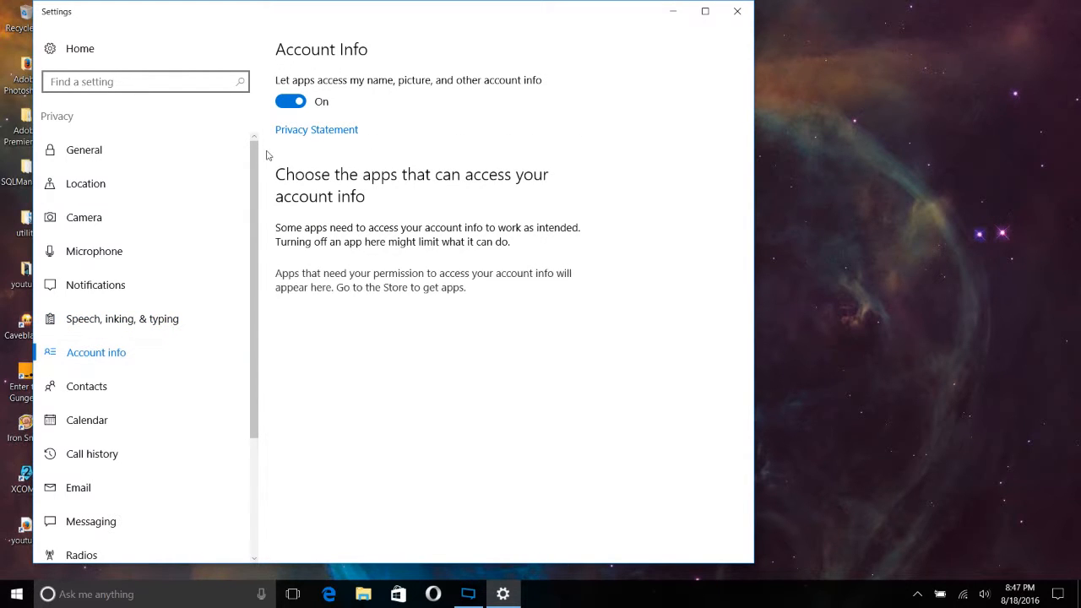
click(290, 101)
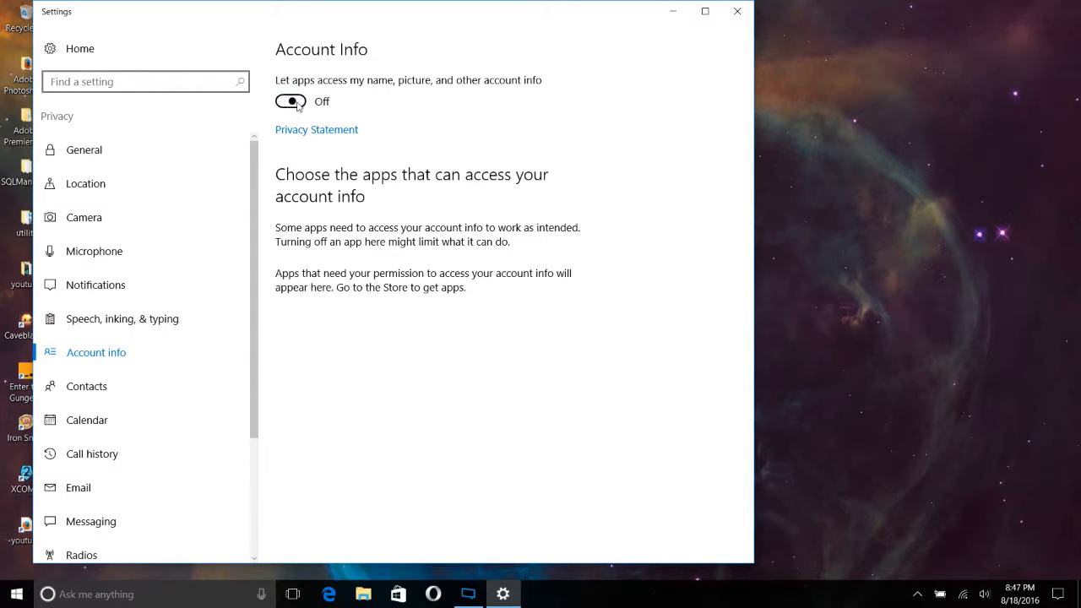
mouse_move(172, 397)
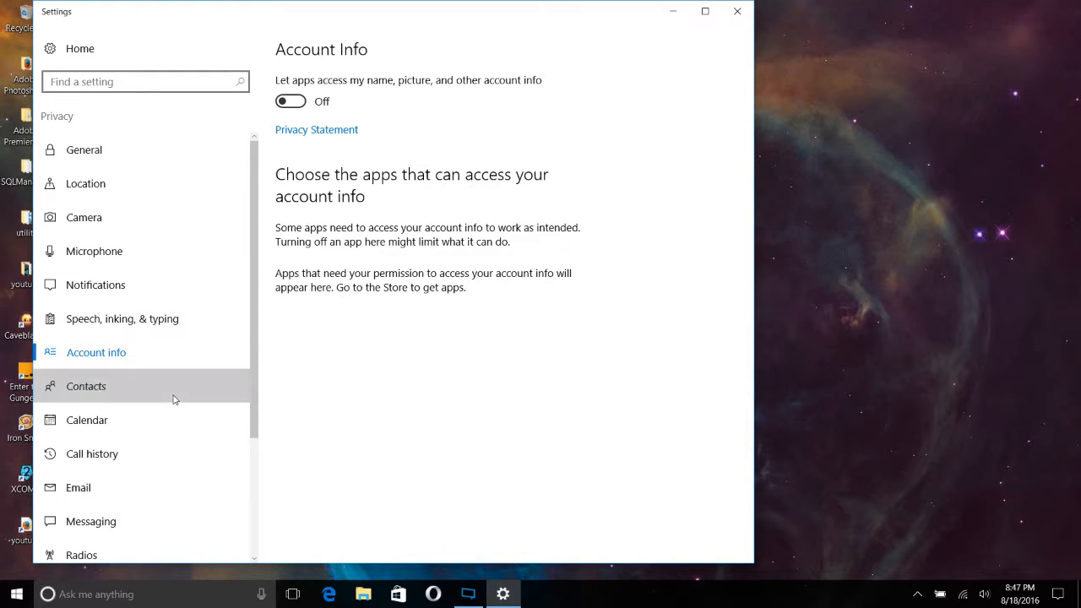
click(84, 386)
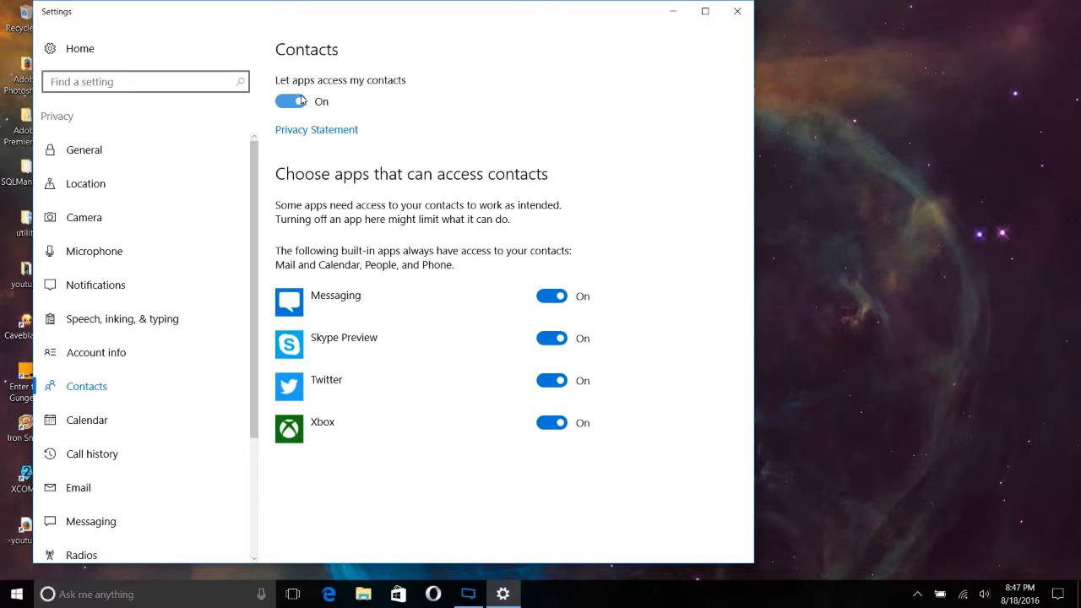
click(291, 101)
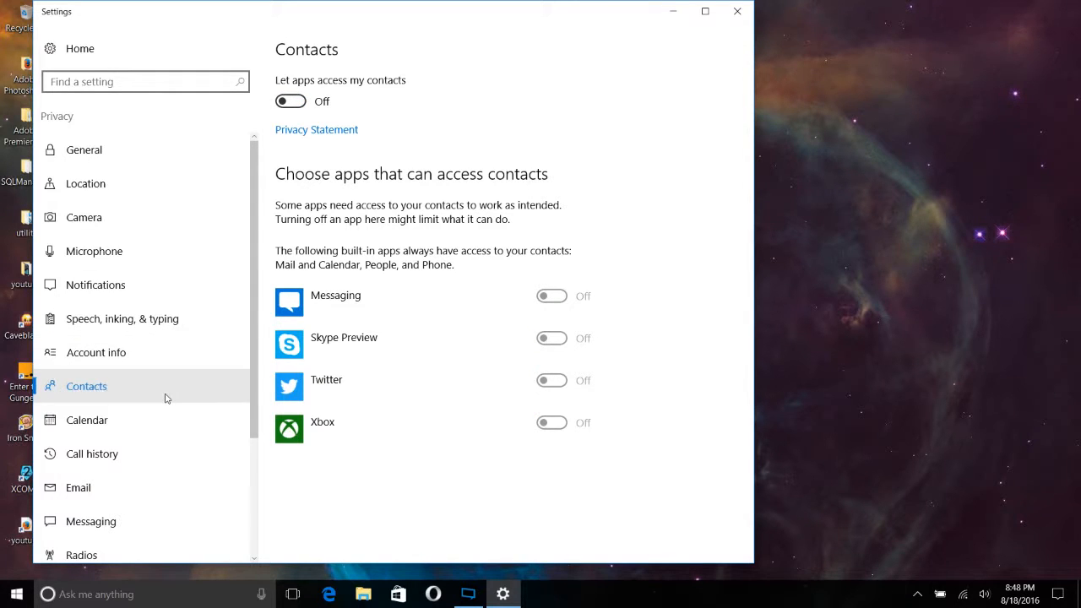
click(86, 419)
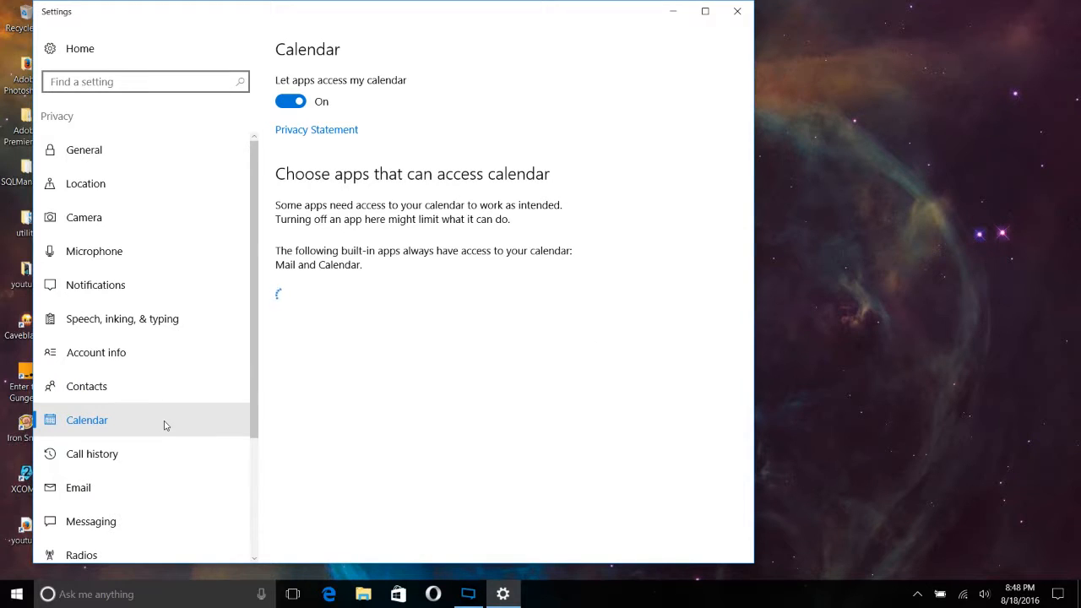
click(291, 101)
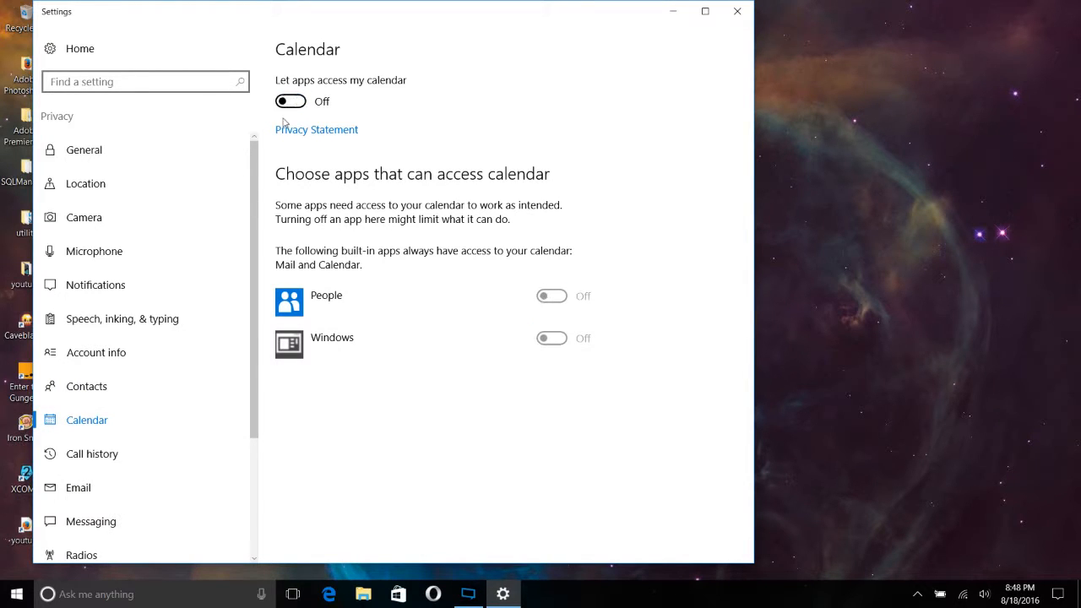
Step: Block app access to call history, email and messaging, then move on to Radios
click(91, 452)
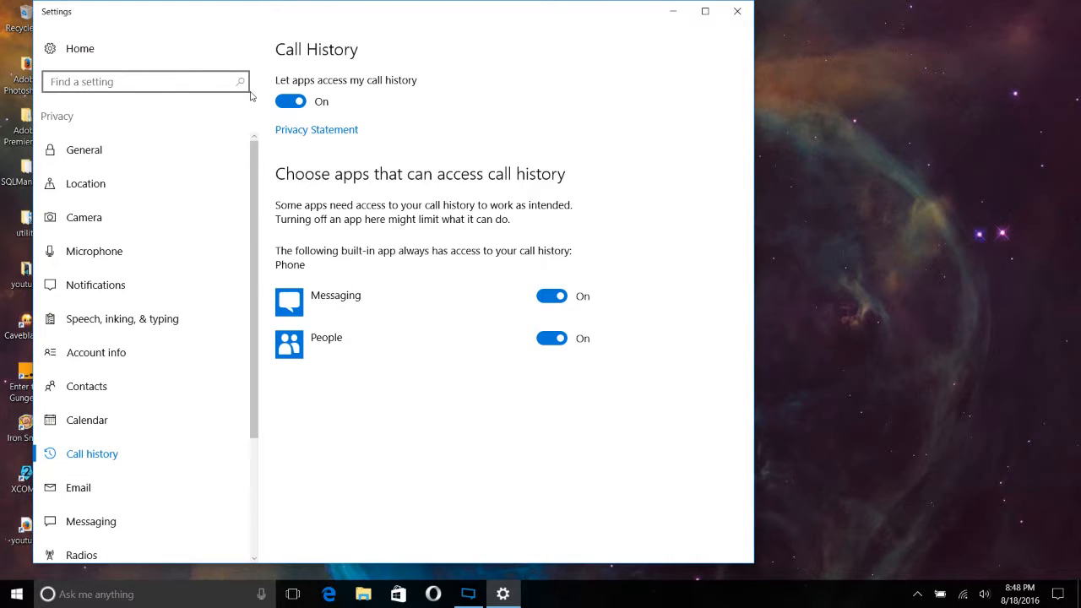
click(291, 101)
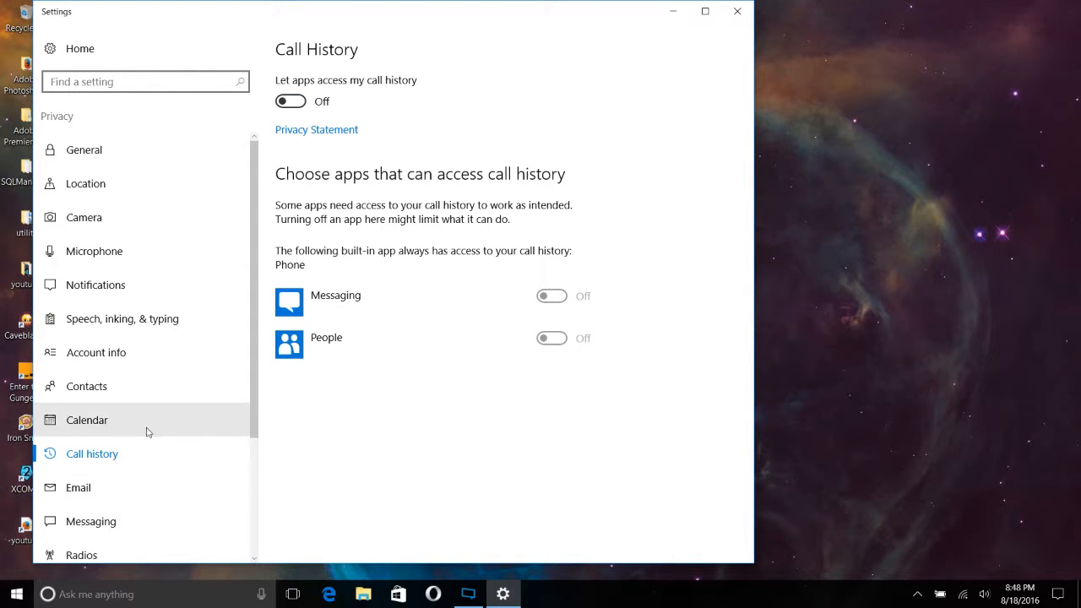
click(78, 486)
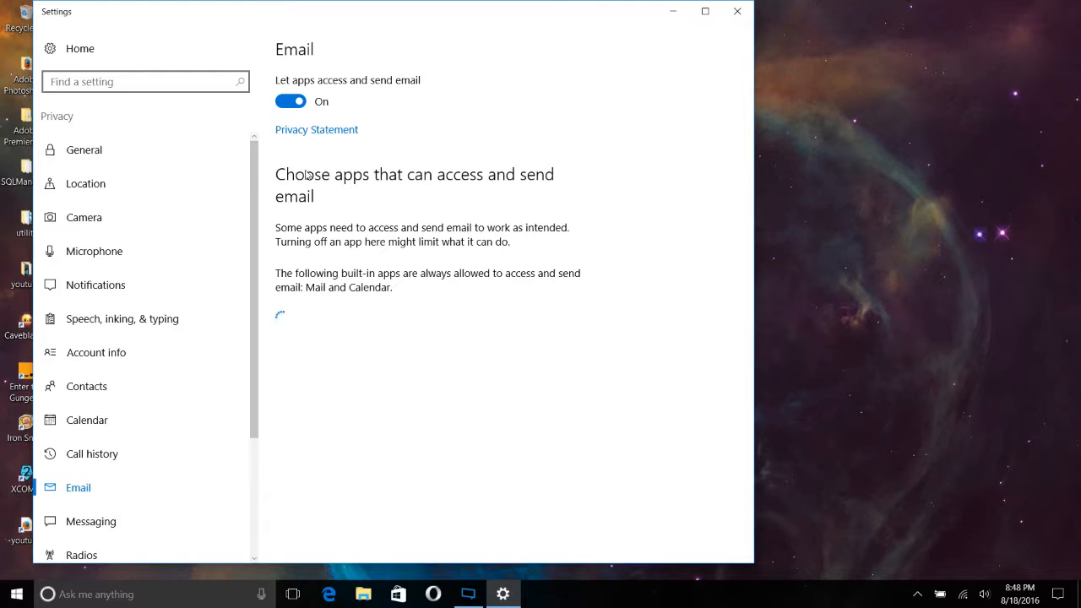
click(291, 101)
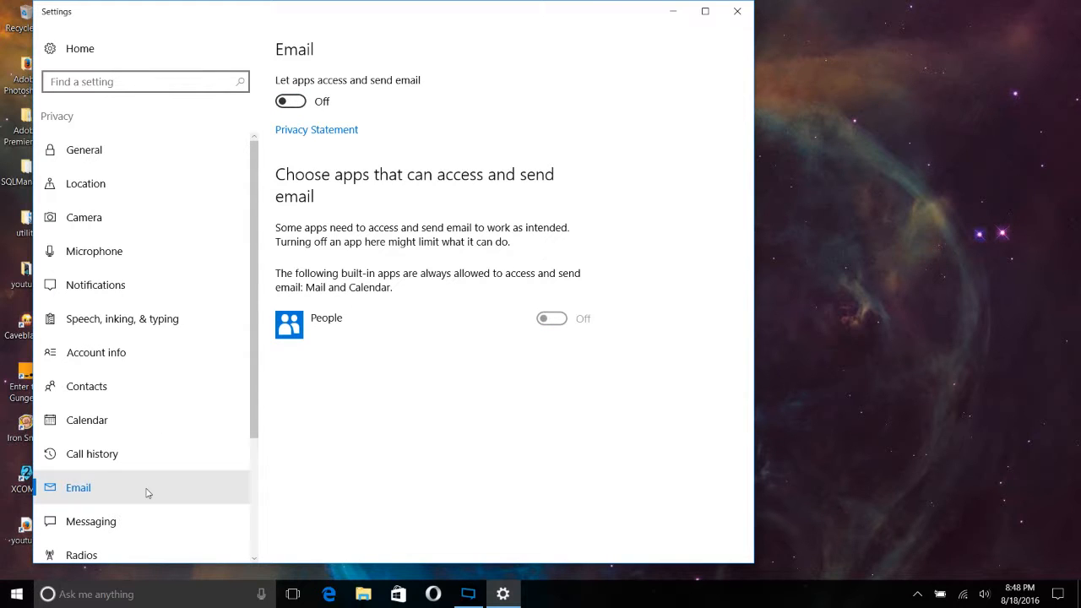
click(91, 521)
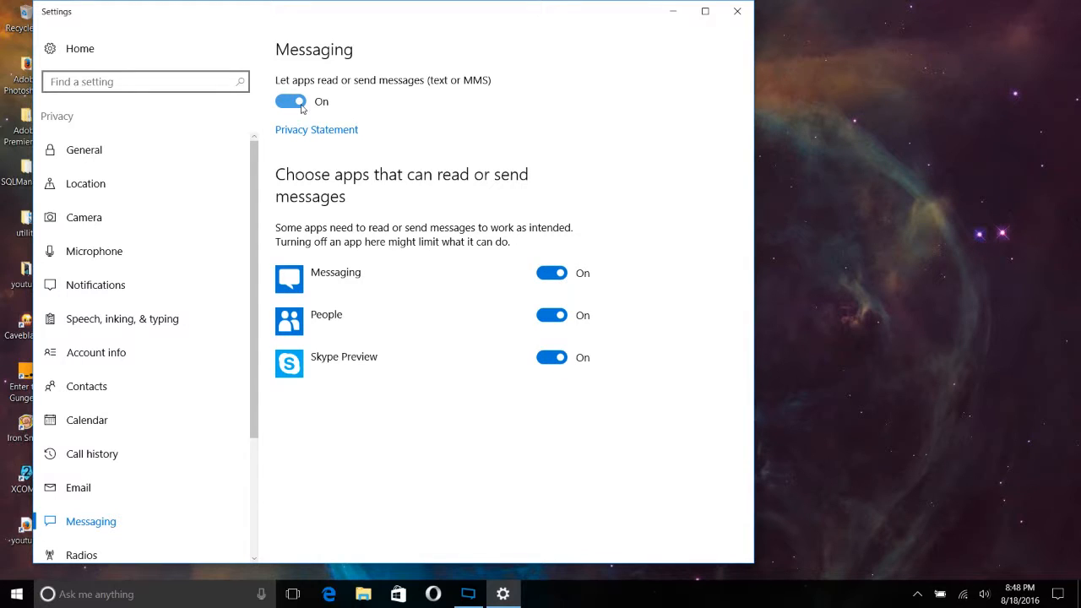
click(291, 101)
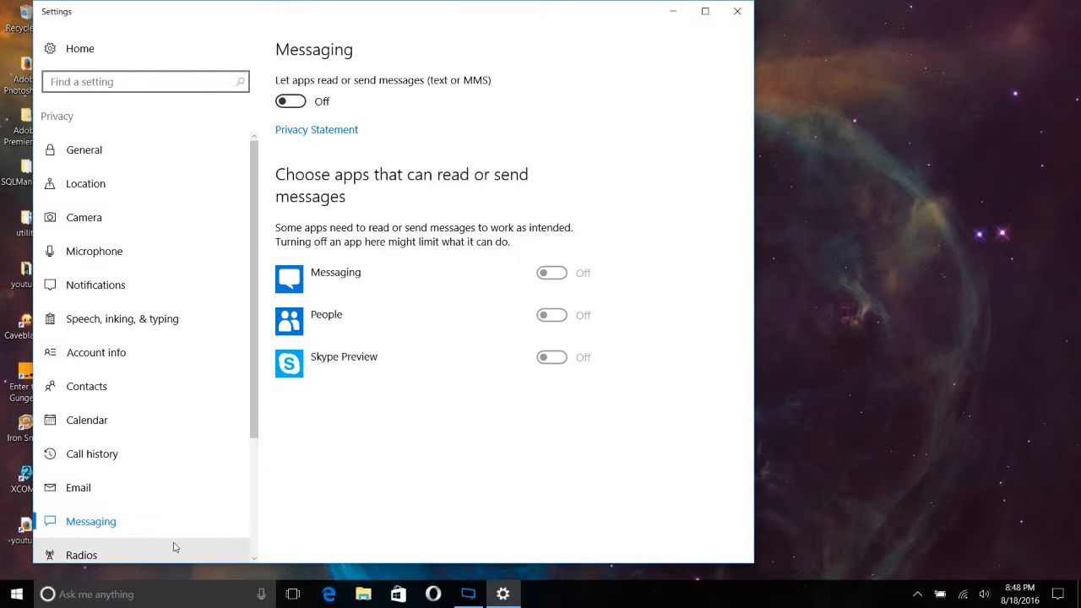
click(81, 555)
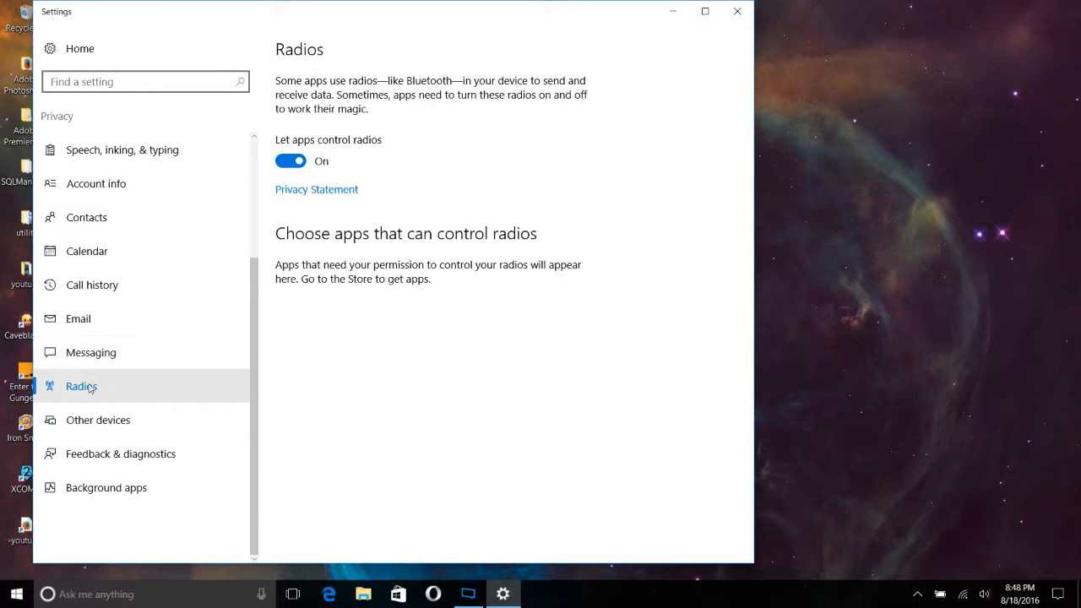
Step: Check the Other devices page and go to Feedback & diagnostics
click(98, 419)
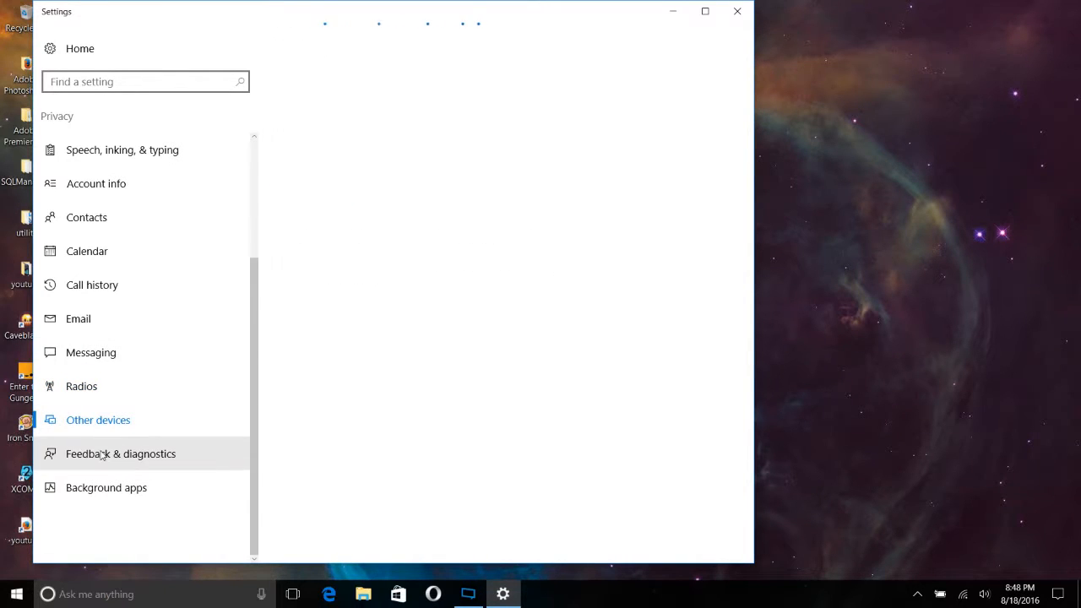
click(98, 419)
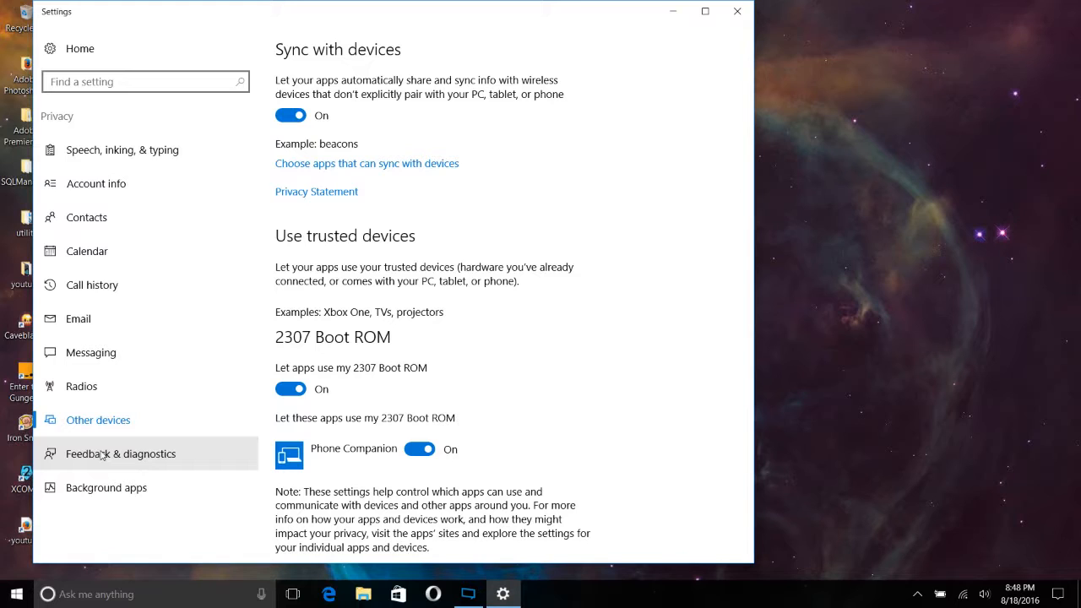
click(122, 453)
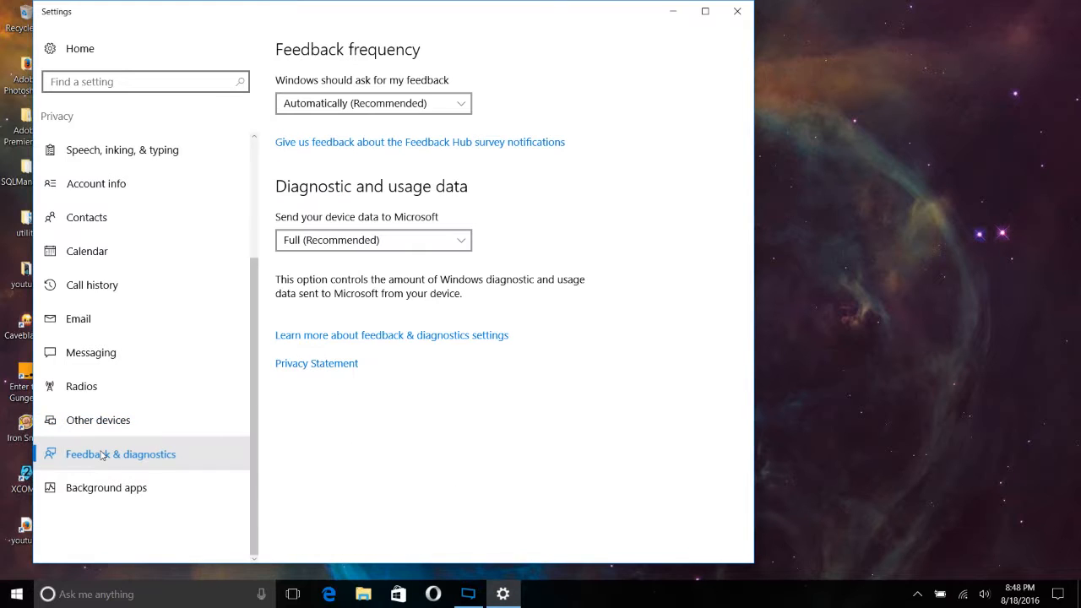
mouse_move(106, 476)
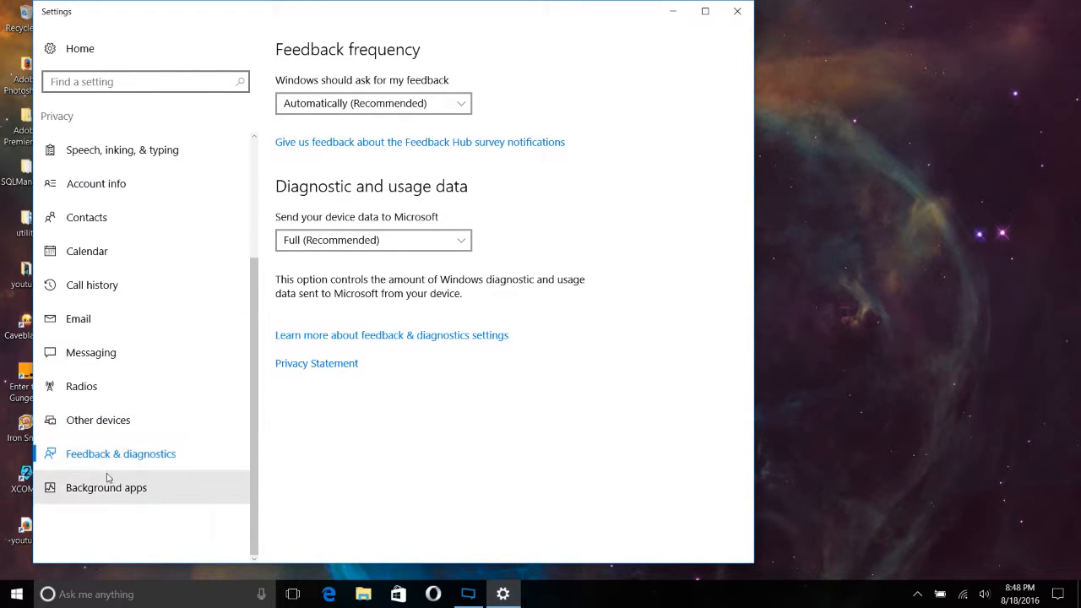
mouse_move(279, 169)
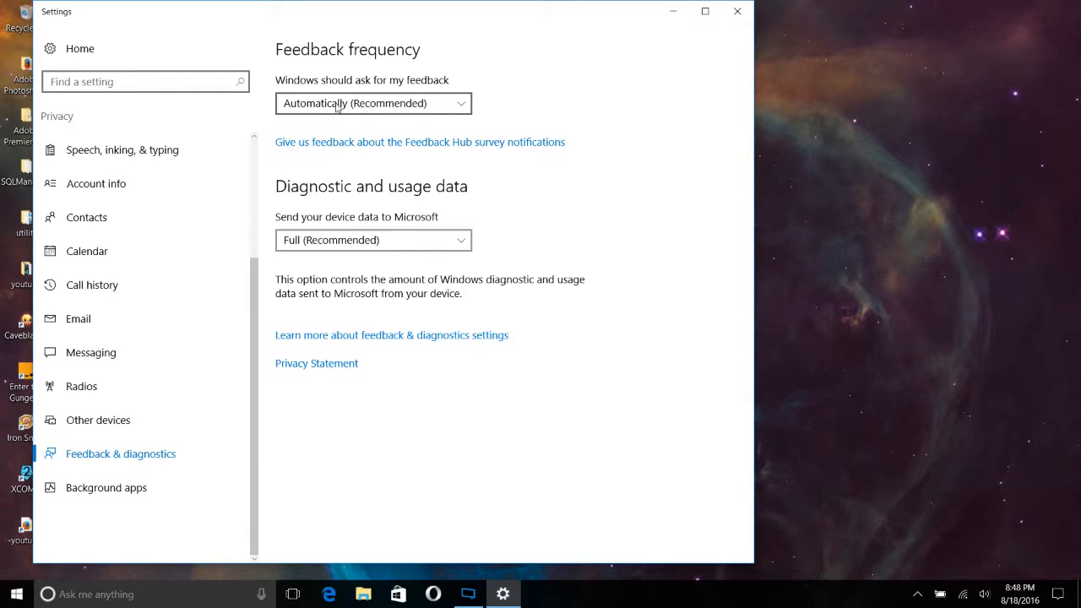
Step: Set feedback frequency to Never and keep diagnostic data at Full (Recommended)
click(372, 103)
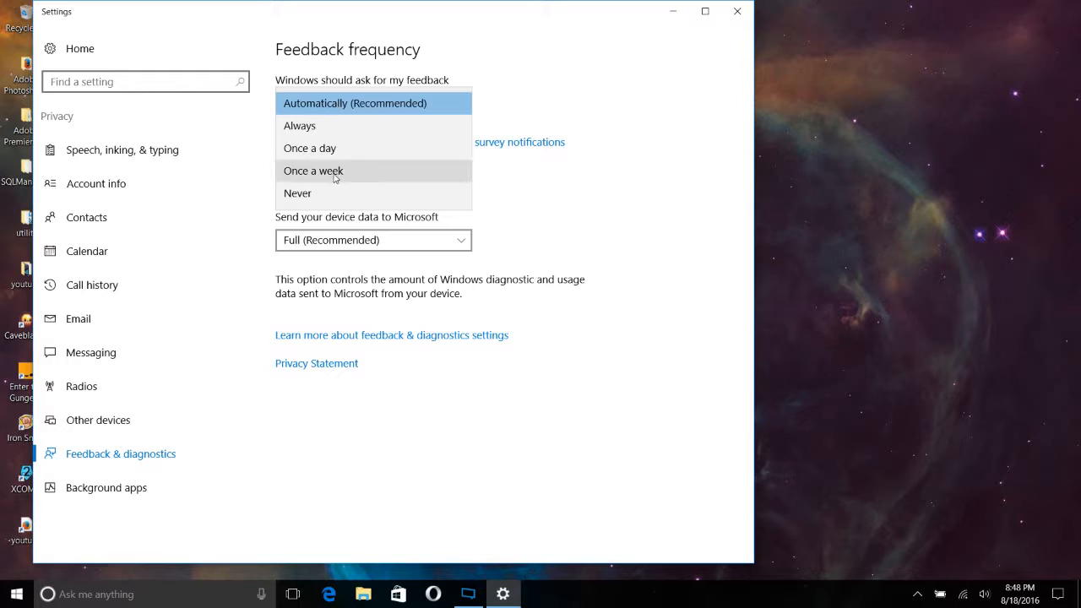
click(298, 193)
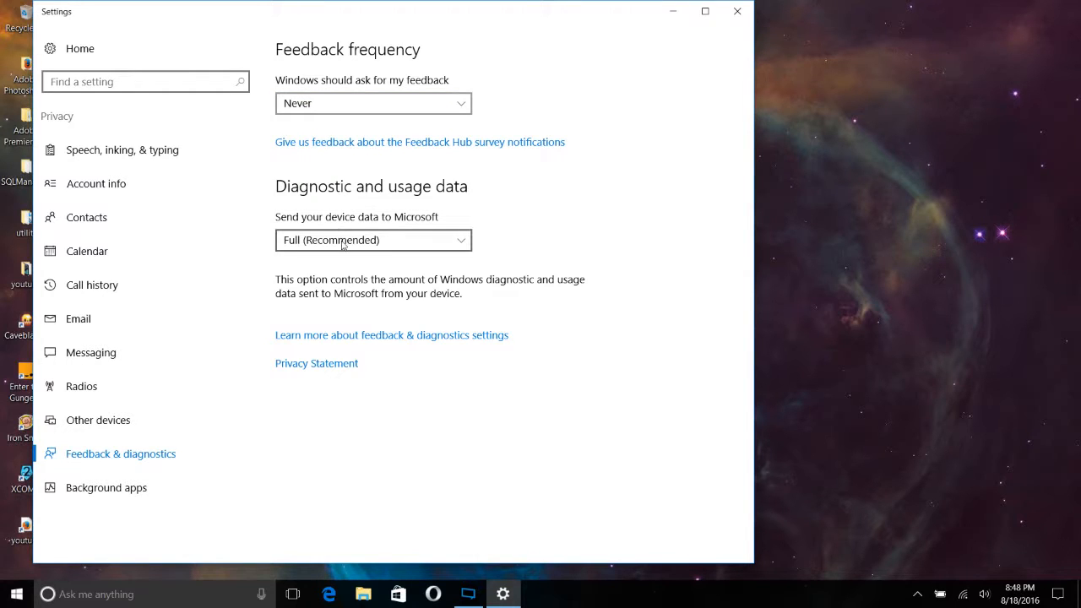
click(372, 240)
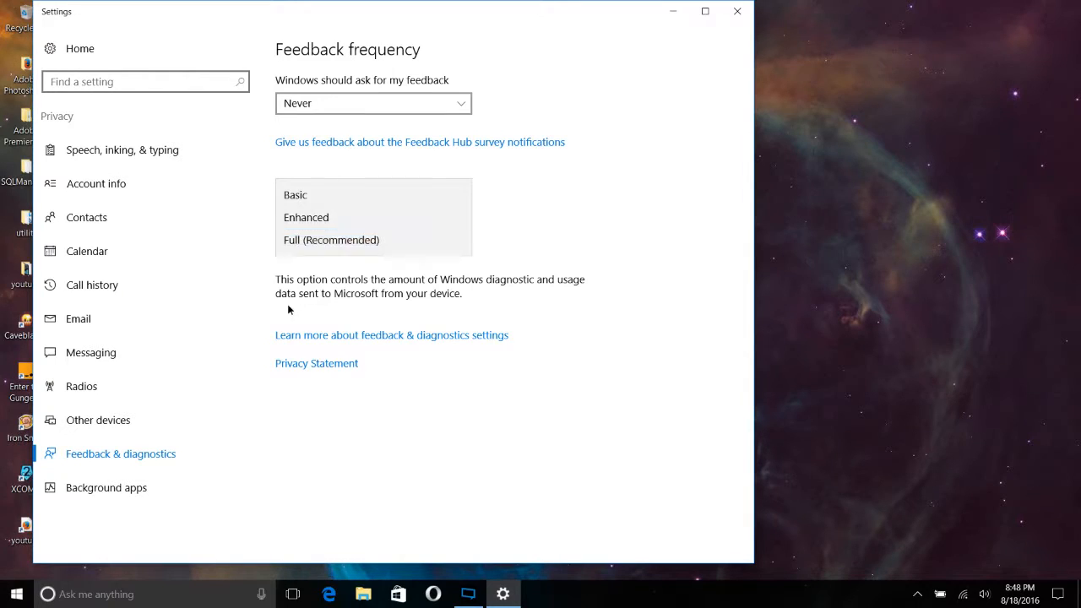
click(331, 240)
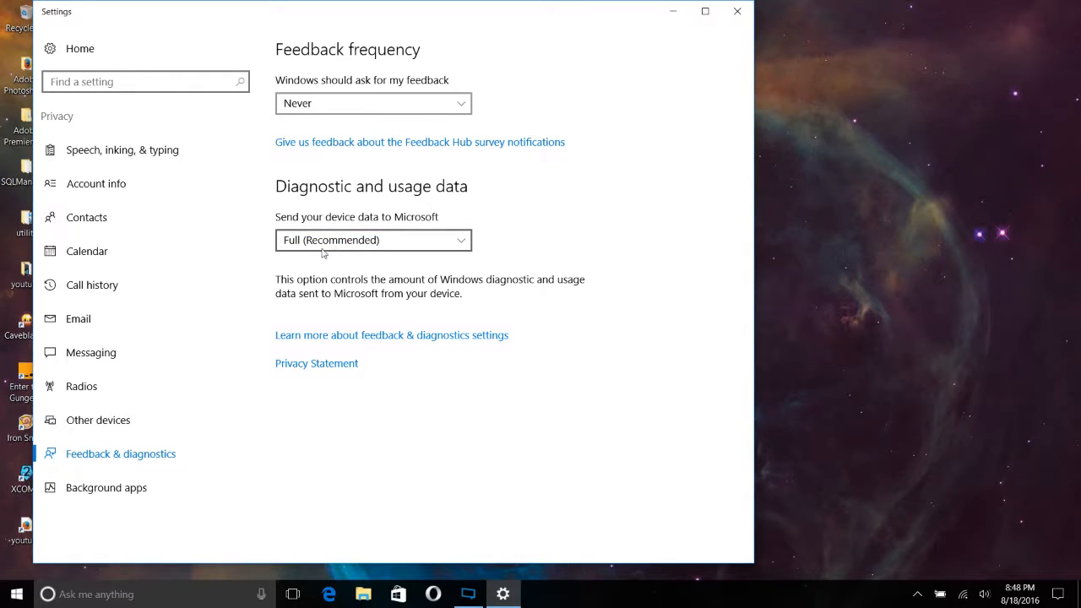
click(372, 240)
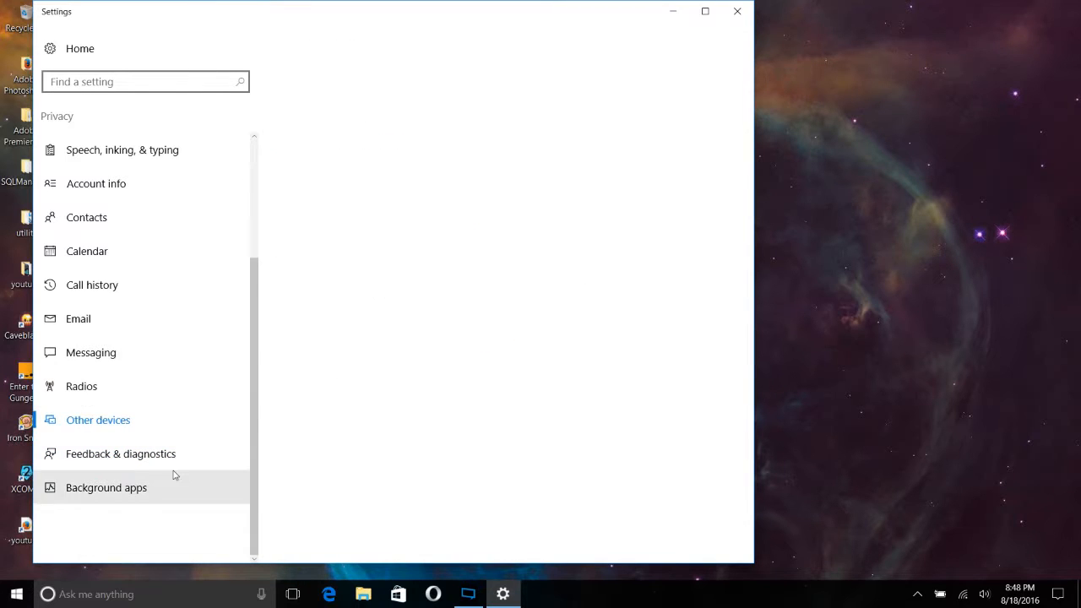
Step: Stop 3D Builder, Alarms & Clock and Calculator running in the background
click(98, 419)
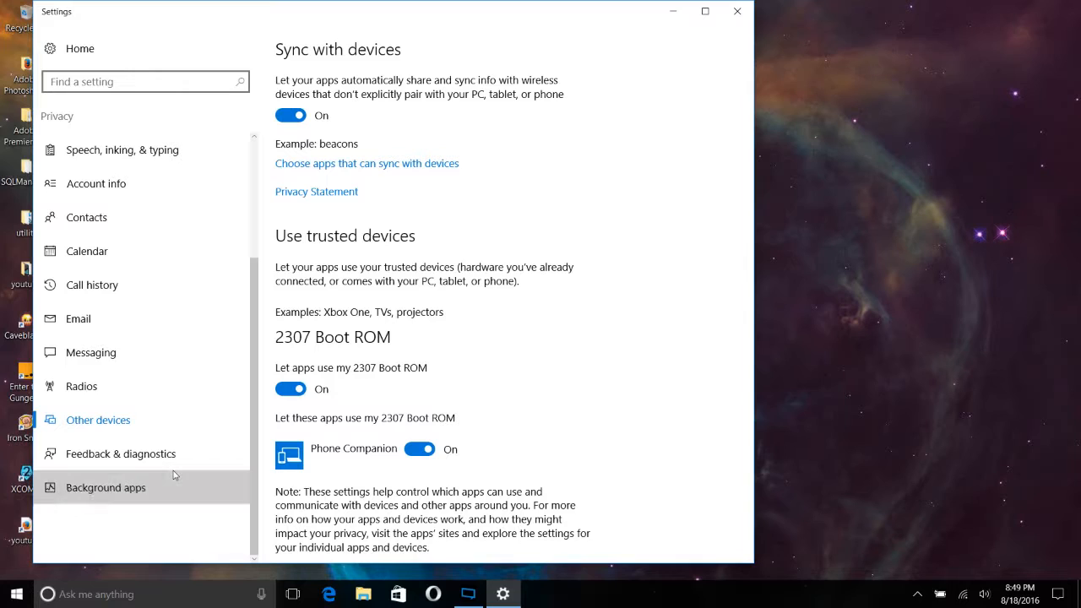
click(105, 487)
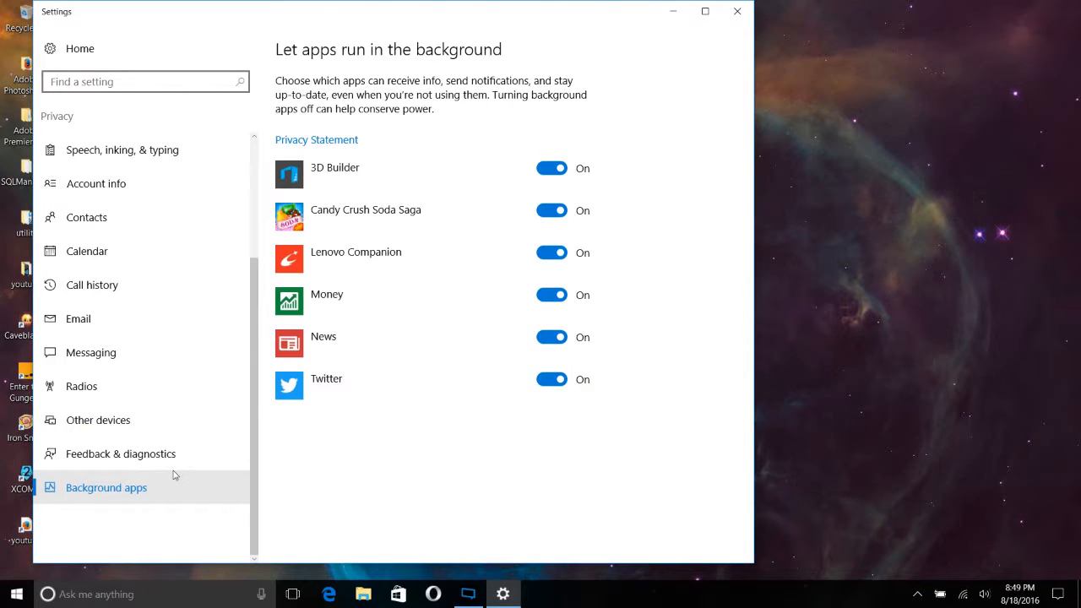
scroll(up, 3)
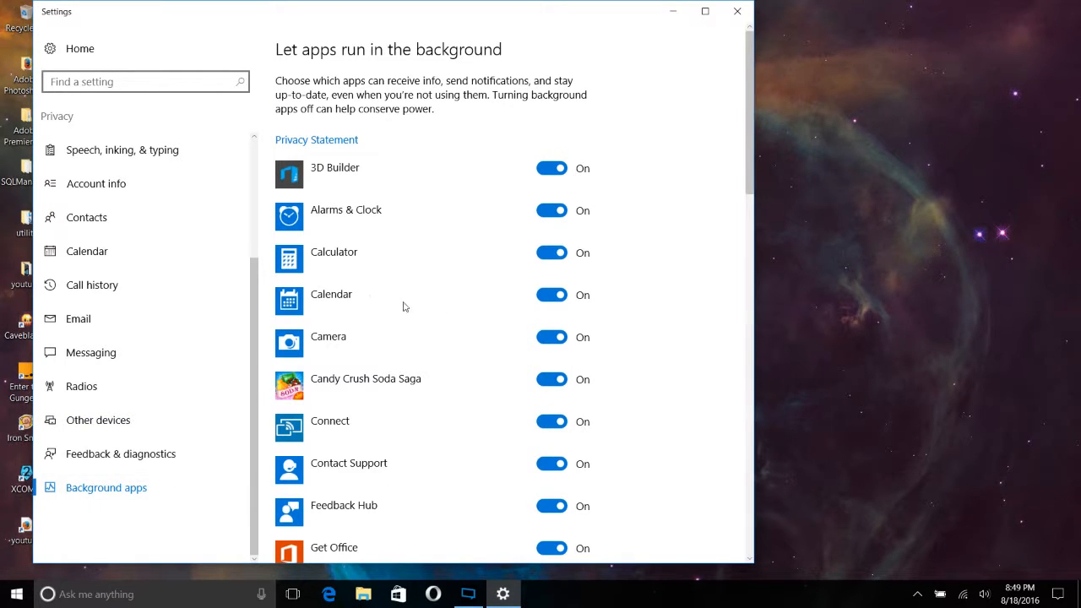
mouse_move(446, 131)
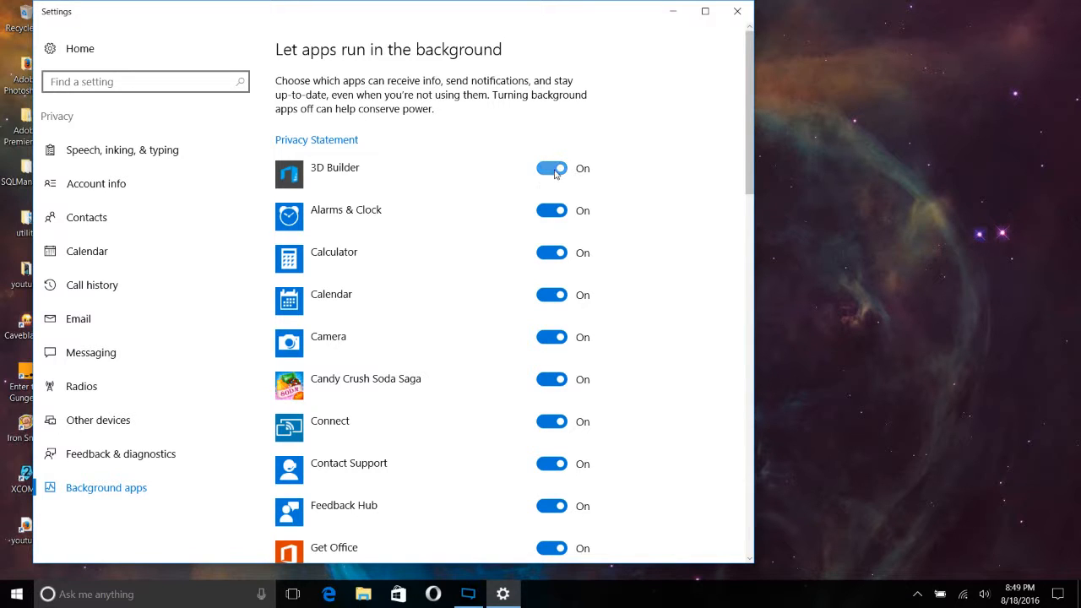
click(551, 169)
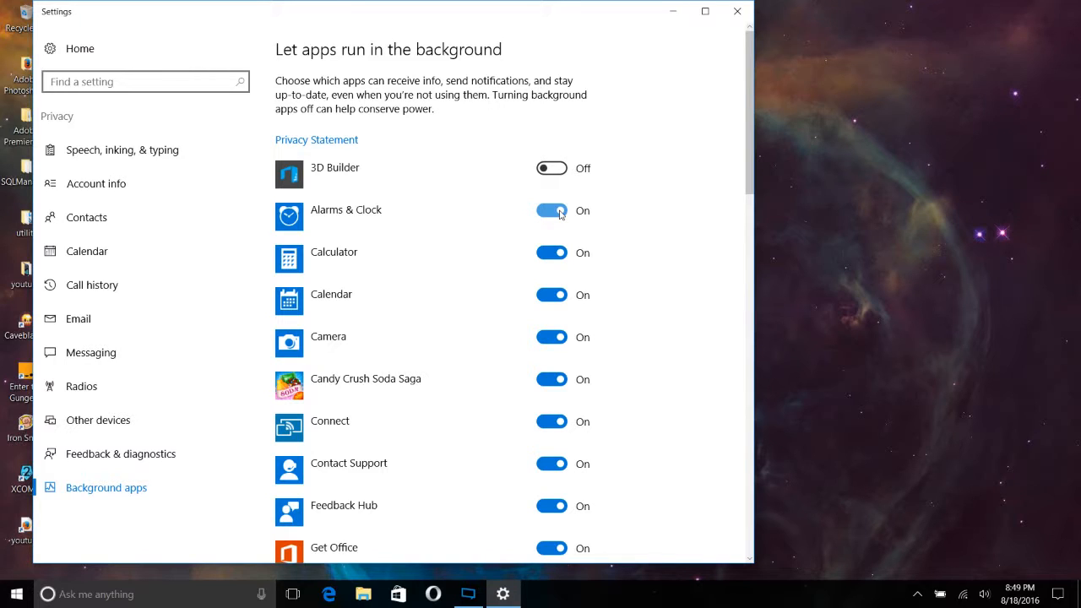
click(550, 209)
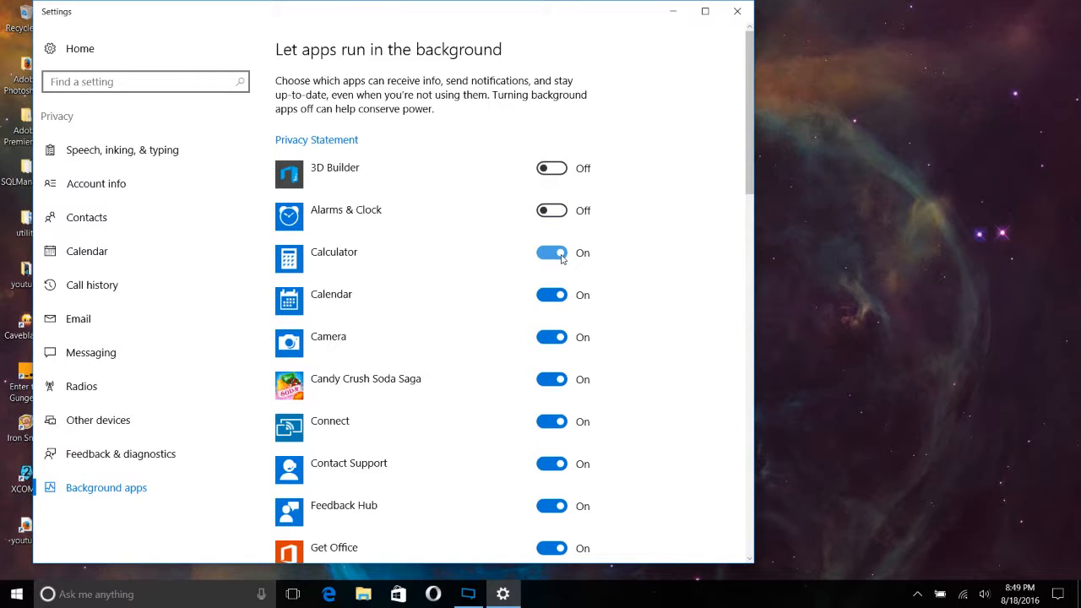
click(551, 252)
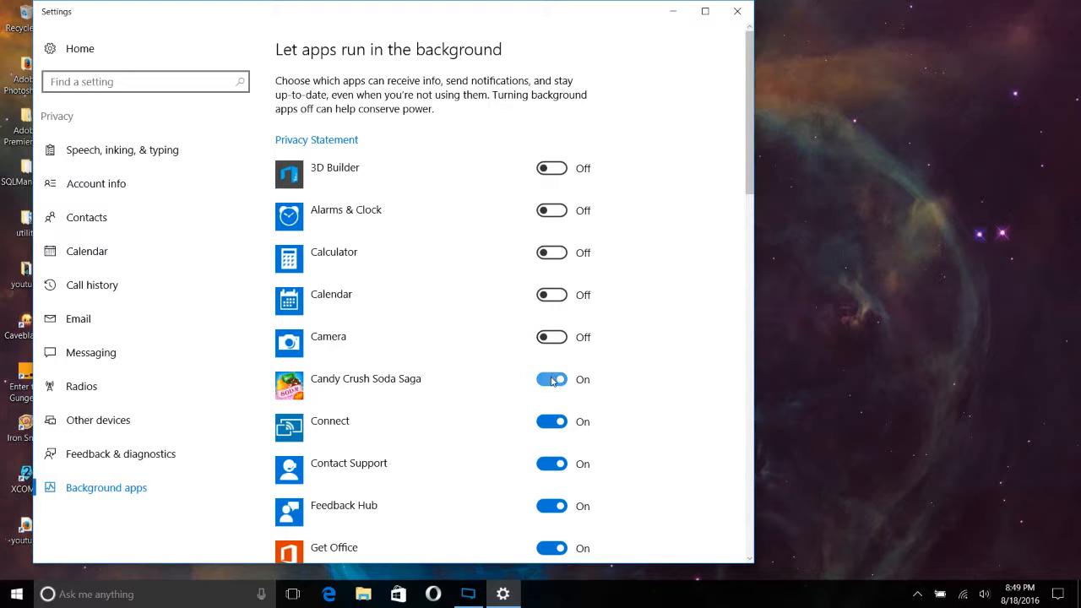
Step: Stop Connect and the following apps through Feedback Hub running in the background
scroll(down, 3)
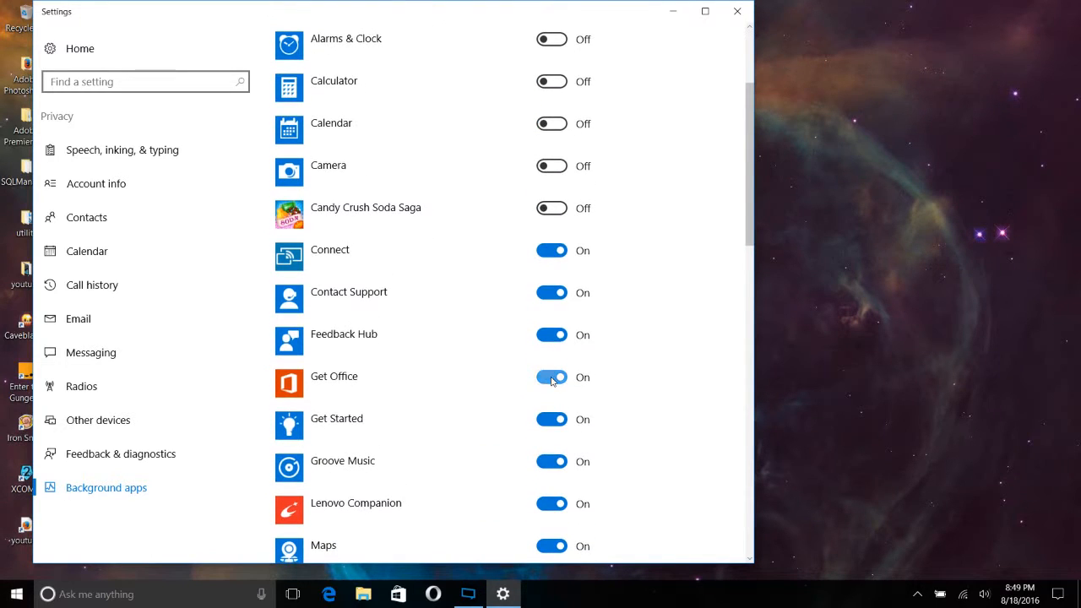
click(551, 250)
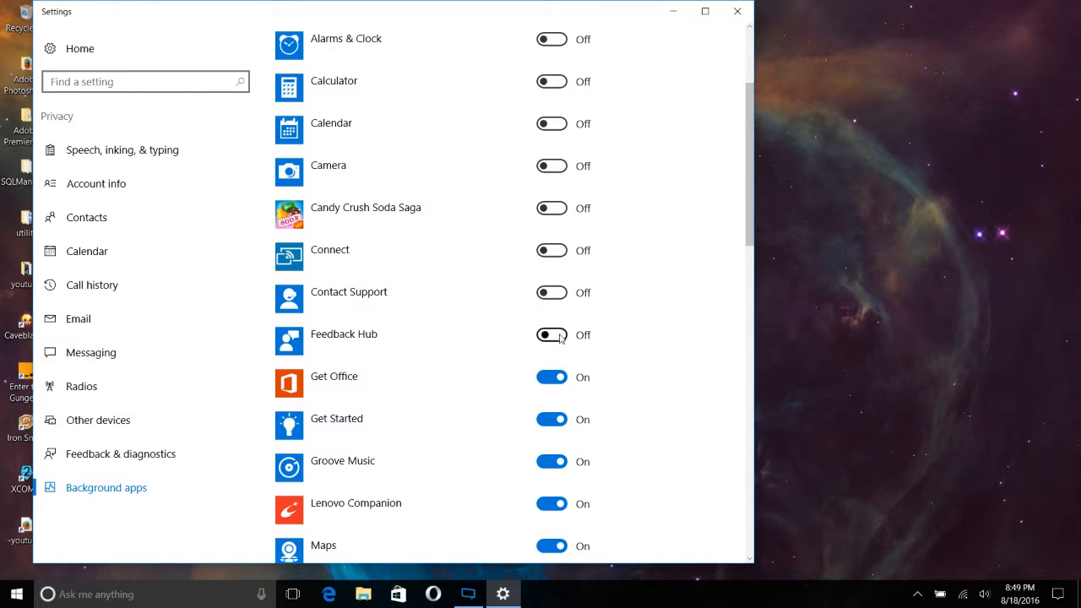
scroll(down, 3)
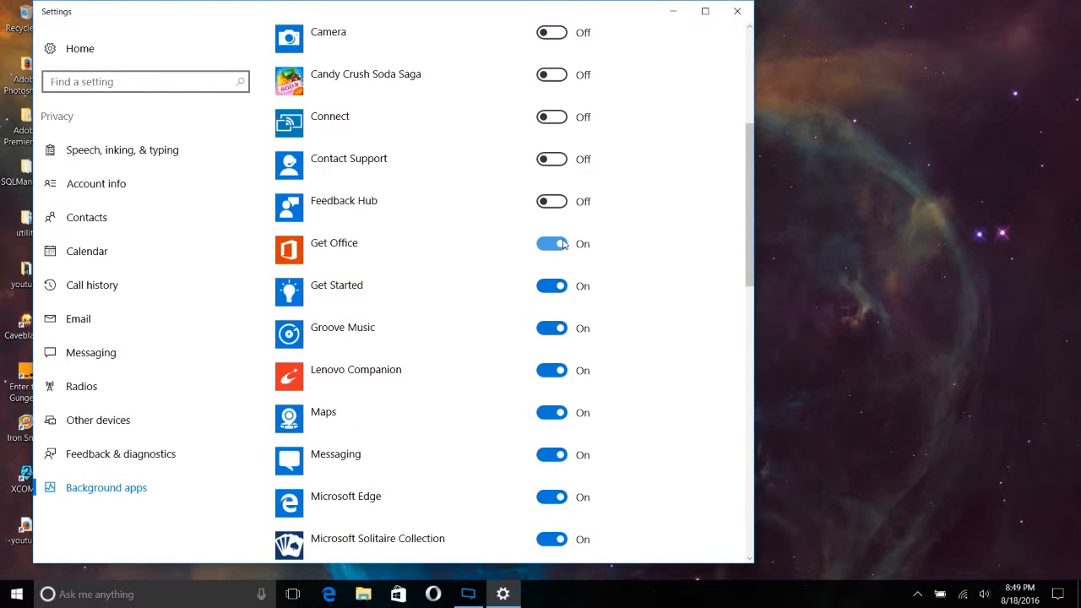
Step: Stop Get Office, Lenovo Companion, Maps, Microsoft Edge, Movies & TV and News running in background
click(551, 244)
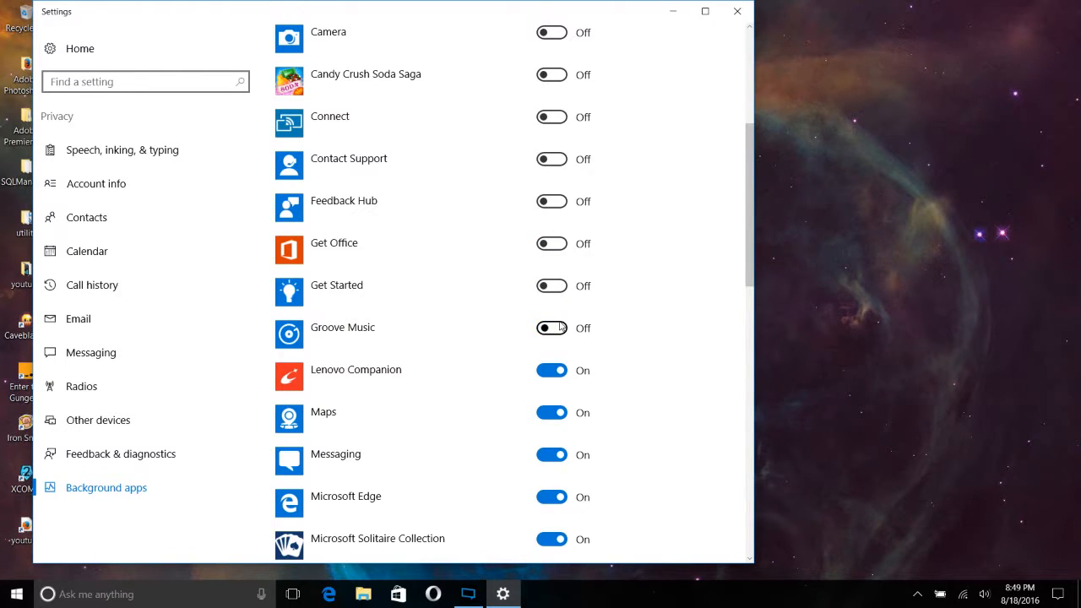
scroll(down, 3)
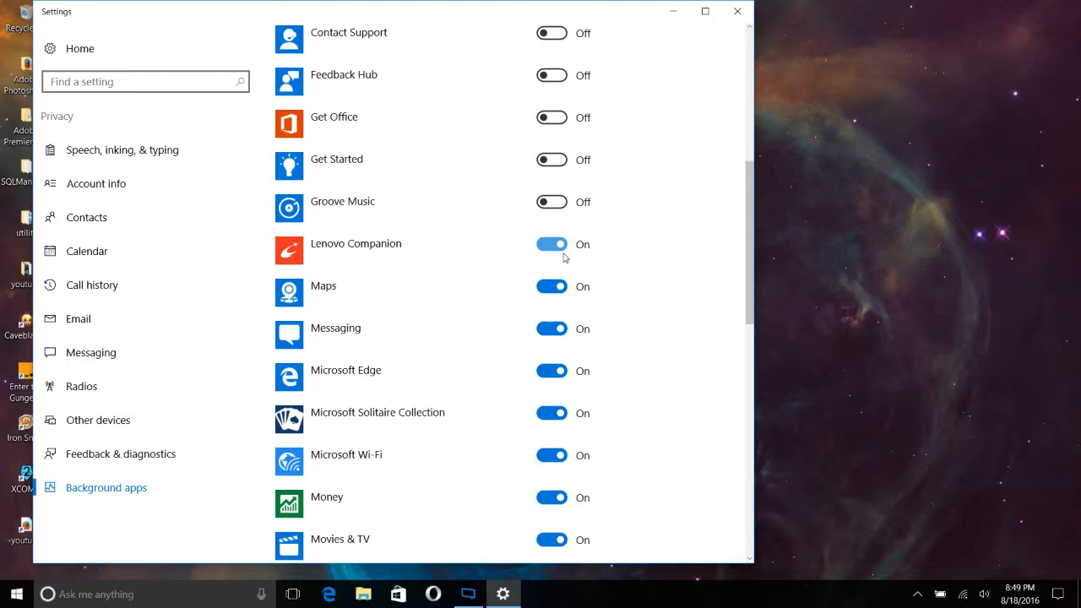
click(551, 288)
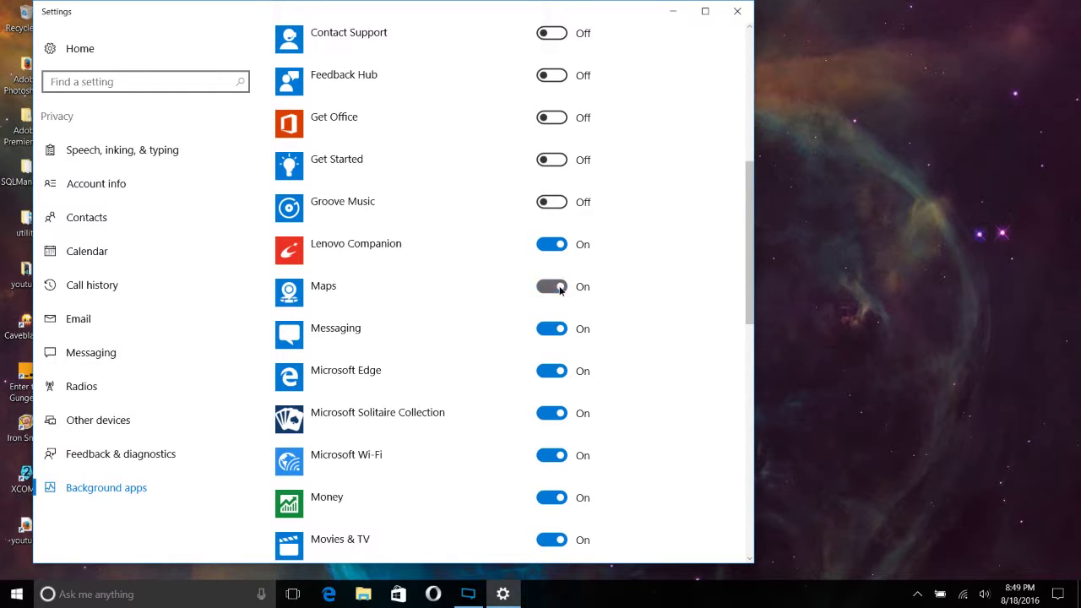
click(550, 287)
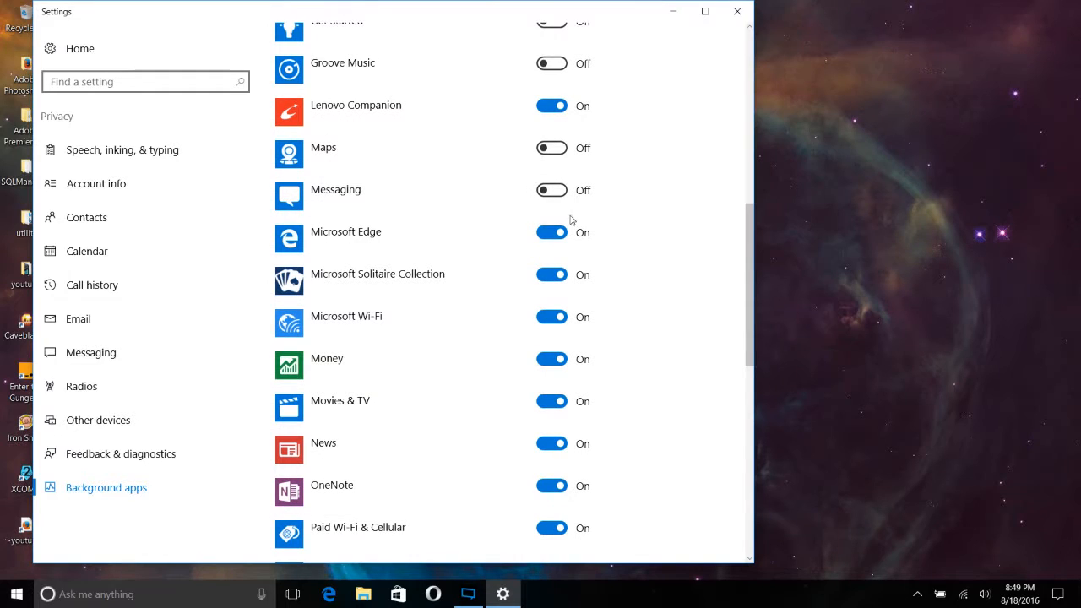
click(550, 232)
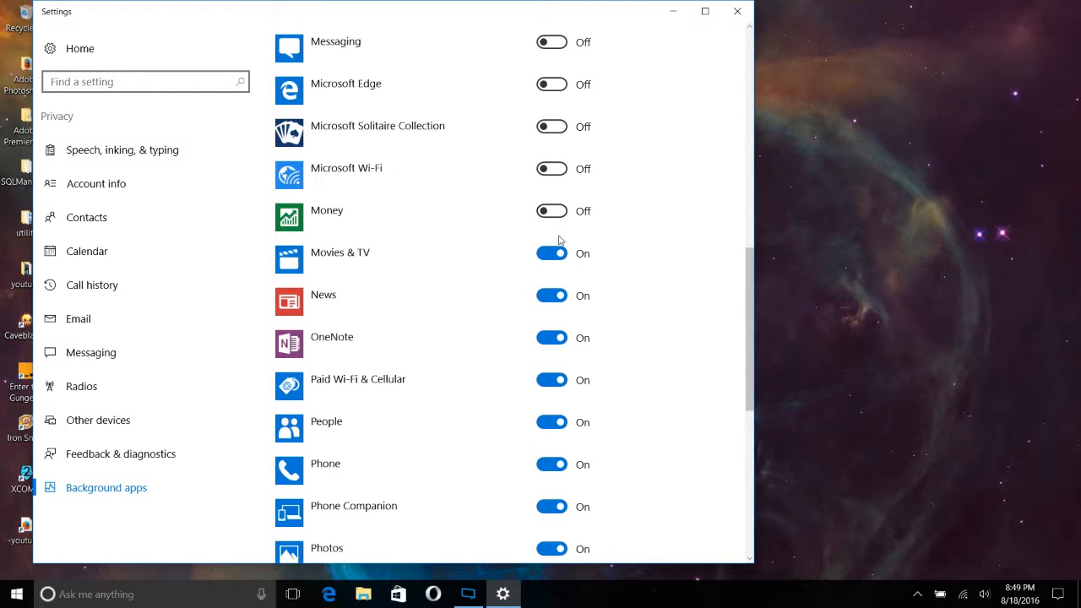
click(551, 253)
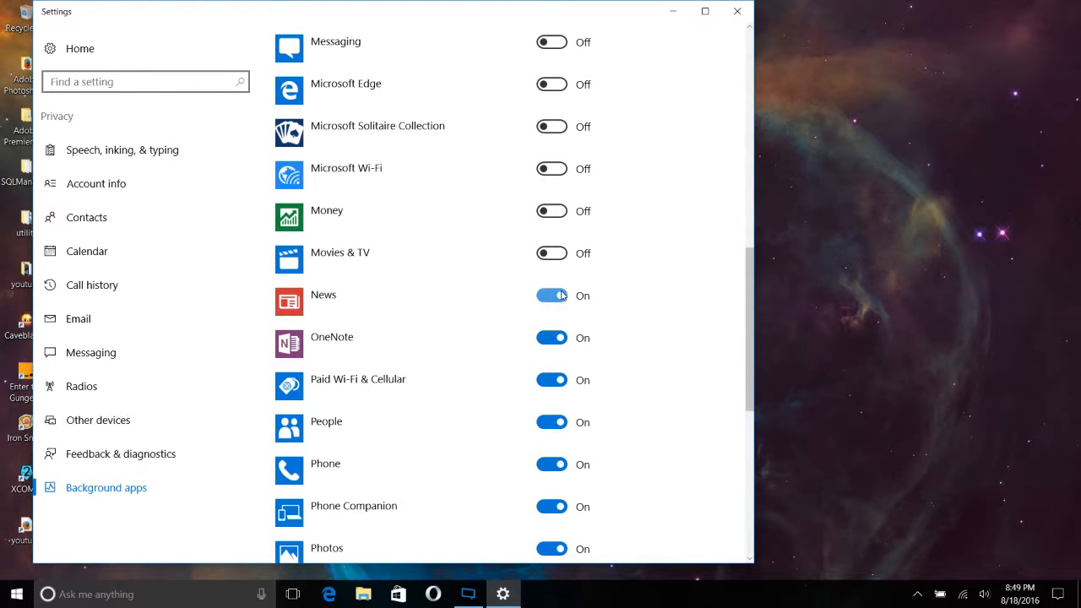
click(551, 294)
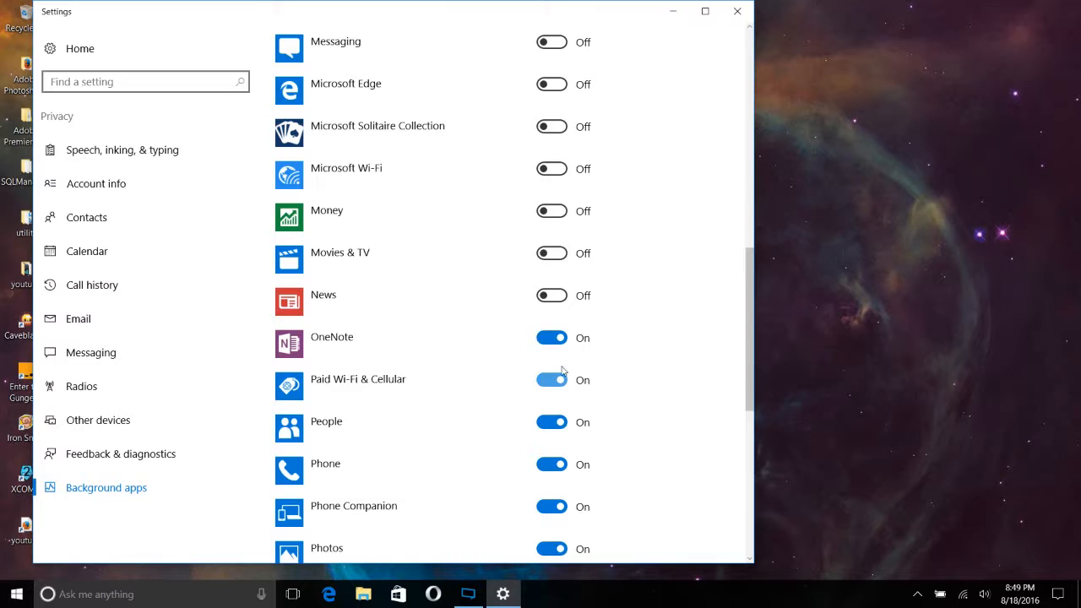
Step: Stop Paid Wi-Fi & Cellular, Settings, Sticky Notes, Store, Voice Recorder and Xbox running in background
scroll(down, 3)
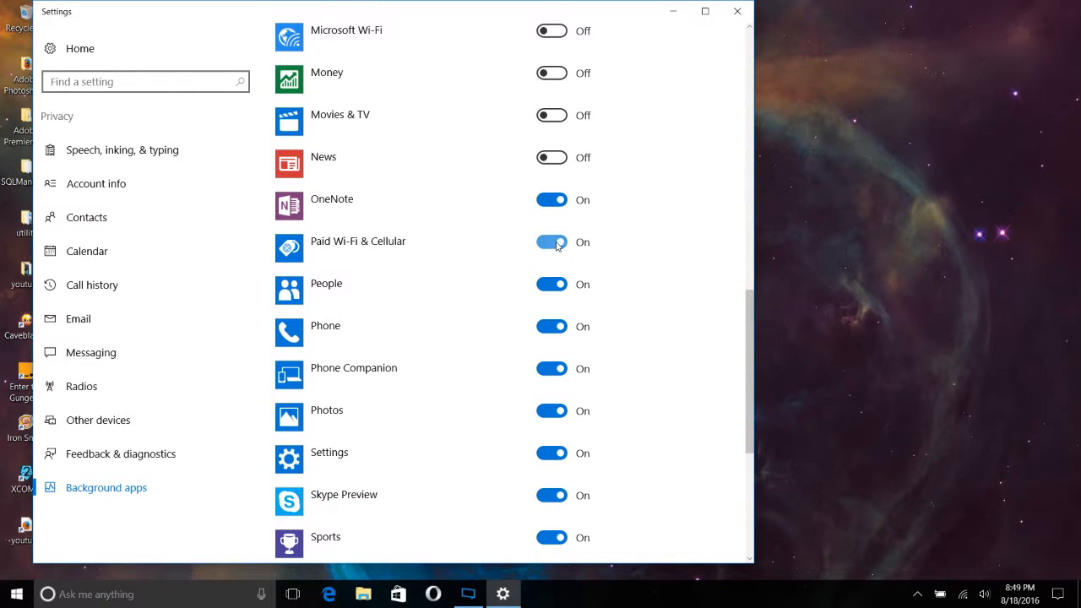
click(551, 243)
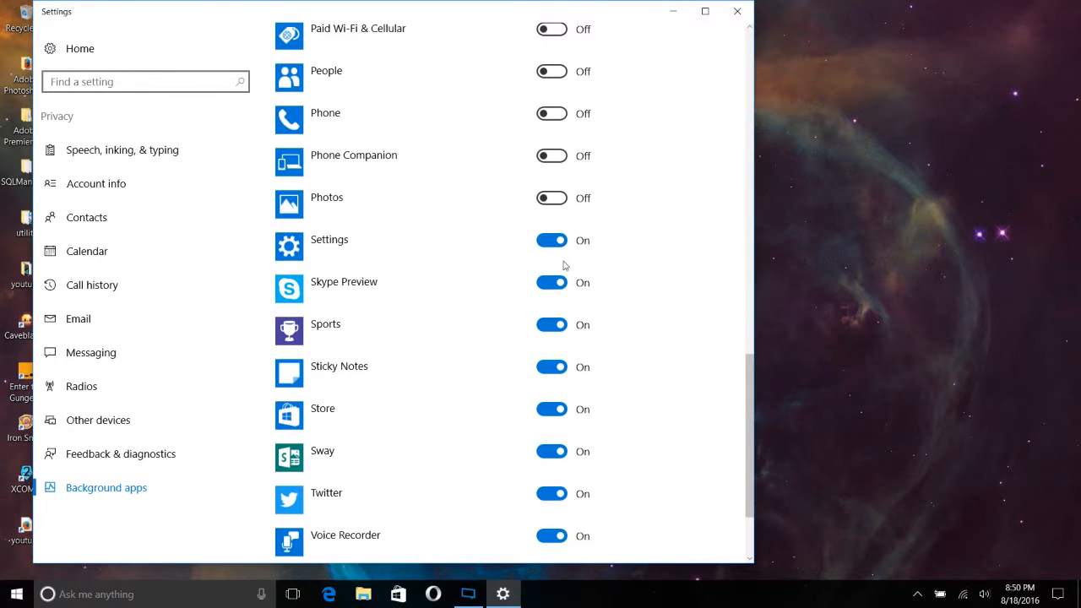
click(551, 240)
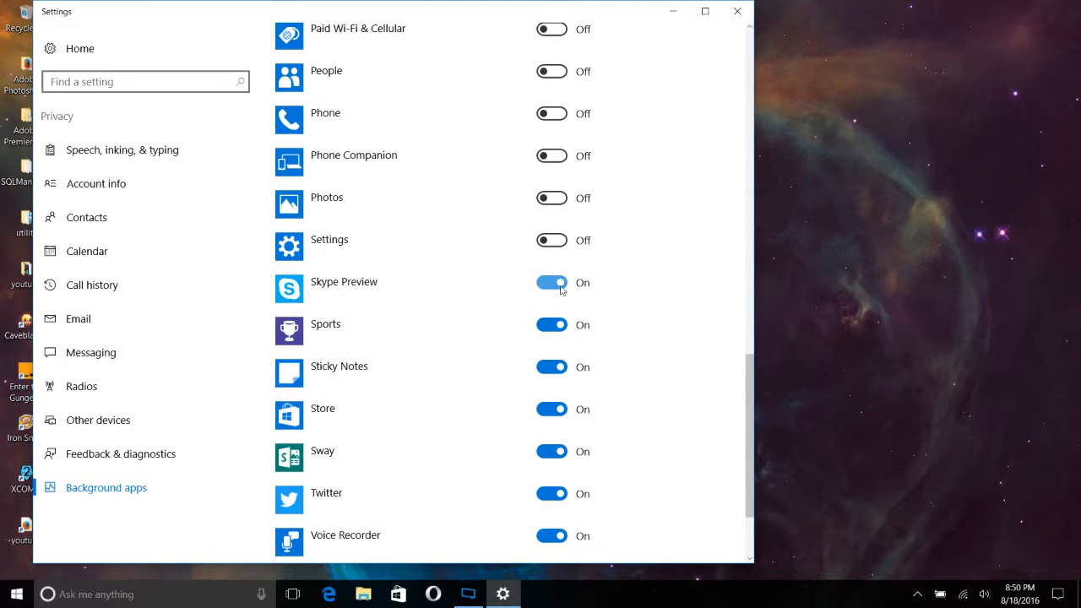
scroll(down, 3)
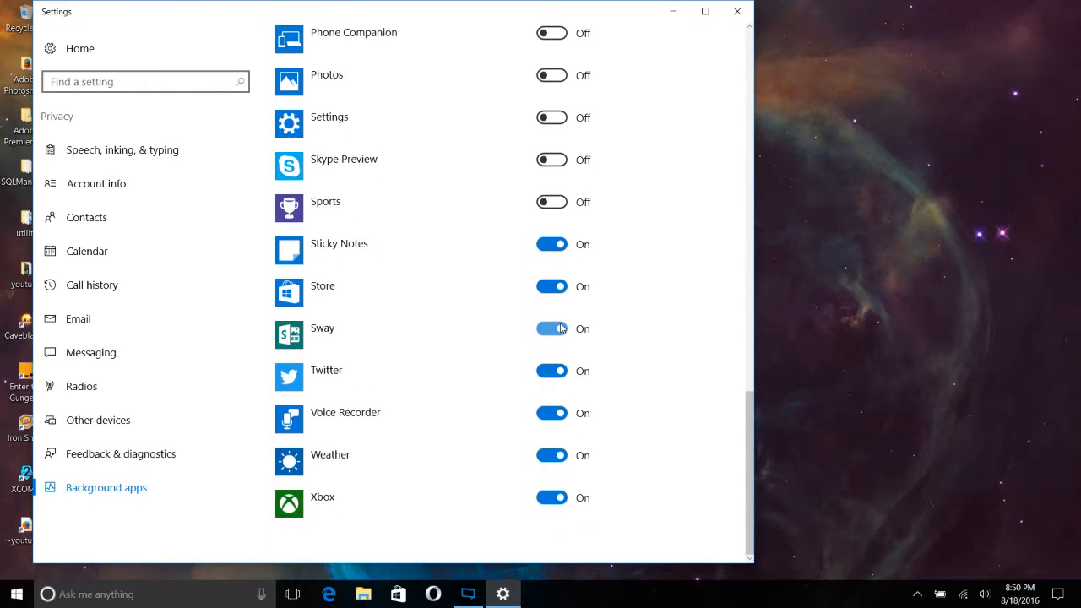
click(551, 243)
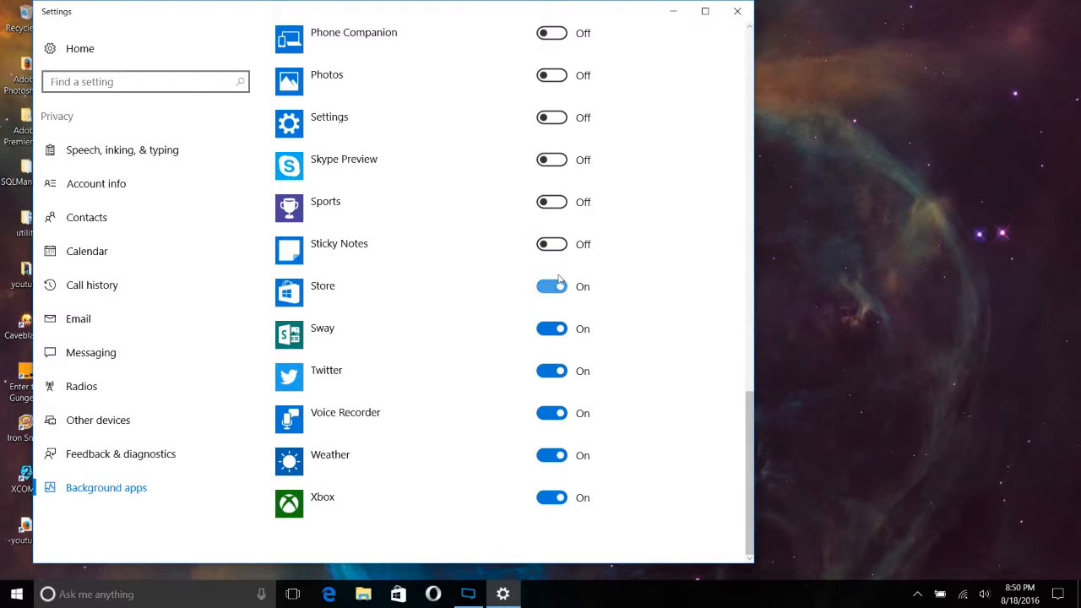
click(551, 285)
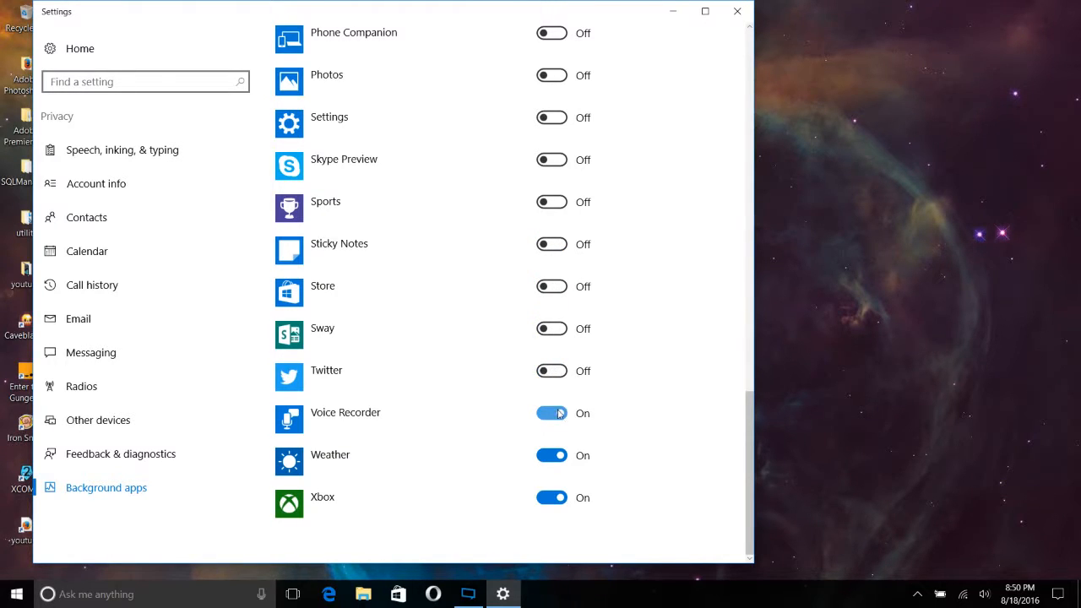
click(550, 412)
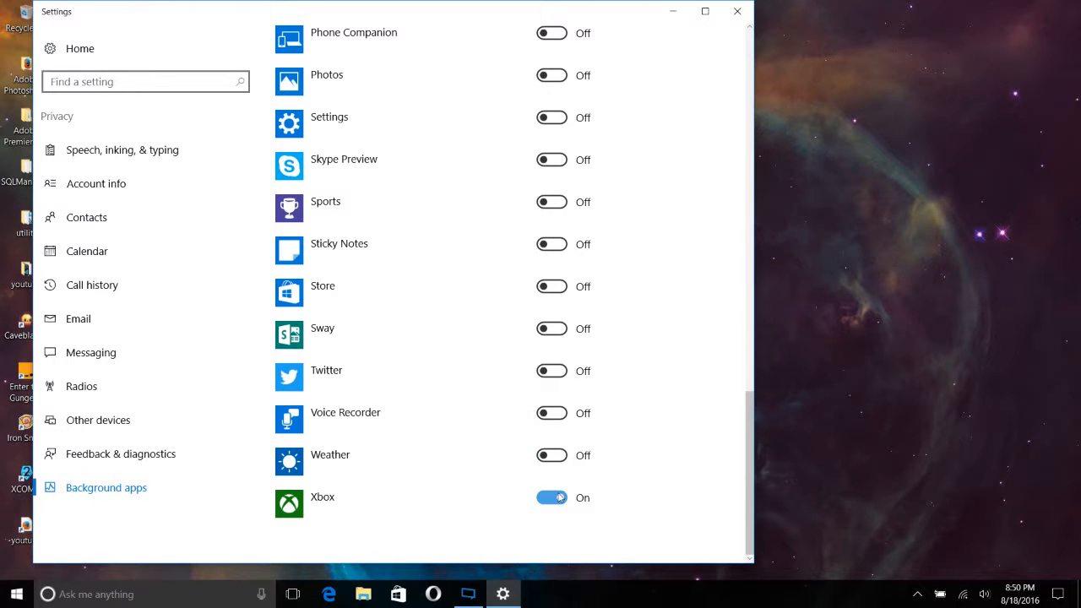
click(551, 497)
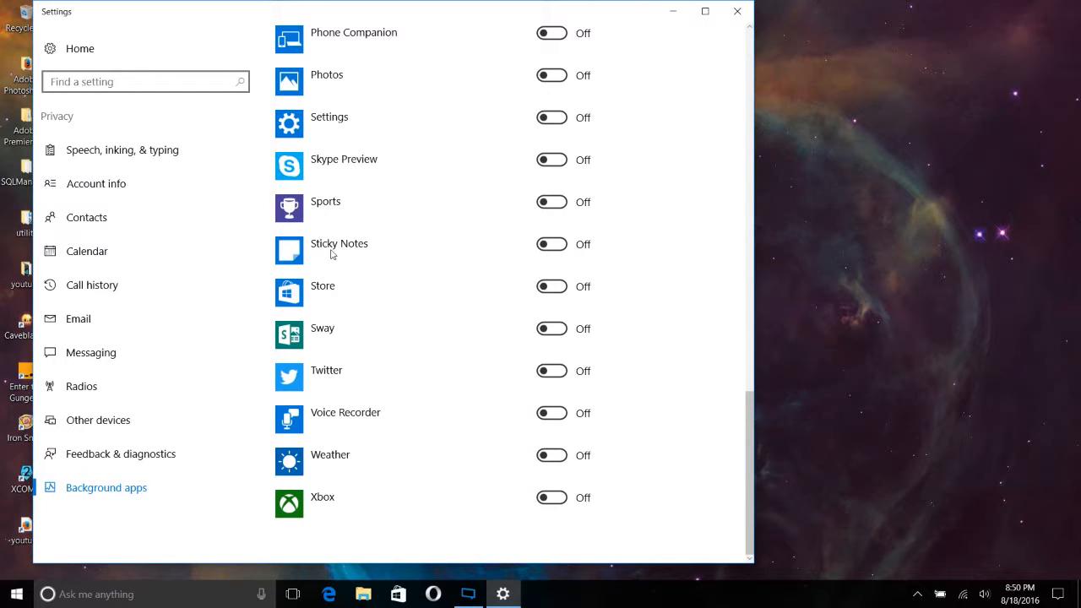
scroll(up, 3)
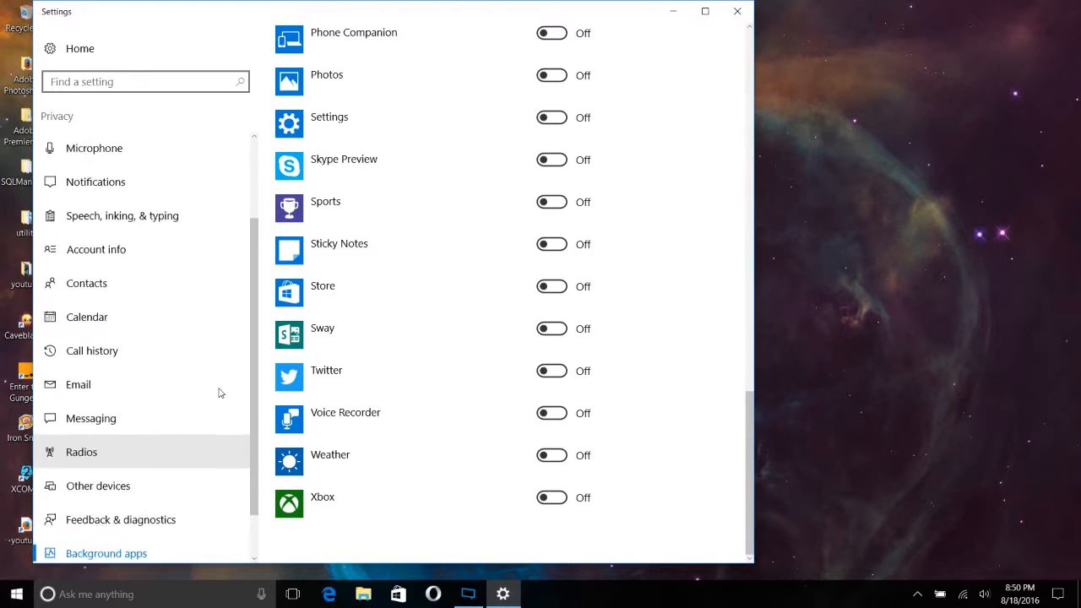
Step: From General privacy, follow the 'Manage my Microsoft advertising and other personalization info' link
scroll(up, 3)
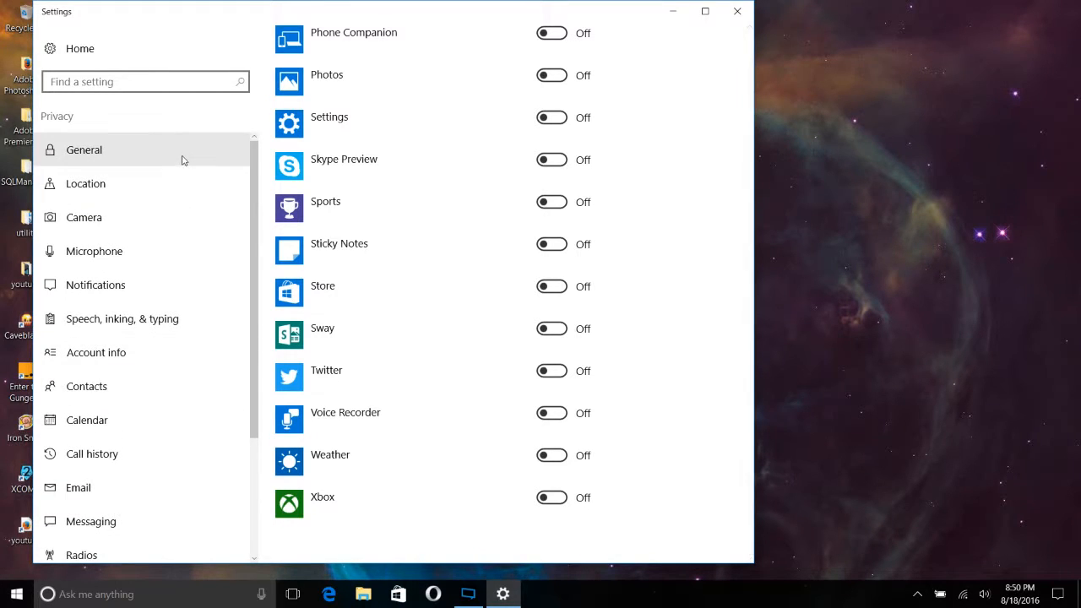
click(84, 148)
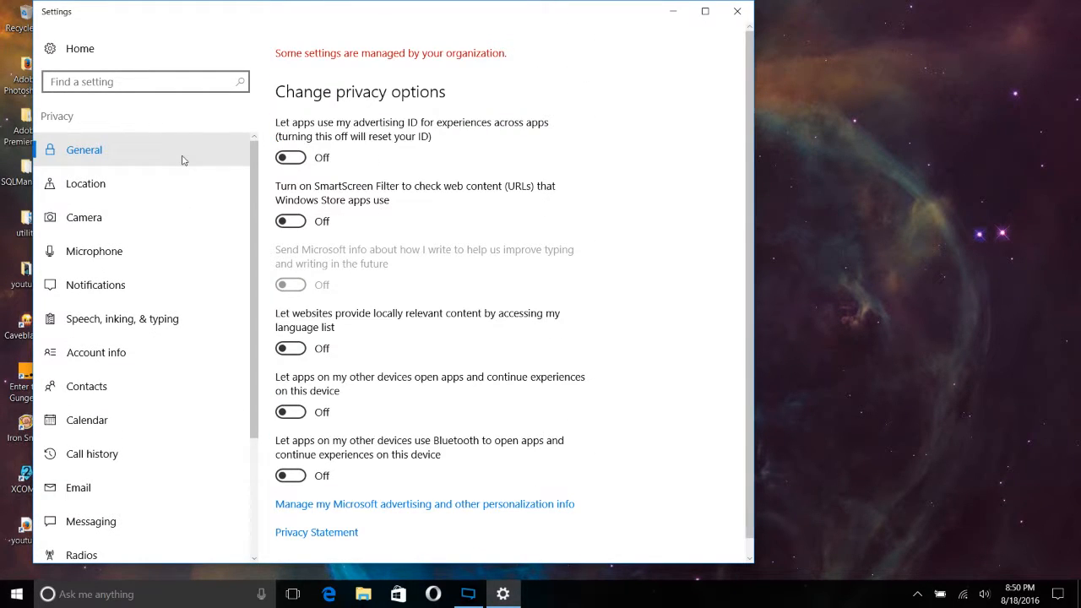
mouse_move(368, 449)
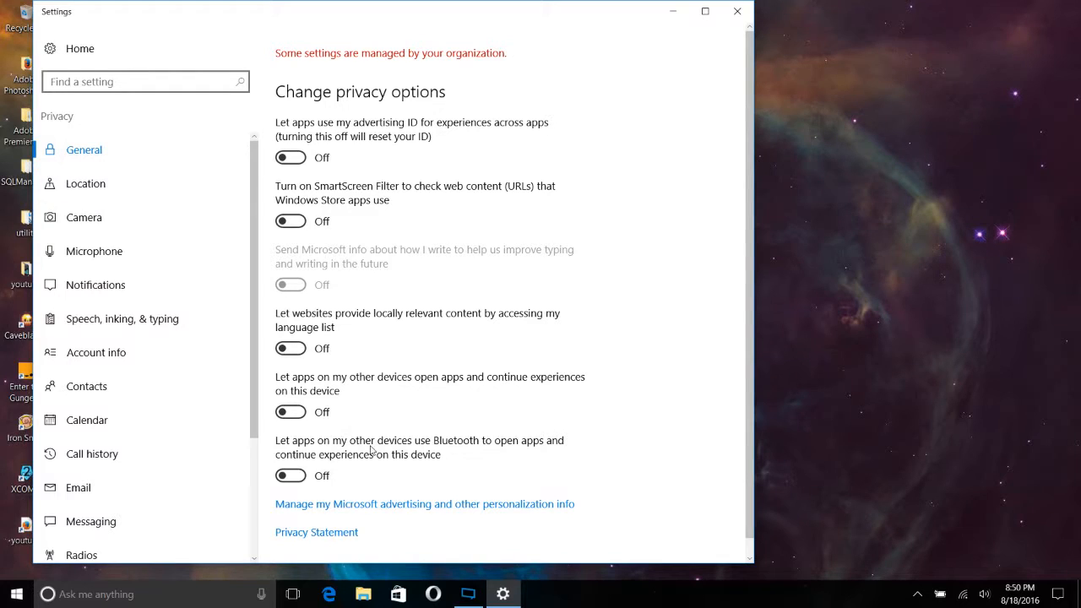
mouse_move(443, 514)
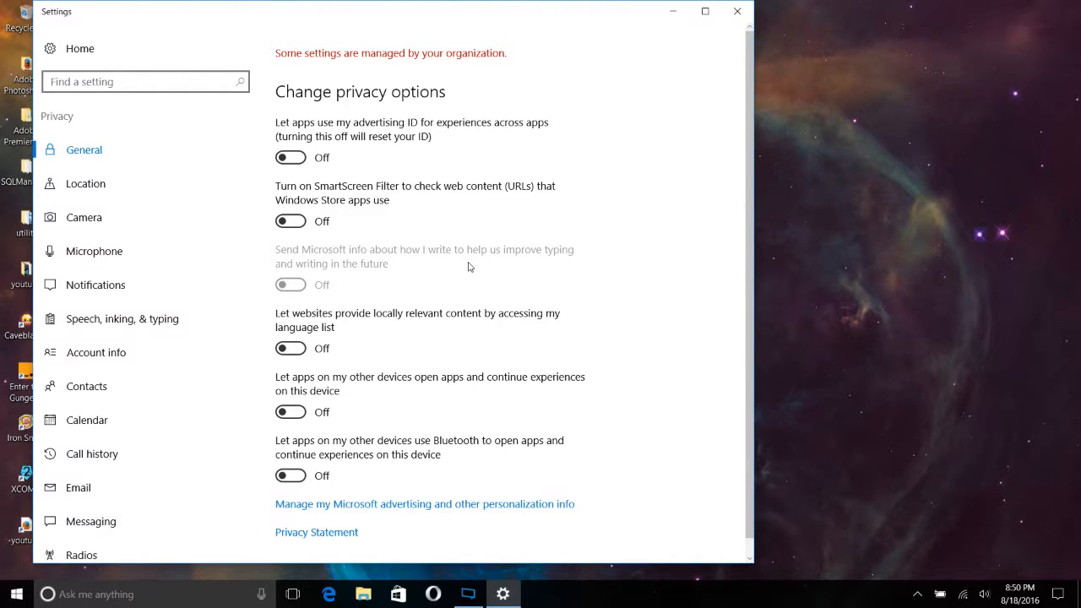
mouse_move(497, 464)
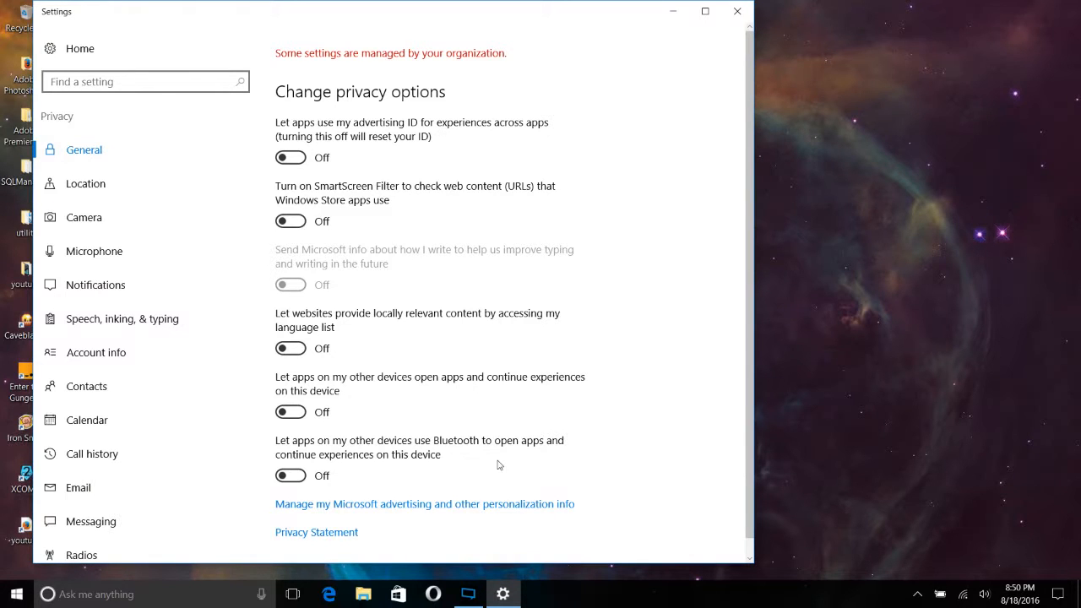
click(537, 594)
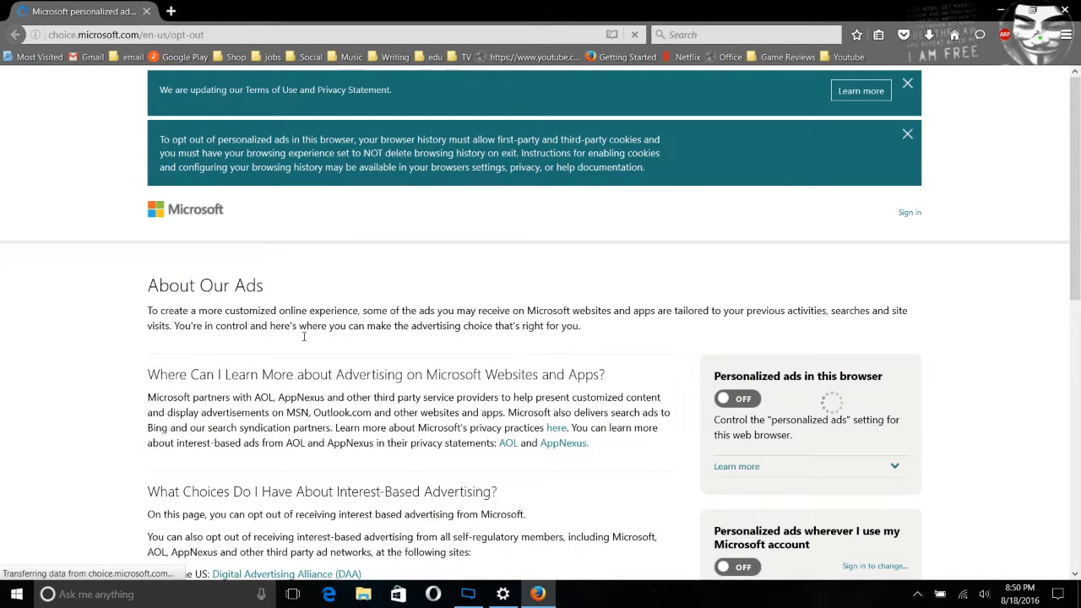
mouse_move(402, 338)
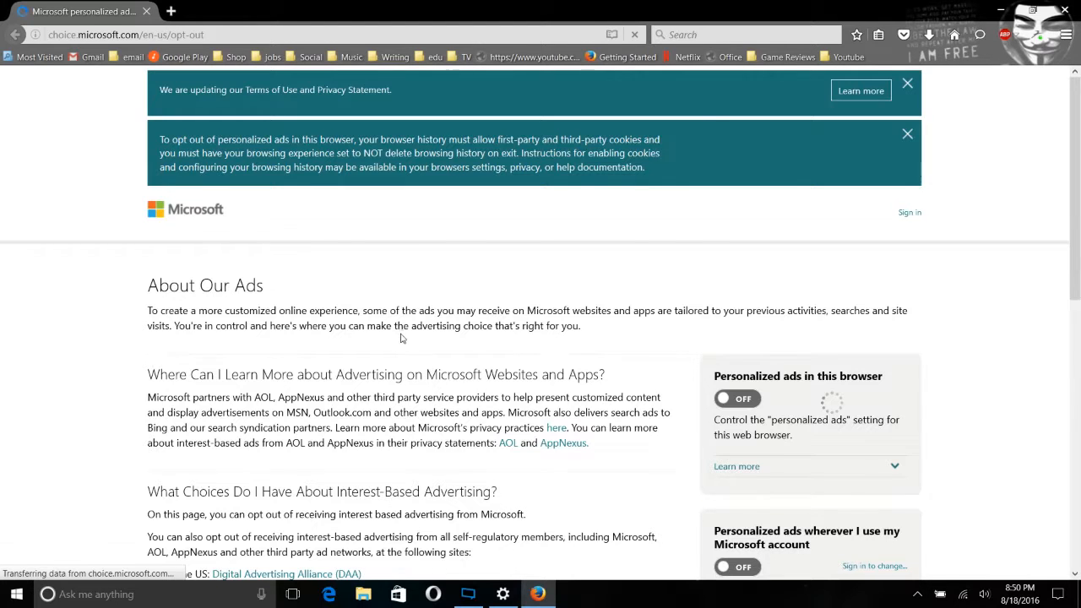
Step: Switch 'Personalized ads in this browser' to Off on choice.microsoft.com and review the Windows 10 instructions
scroll(down, 3)
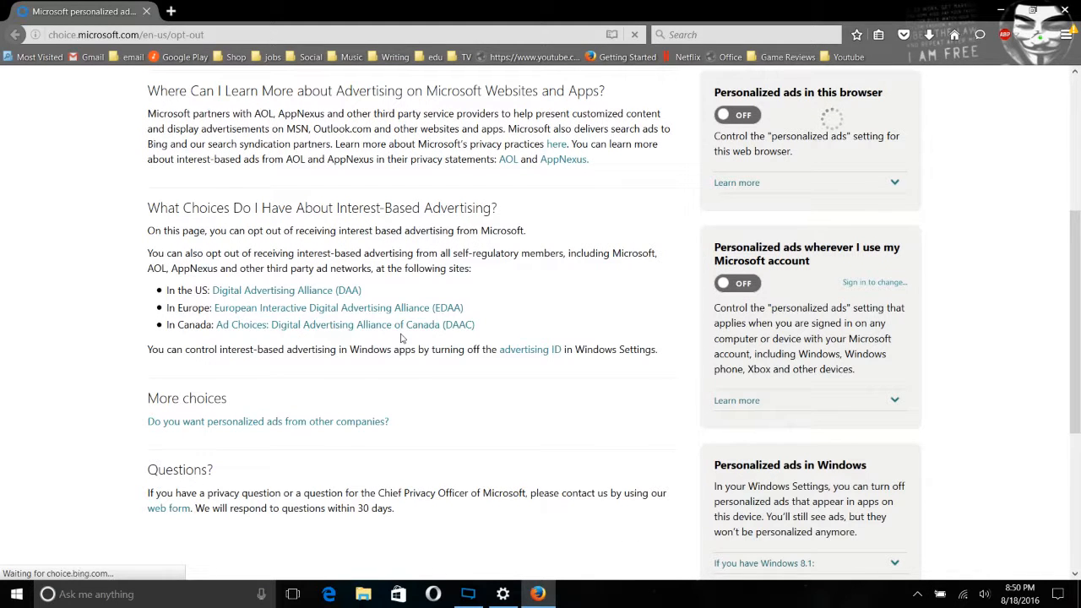
scroll(down, 3)
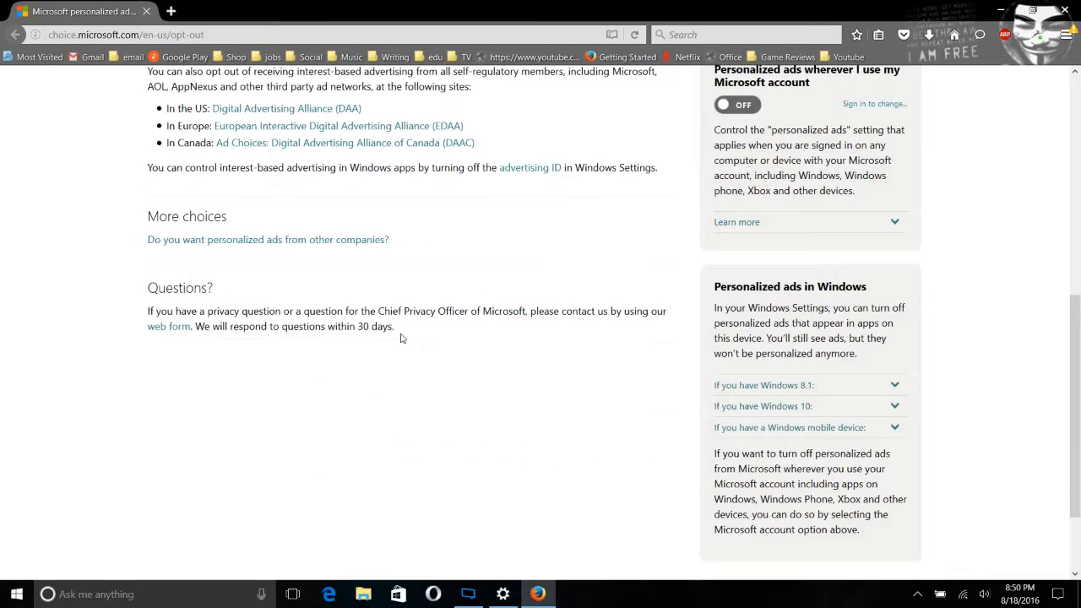
scroll(up, 3)
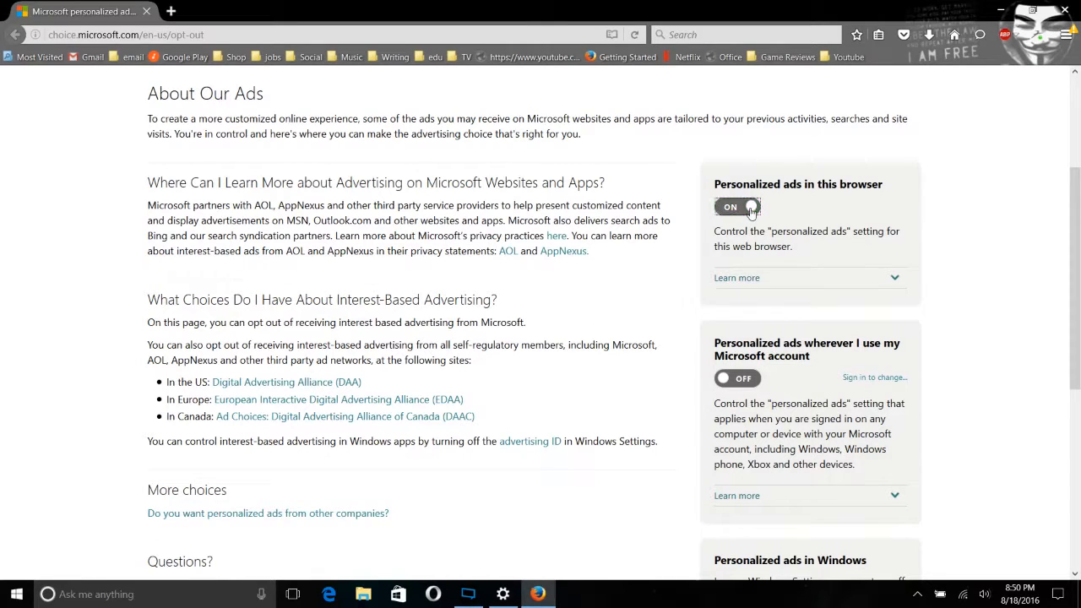
click(737, 206)
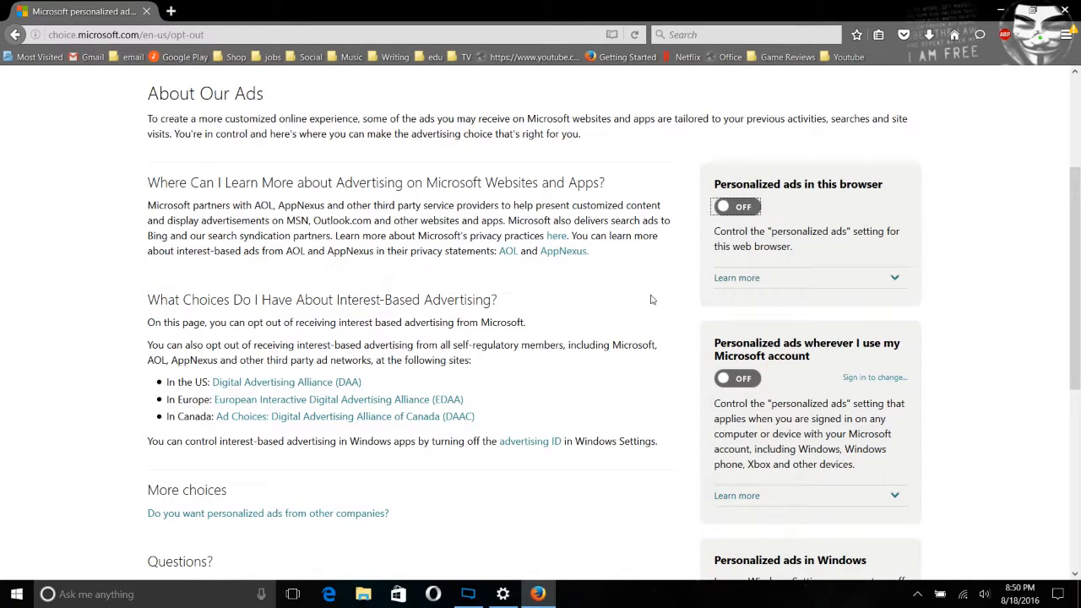
scroll(down, 3)
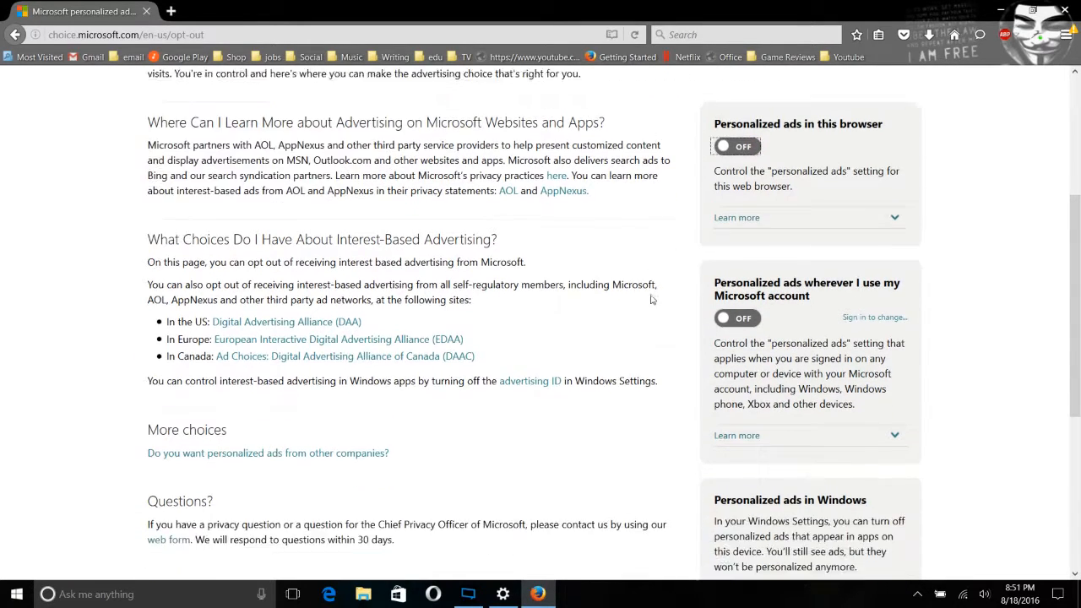
scroll(down, 3)
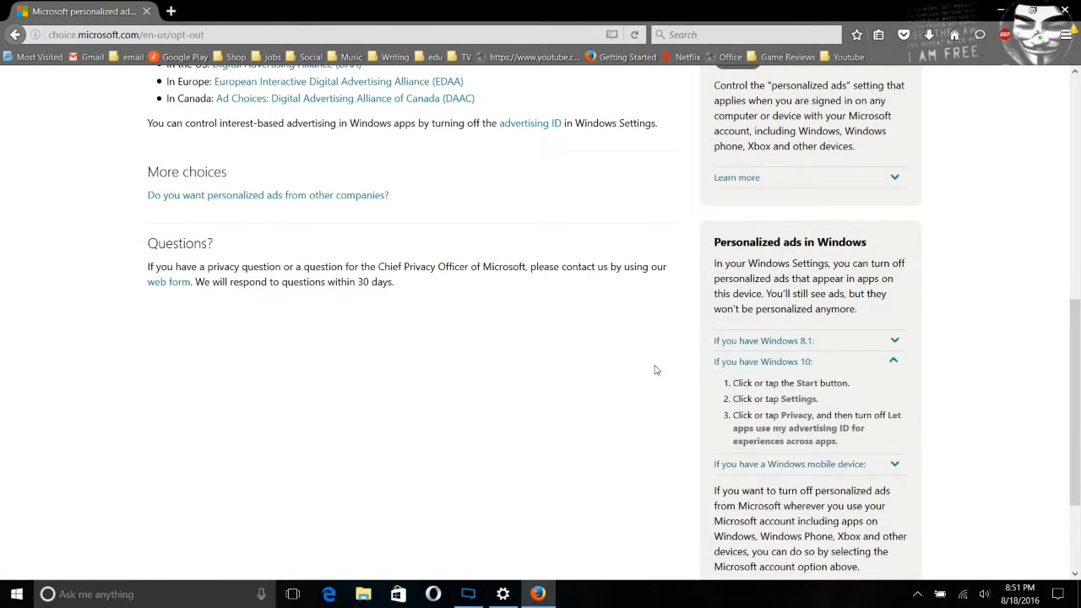
mouse_move(692, 406)
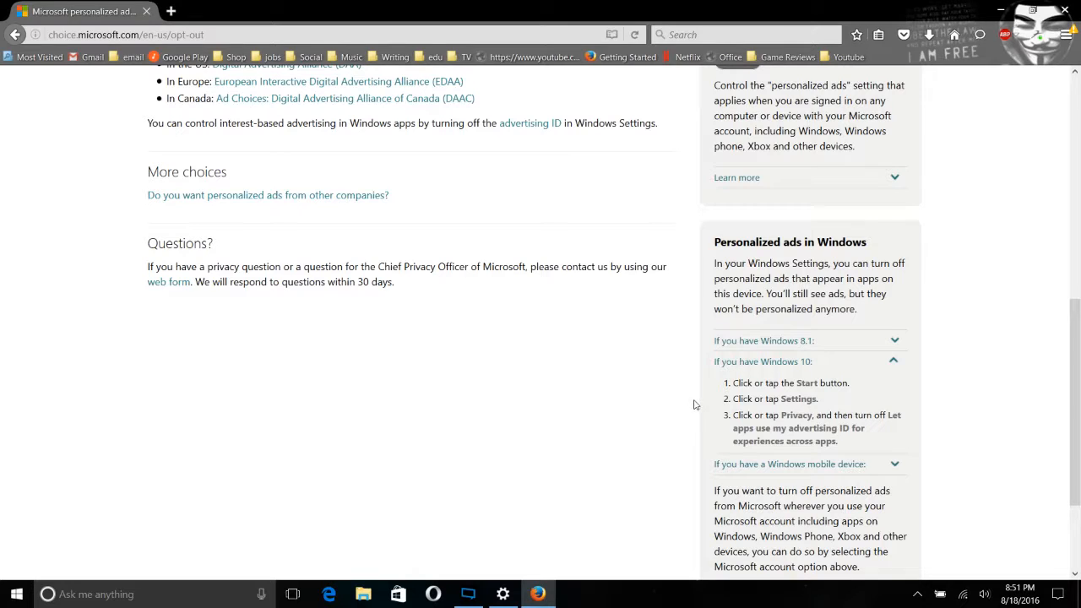
scroll(up, 3)
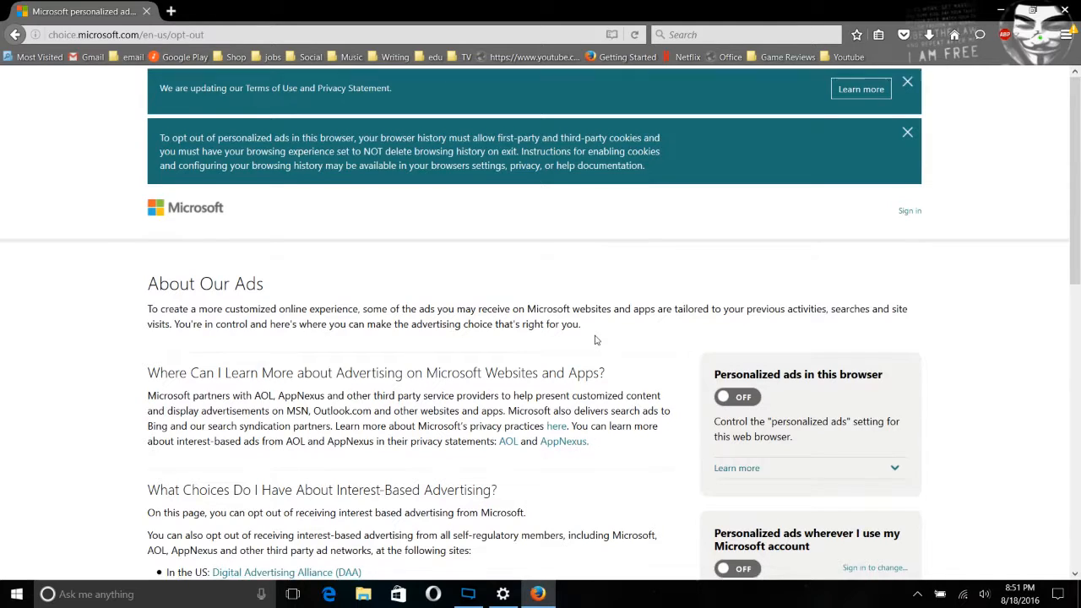
scroll(down, 3)
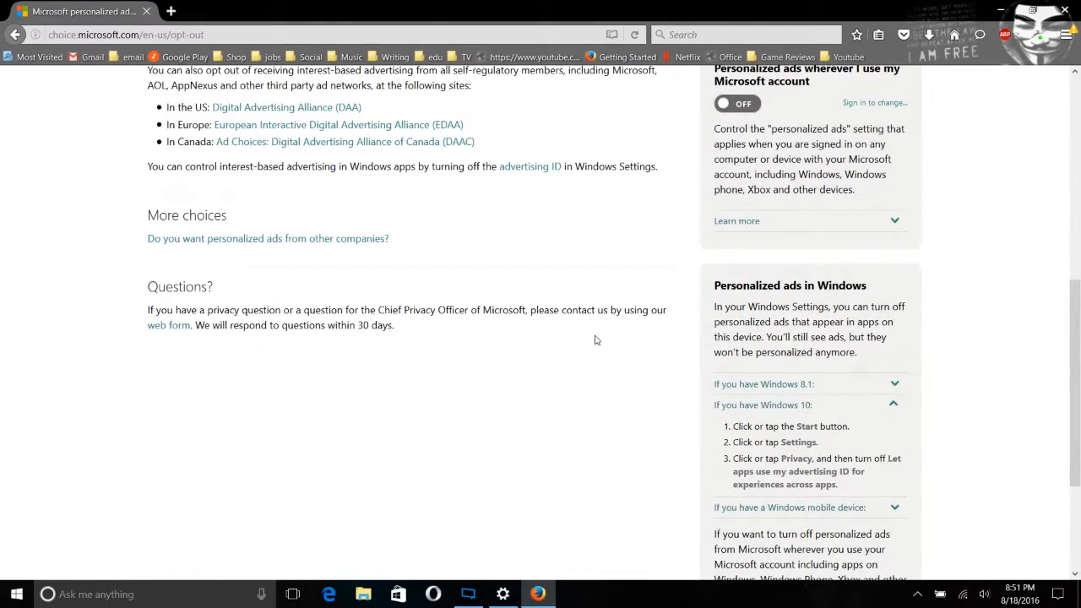
scroll(up, 3)
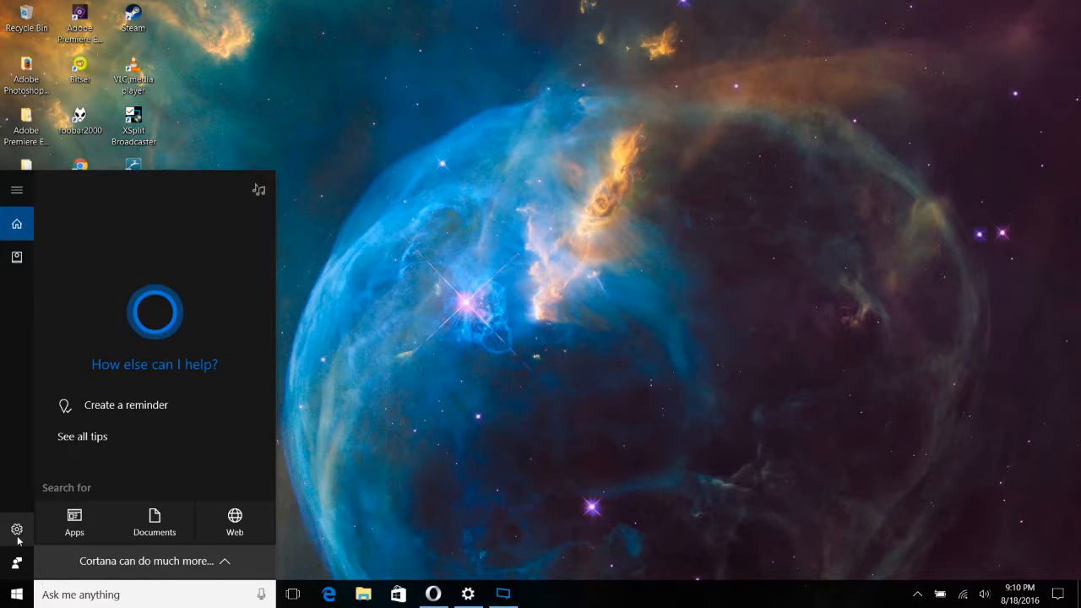
Step: In Cortana's settings, turn off Lock screen use and Taskbar tidbits
click(16, 530)
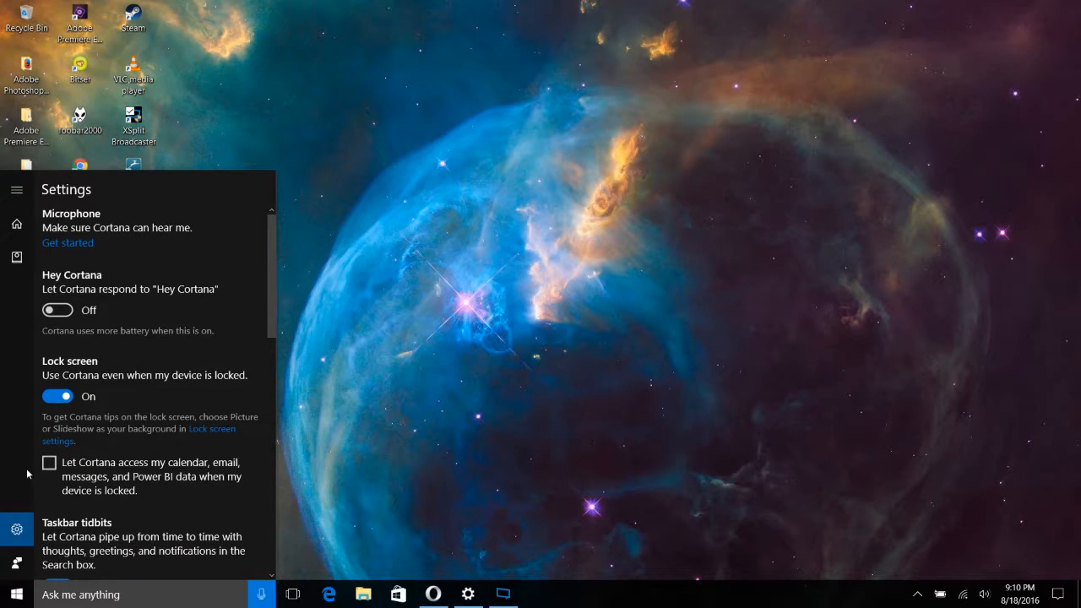
click(57, 396)
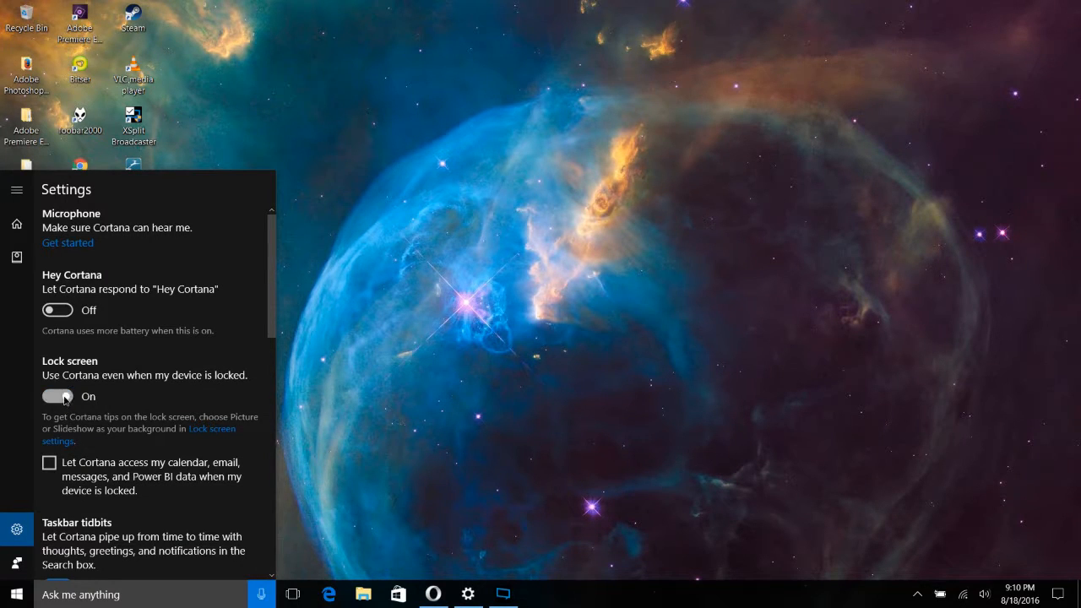
click(58, 395)
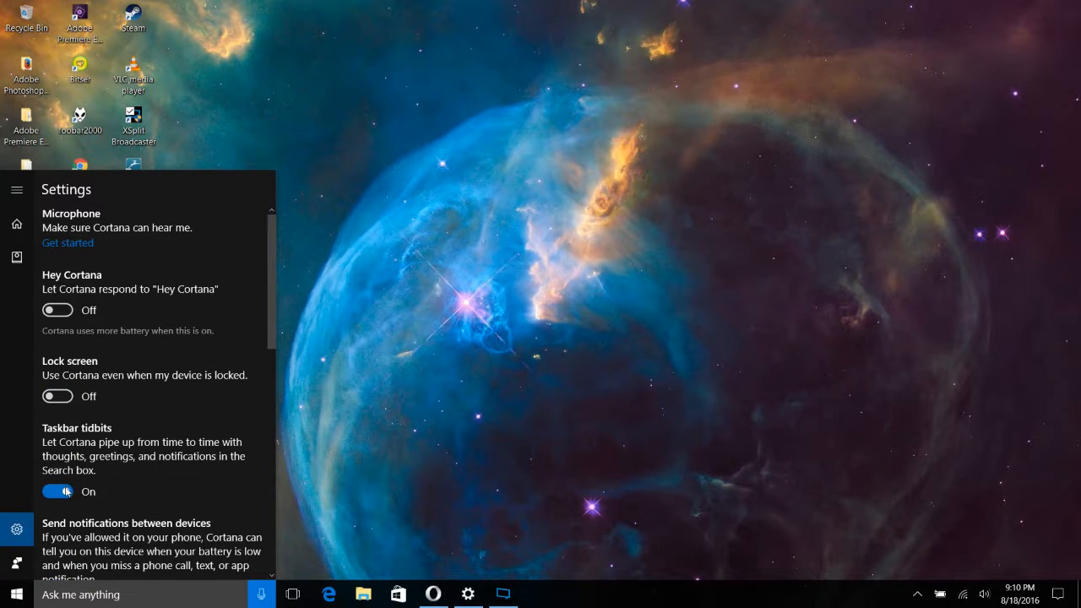
click(57, 491)
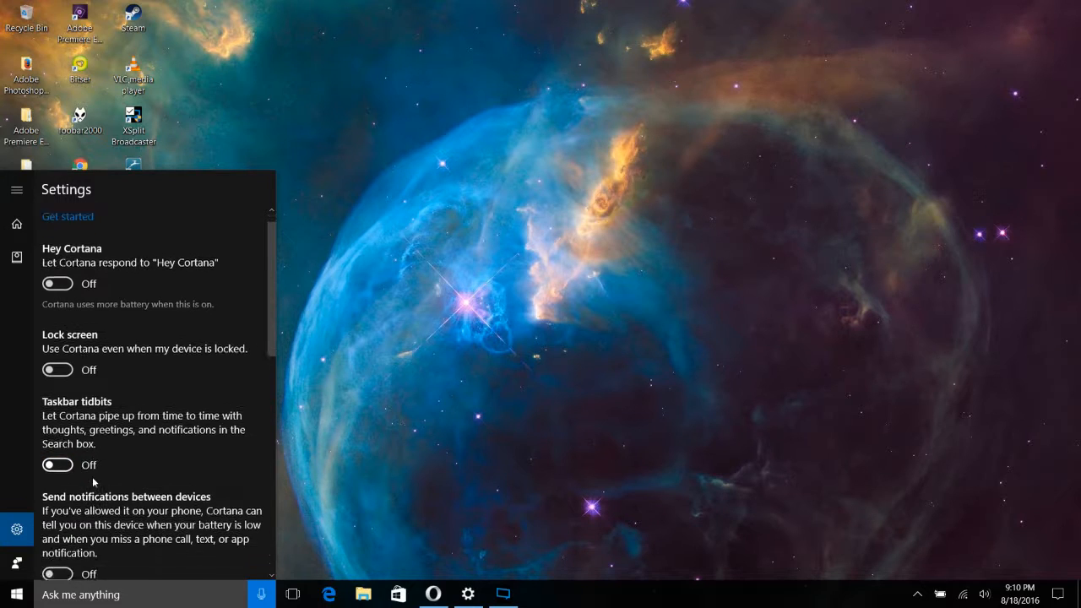
Step: Turn off History view and My device history, then go to Other privacy settings
scroll(down, 3)
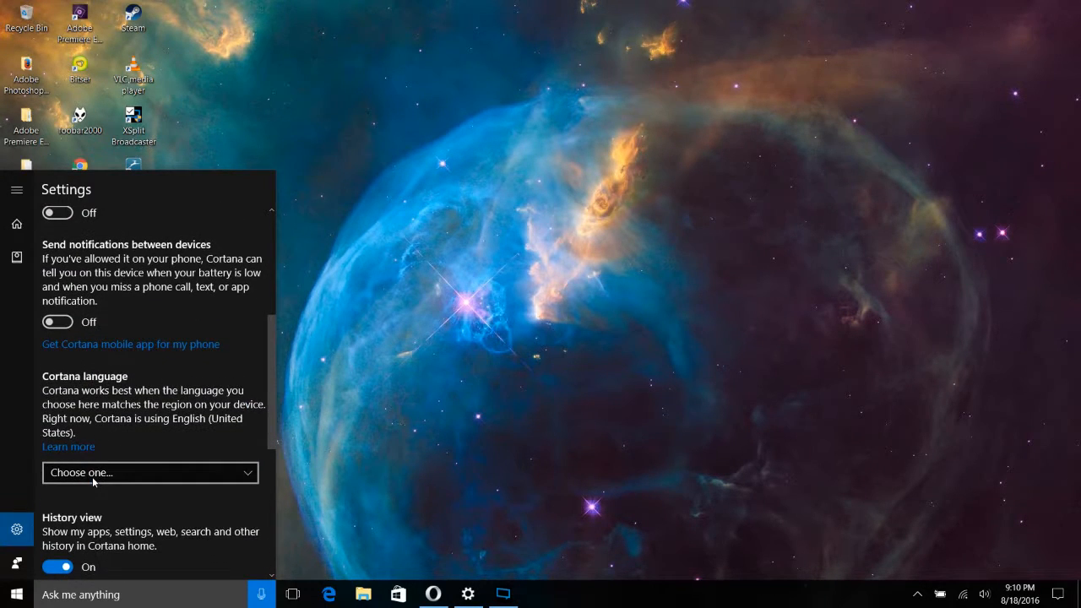
scroll(down, 3)
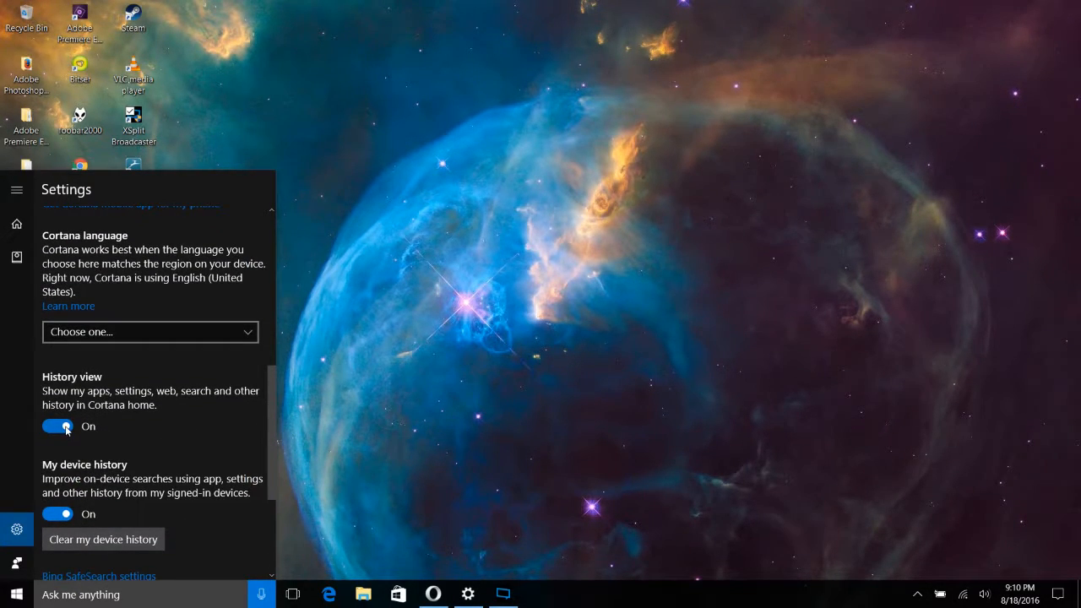
click(58, 426)
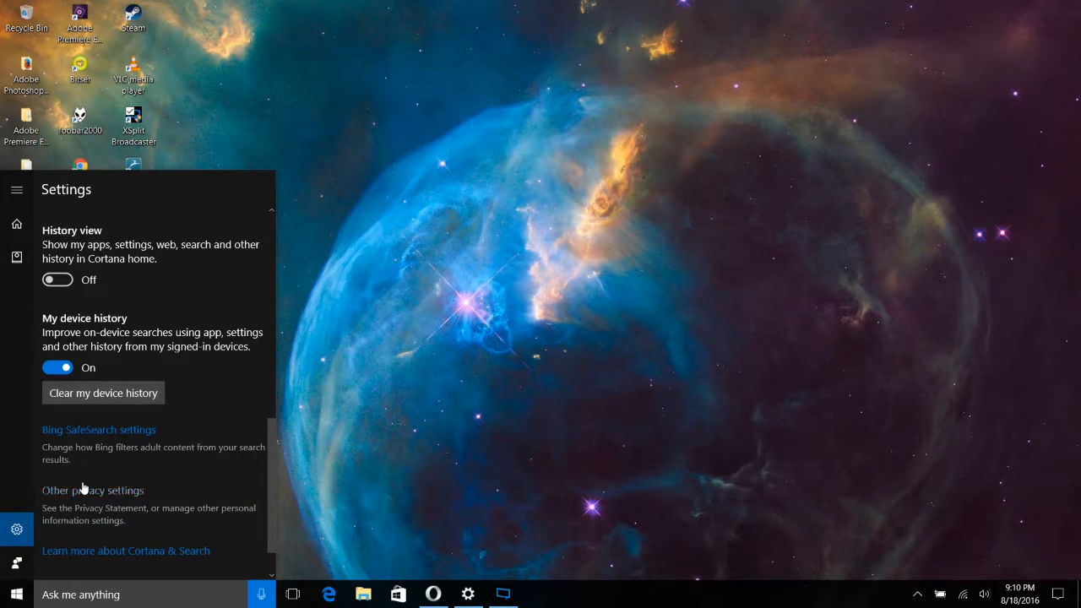
click(57, 368)
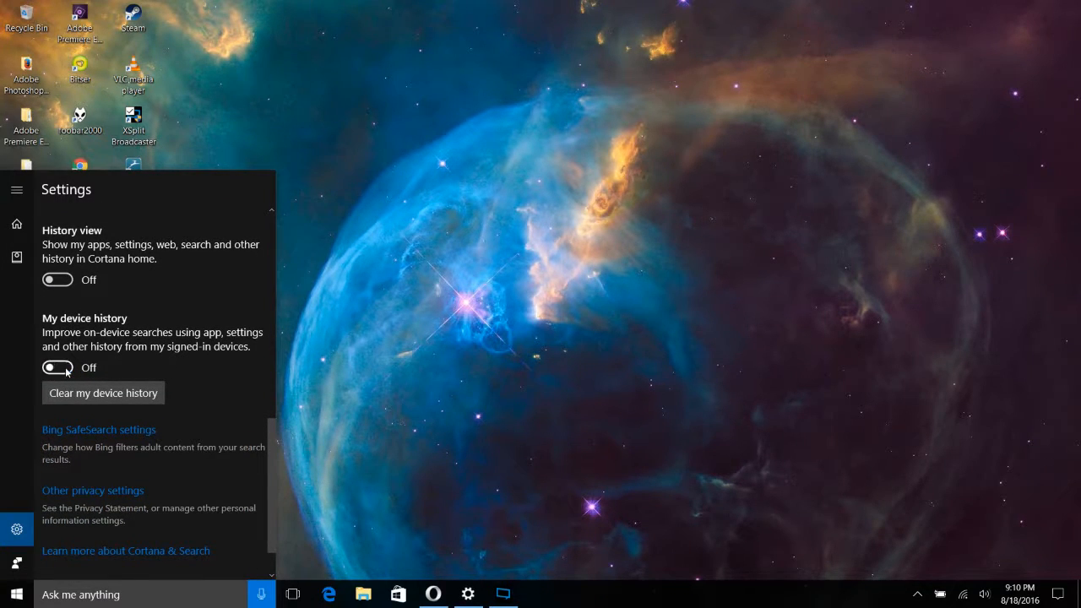
scroll(down, 3)
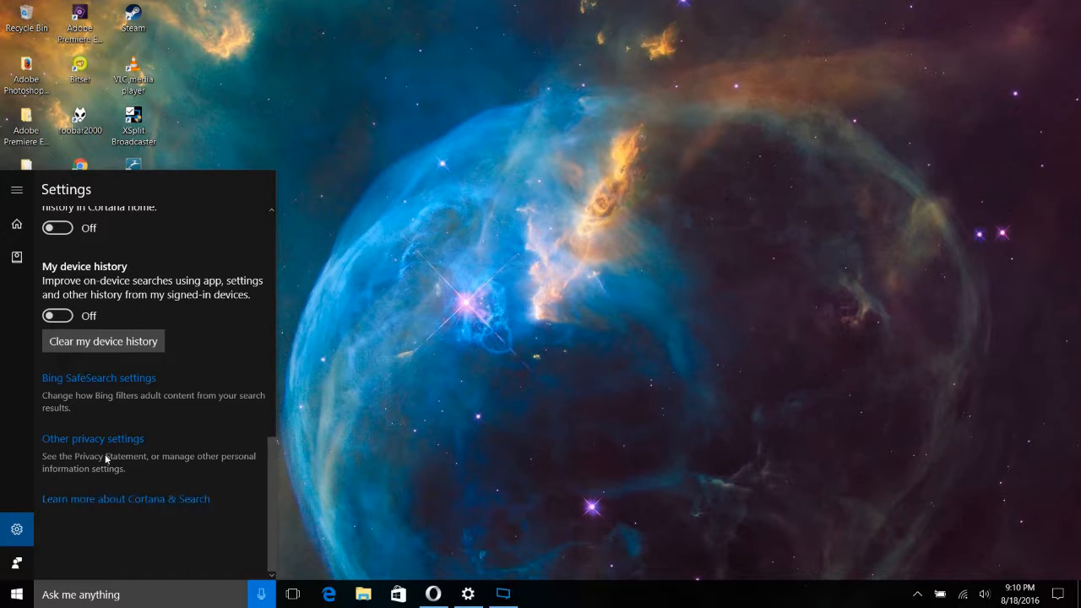
mouse_move(93, 439)
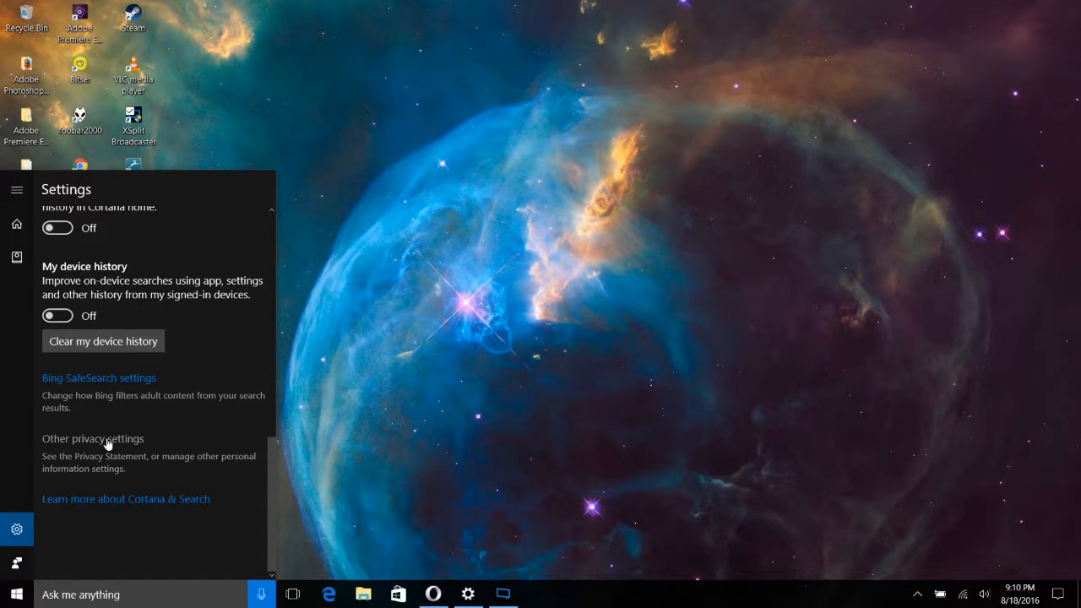
click(93, 439)
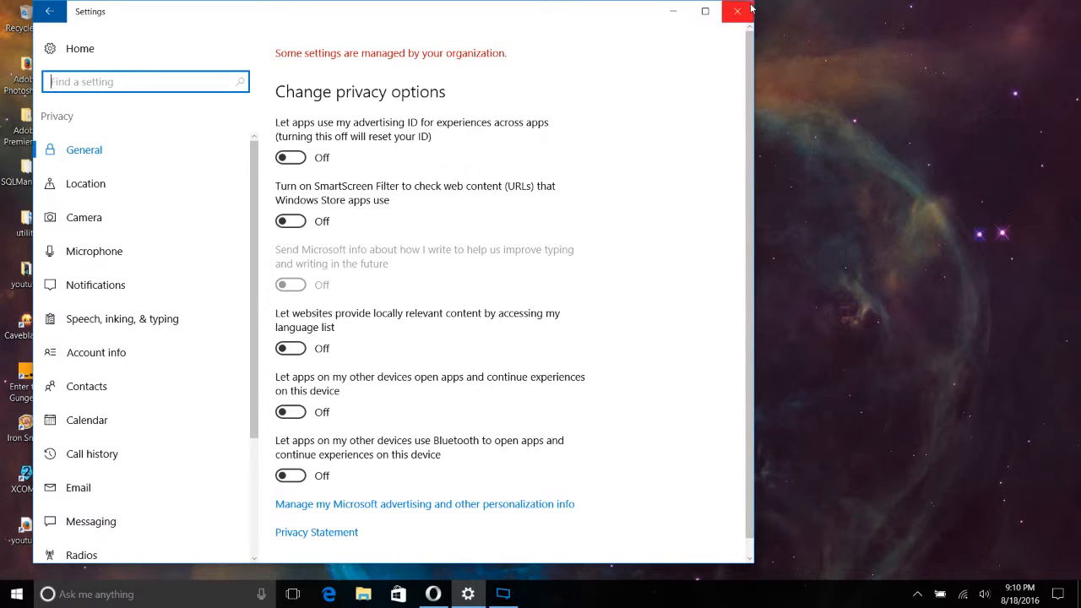
Step: Close the Settings window, returning to the desktop
click(737, 10)
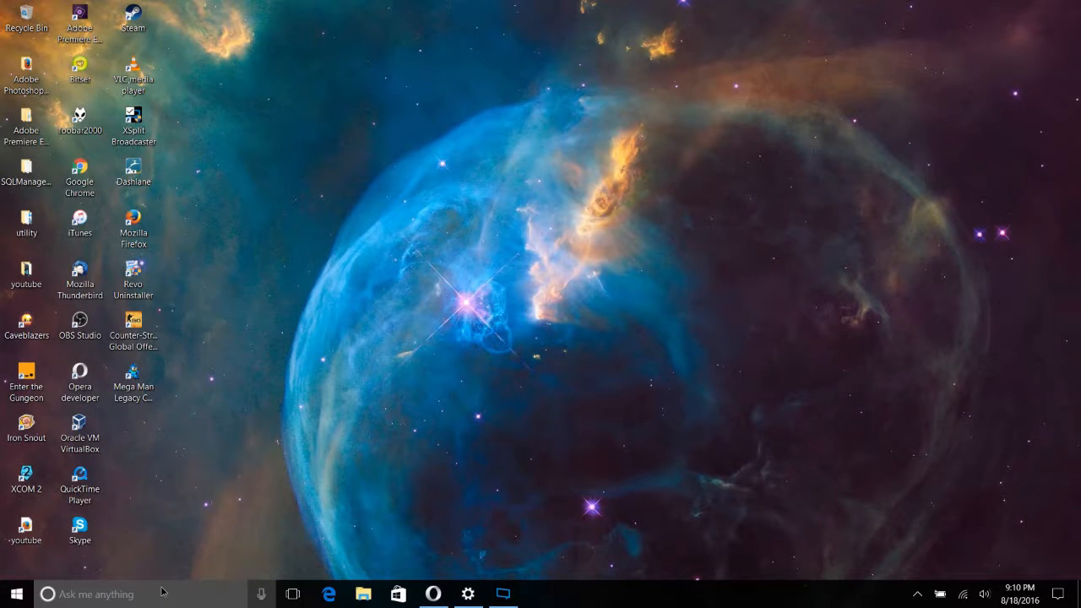